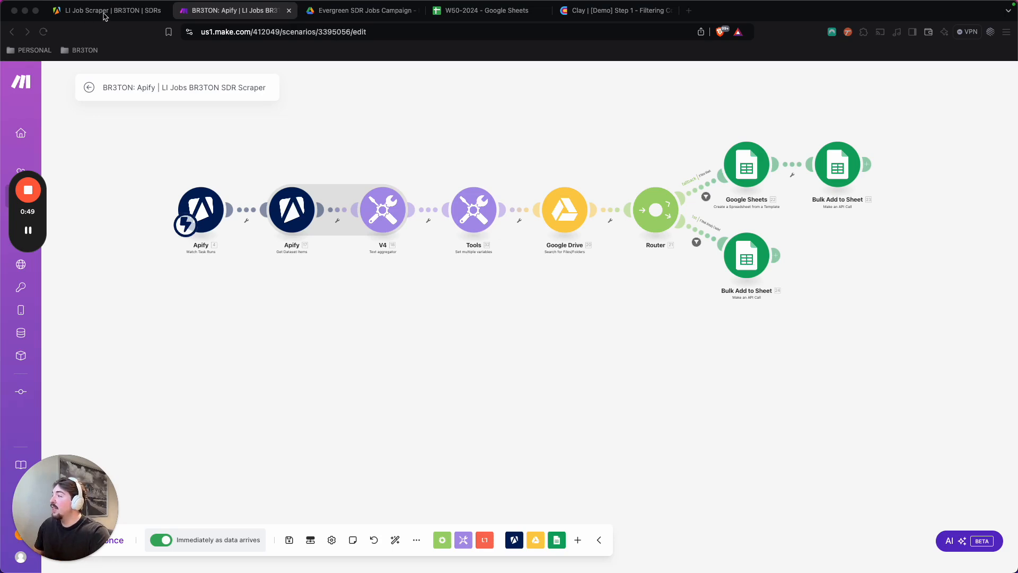
Copy the scraper task's Jobs search URL and open it as a LinkedIn job search.
left_click(104, 10)
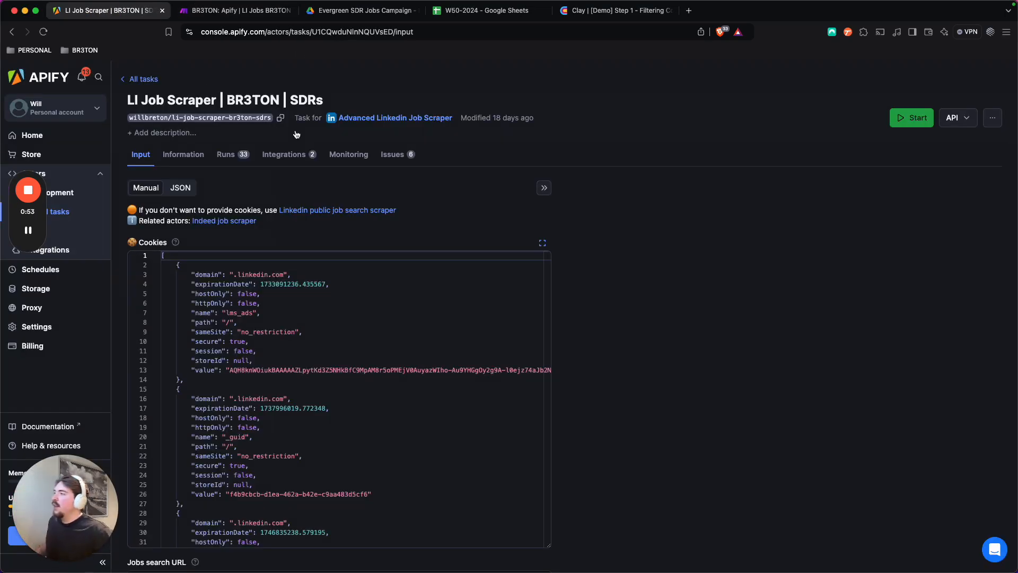
mouse_move(395, 118)
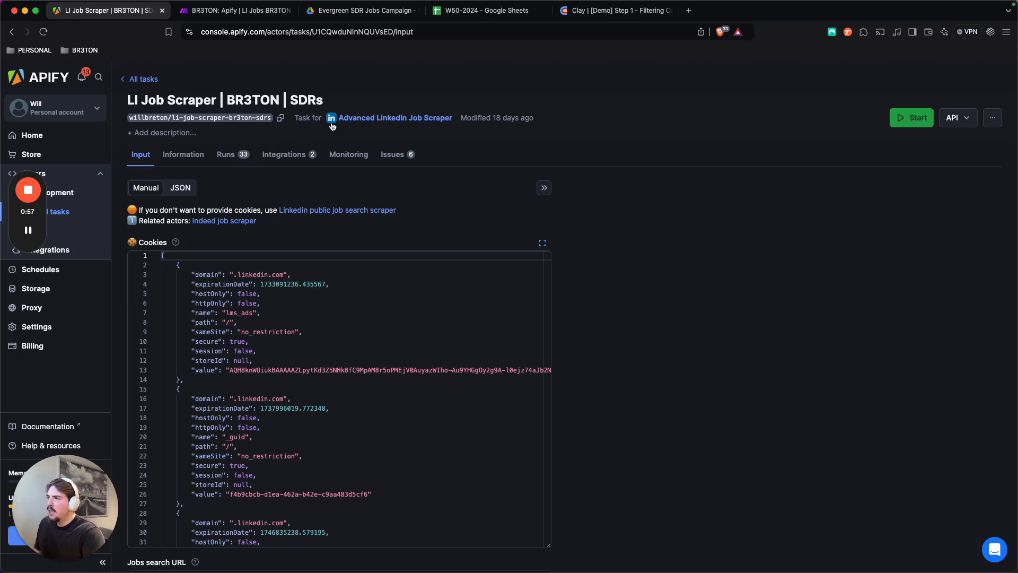
mouse_move(415, 123)
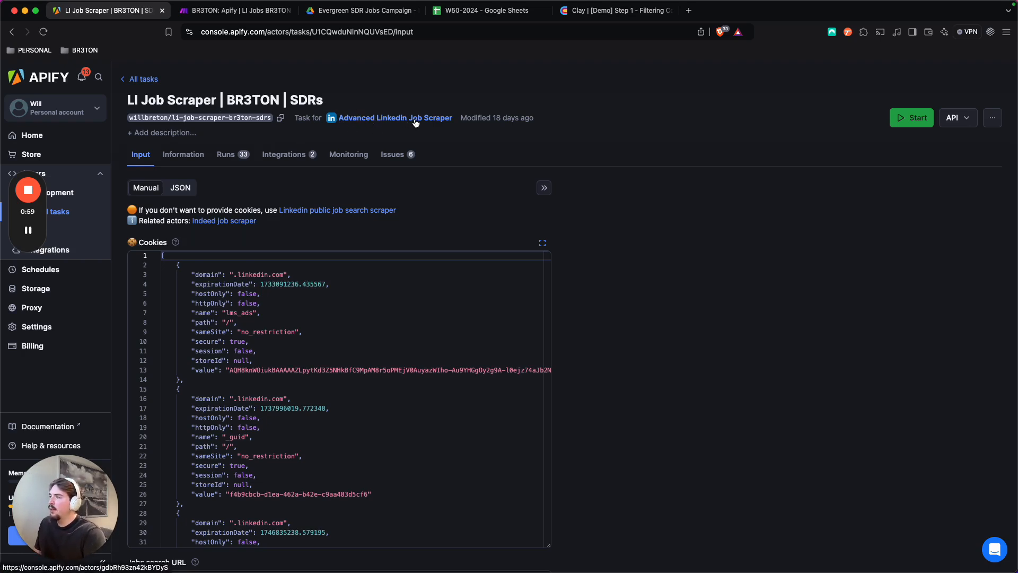
mouse_move(333, 97)
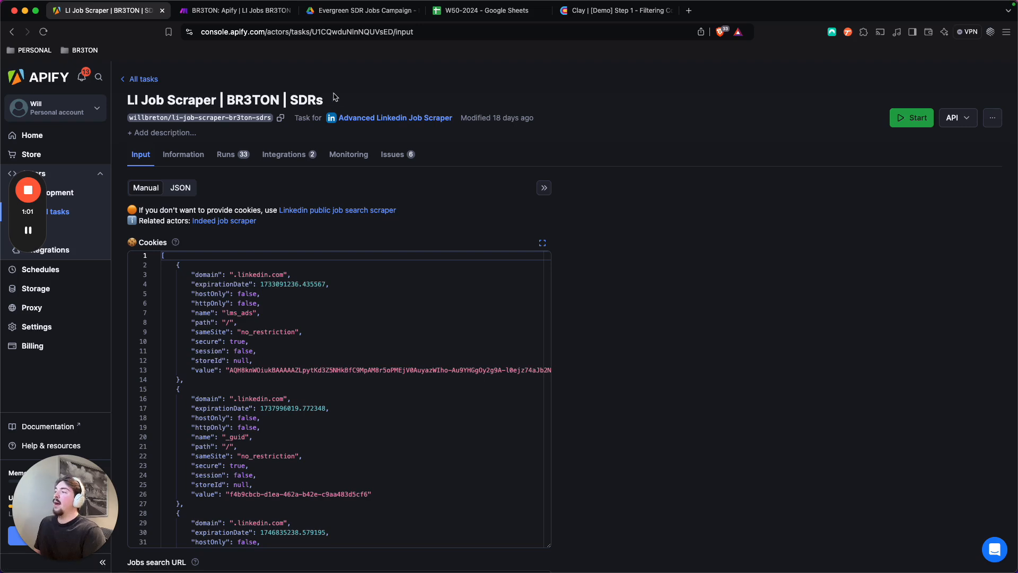
scroll("down", 3)
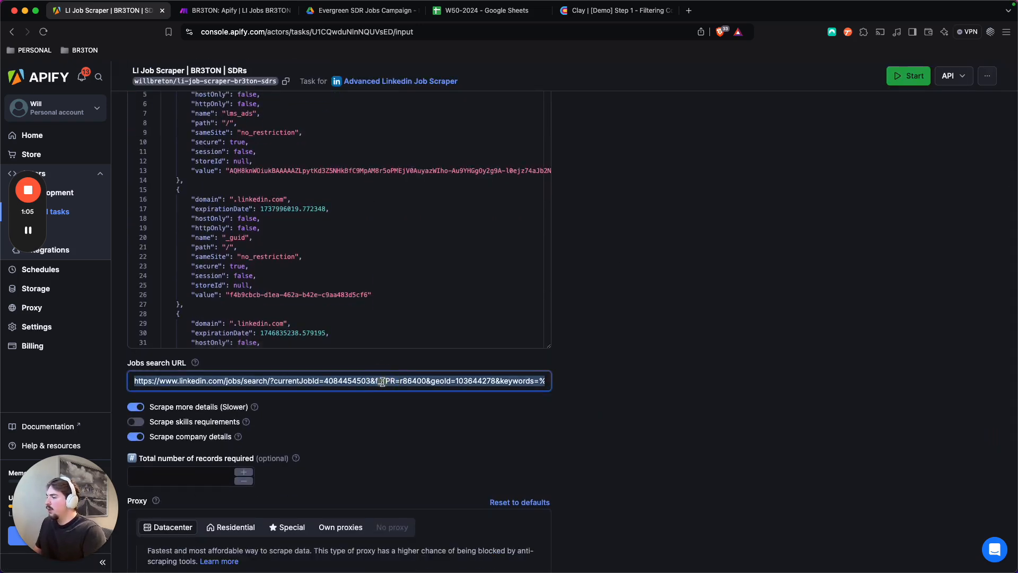
left_click(814, 10)
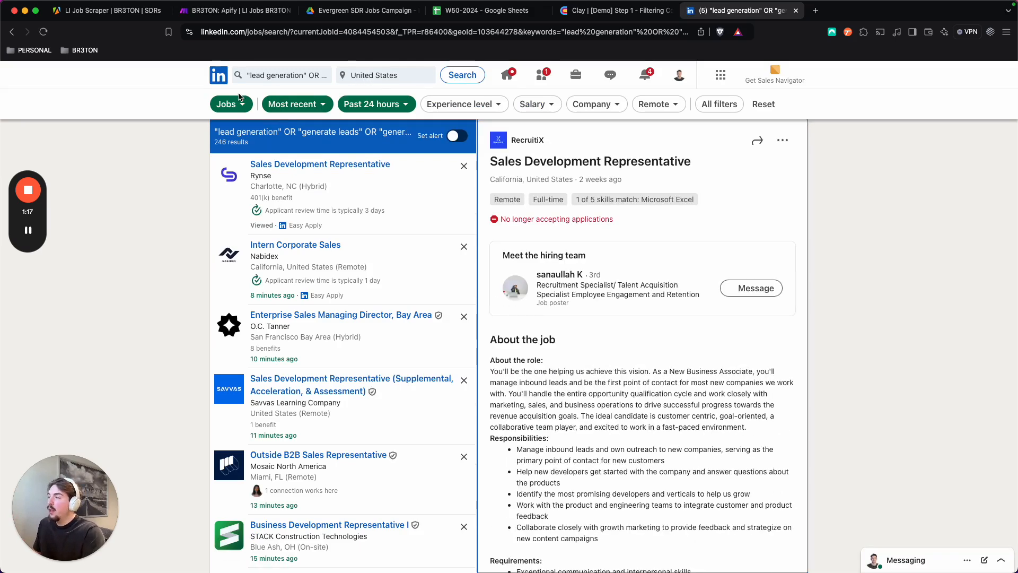
left_click(293, 104)
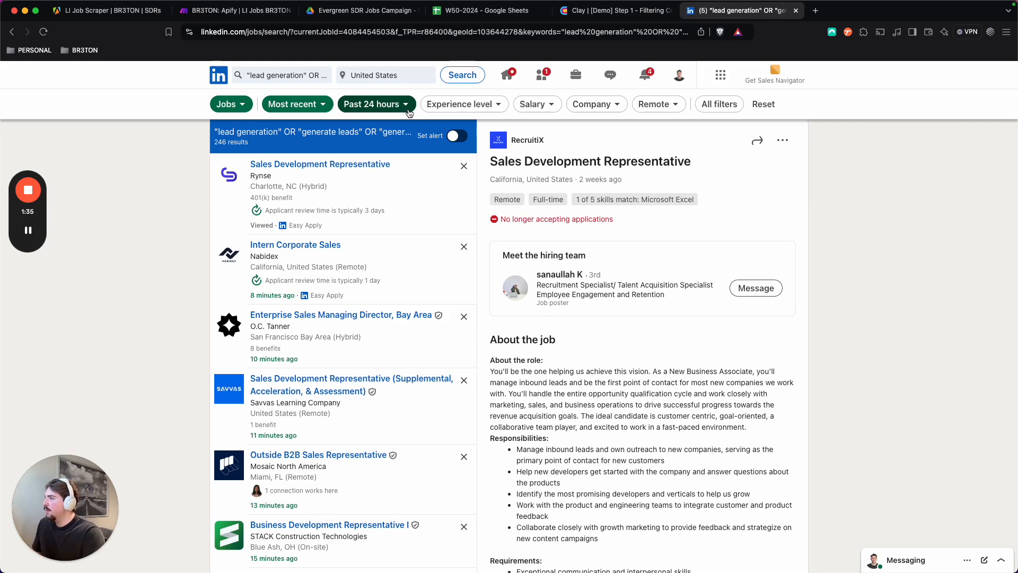
mouse_move(297, 104)
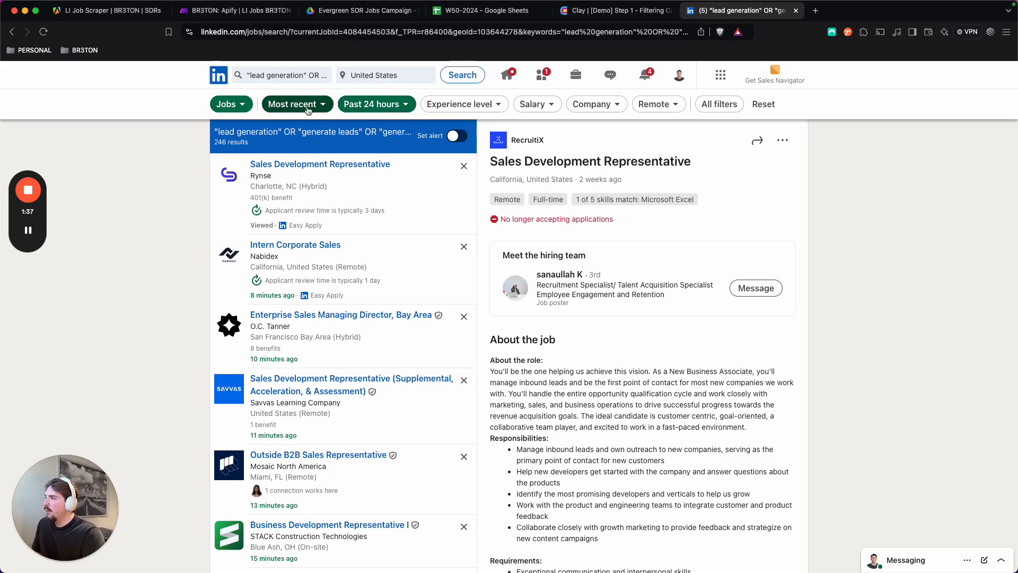
left_click(281, 74)
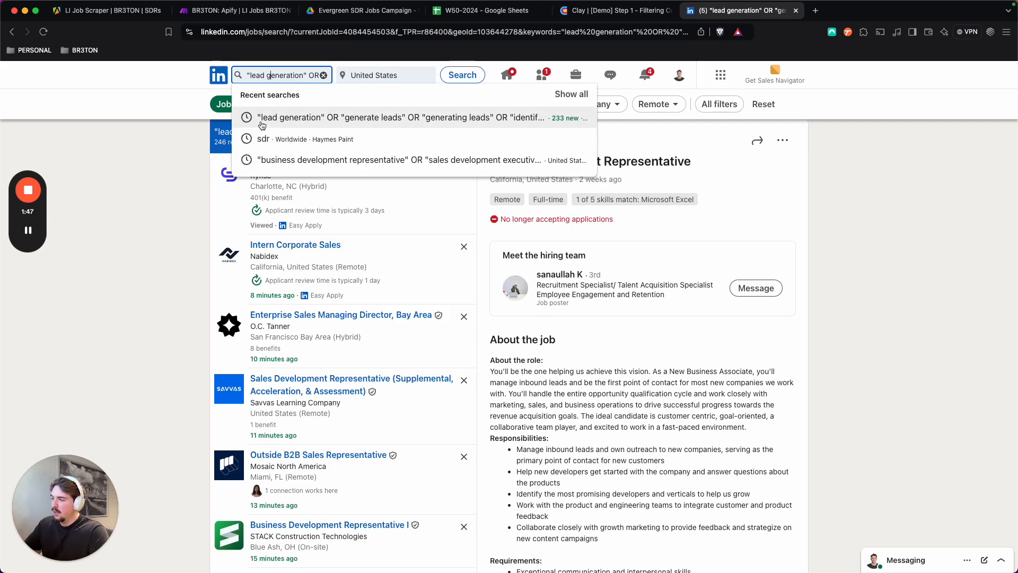
mouse_move(373, 120)
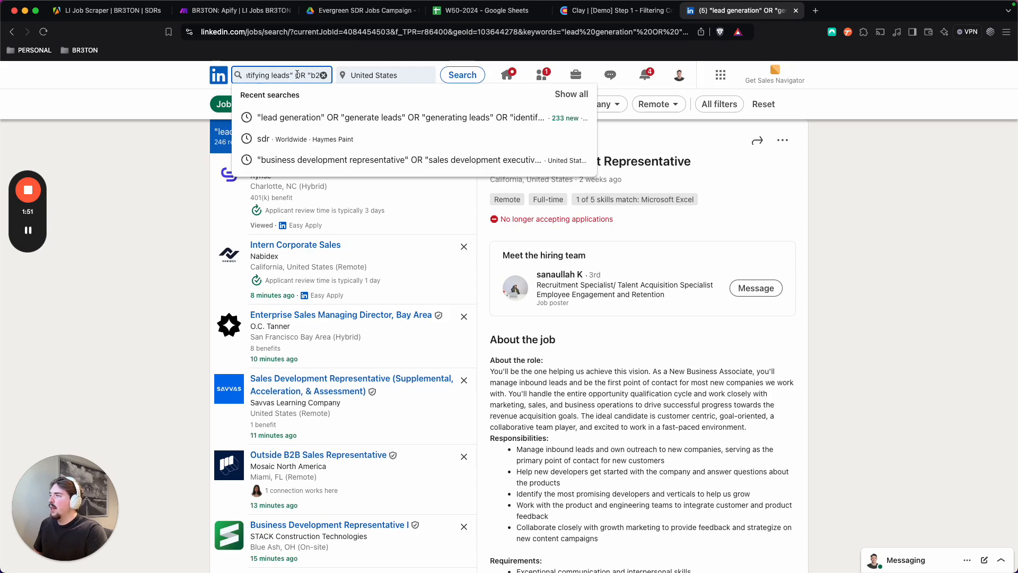
type("\"corporate sales\" OR")
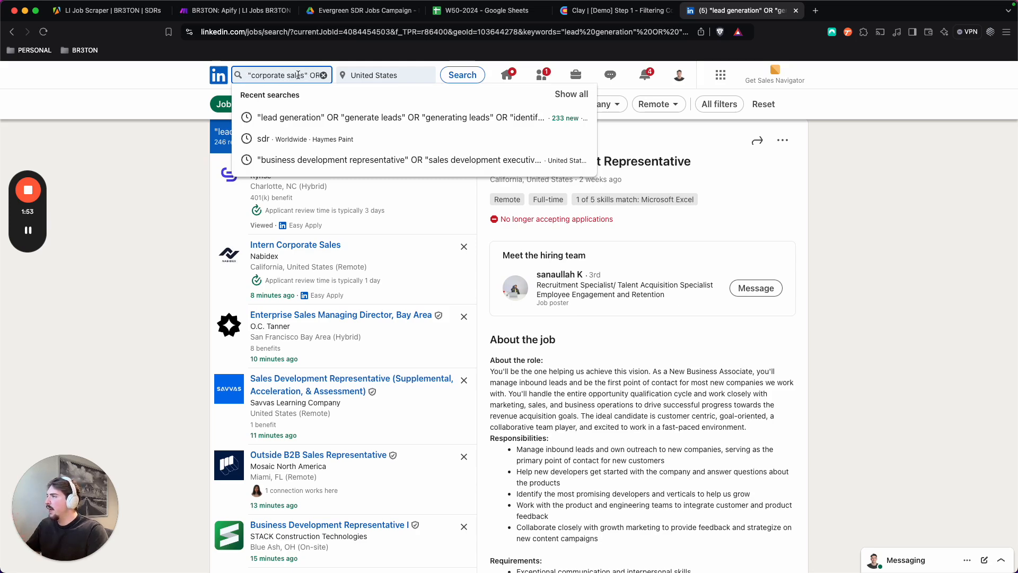
type("sdr\" OR \"bdr\" OR \"sa")
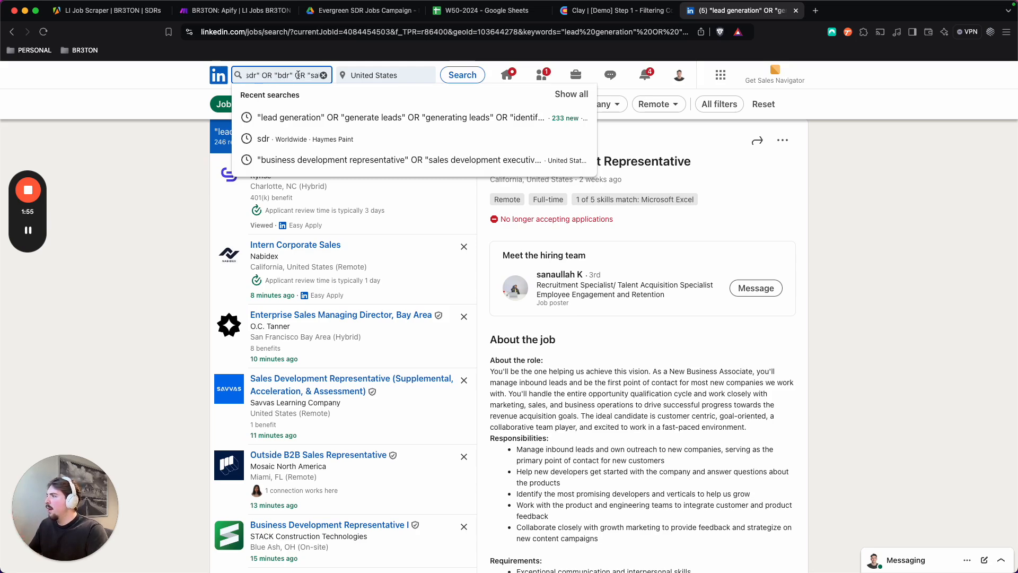
left_click(410, 118)
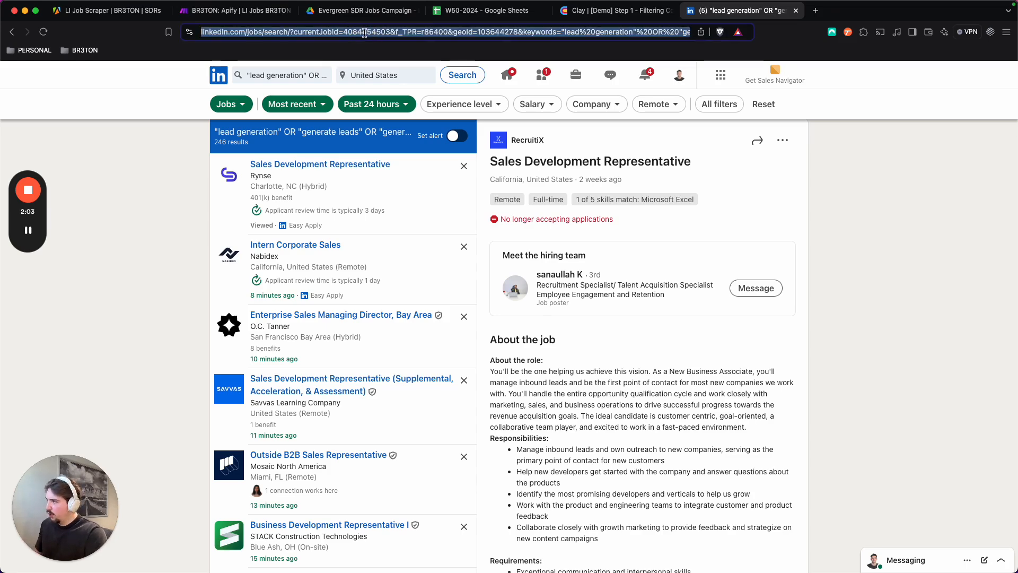
Review the task's input and proxy settings, then view its run history of 33 scrape runs.
left_click(107, 11)
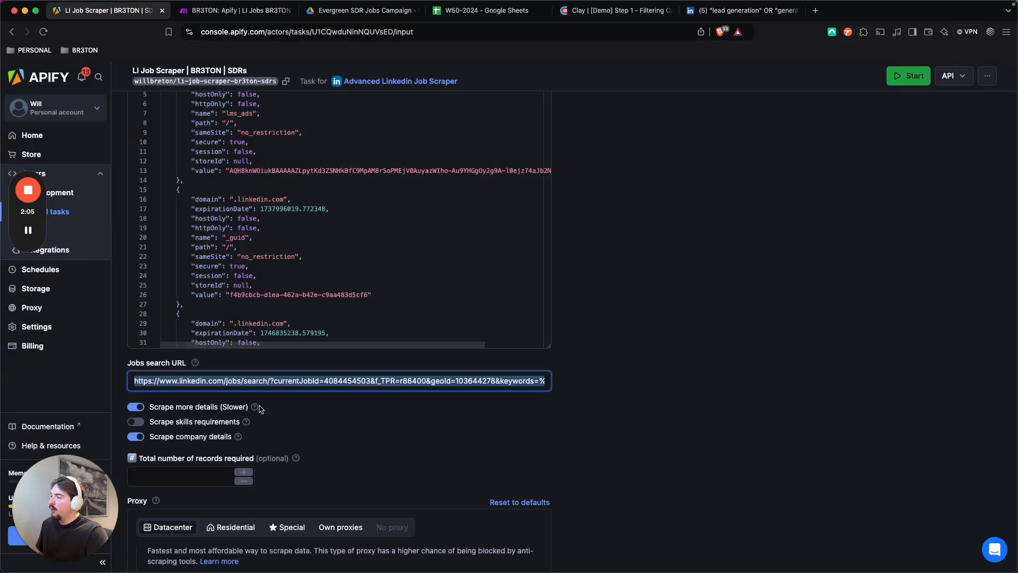
scroll("down", 3)
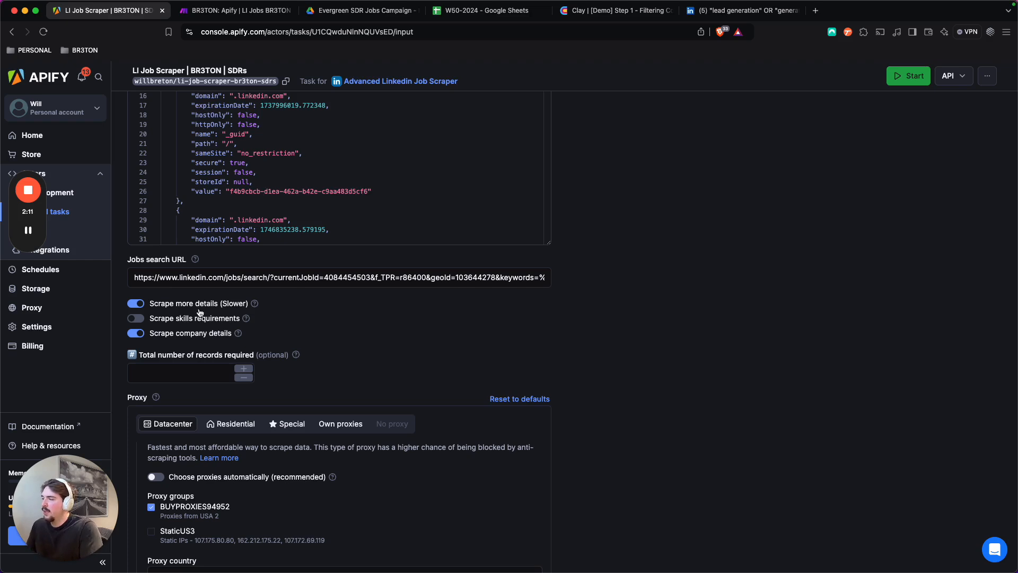
mouse_move(249, 328)
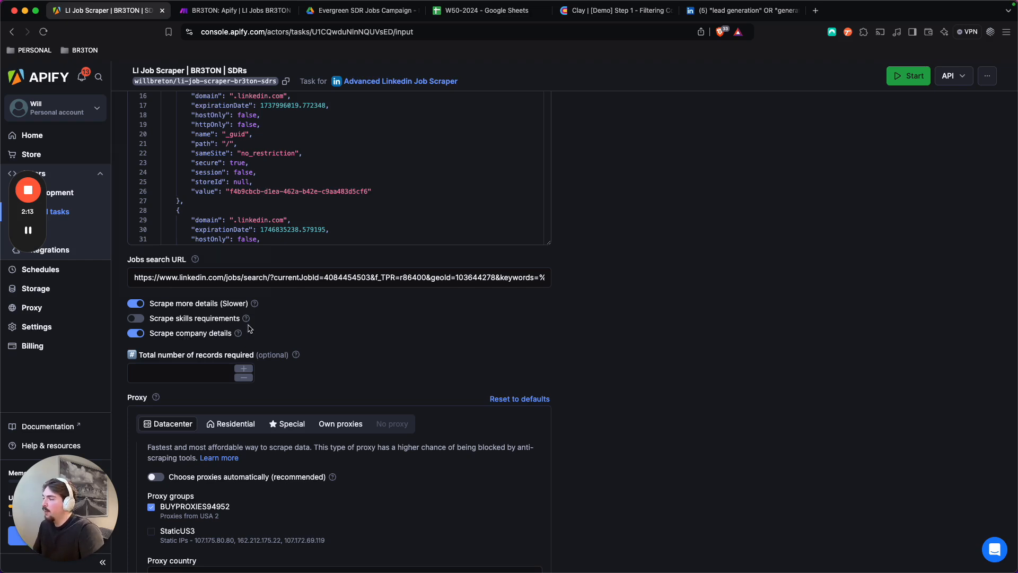
scroll("down", 3)
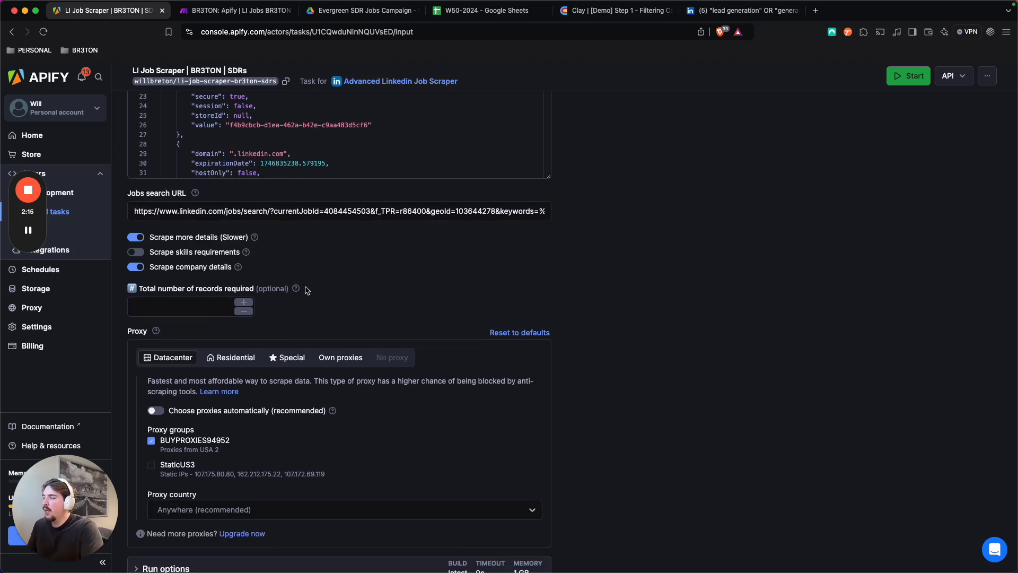
mouse_move(248, 290)
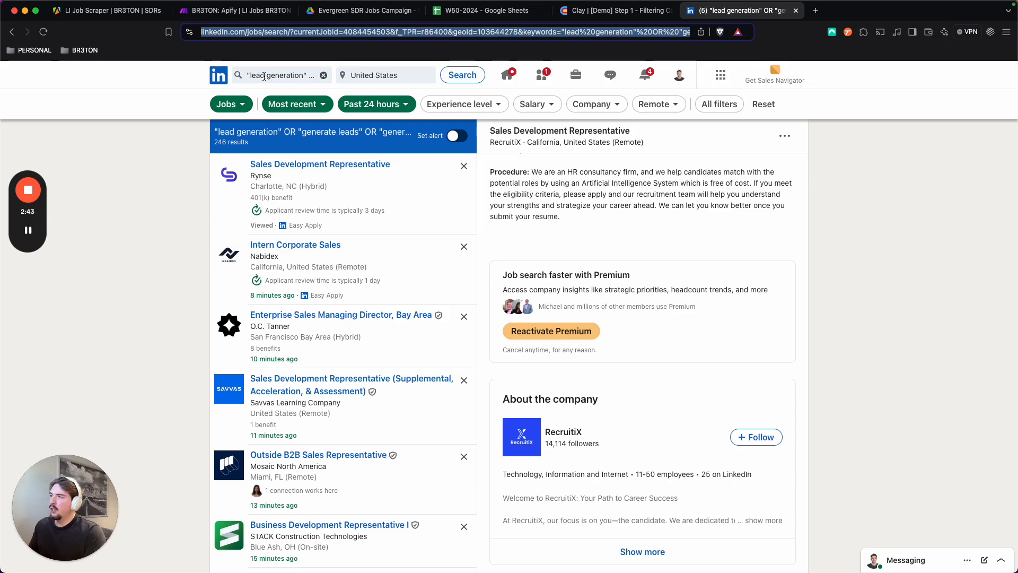
left_click(98, 10)
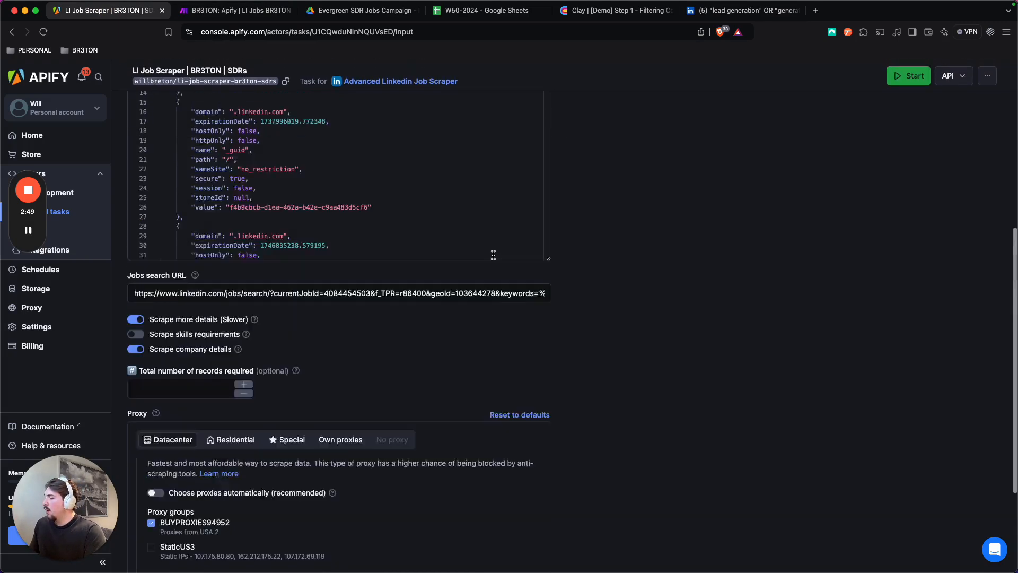
left_click(226, 153)
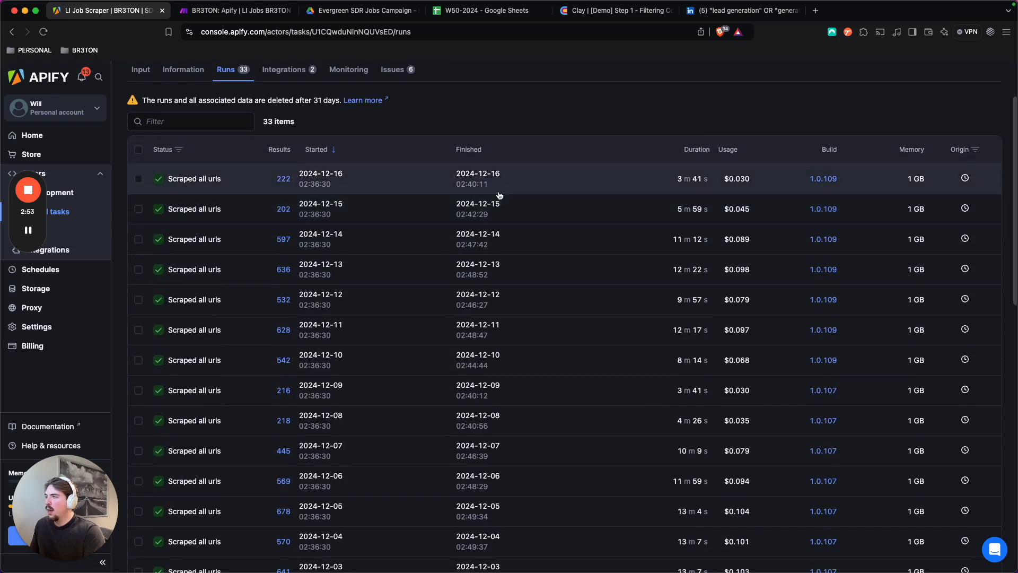
scroll("up", 3)
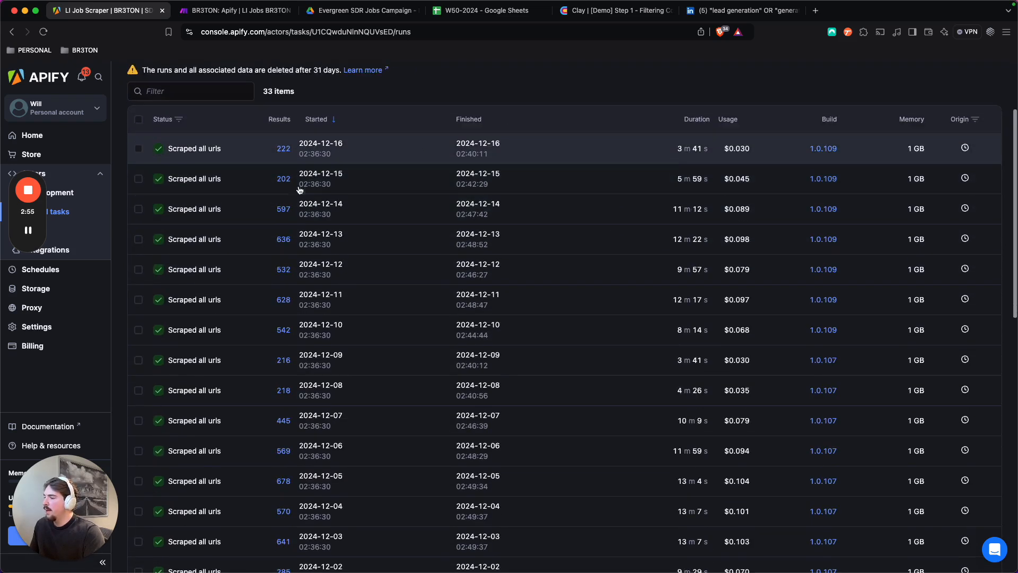
scroll("down", 3)
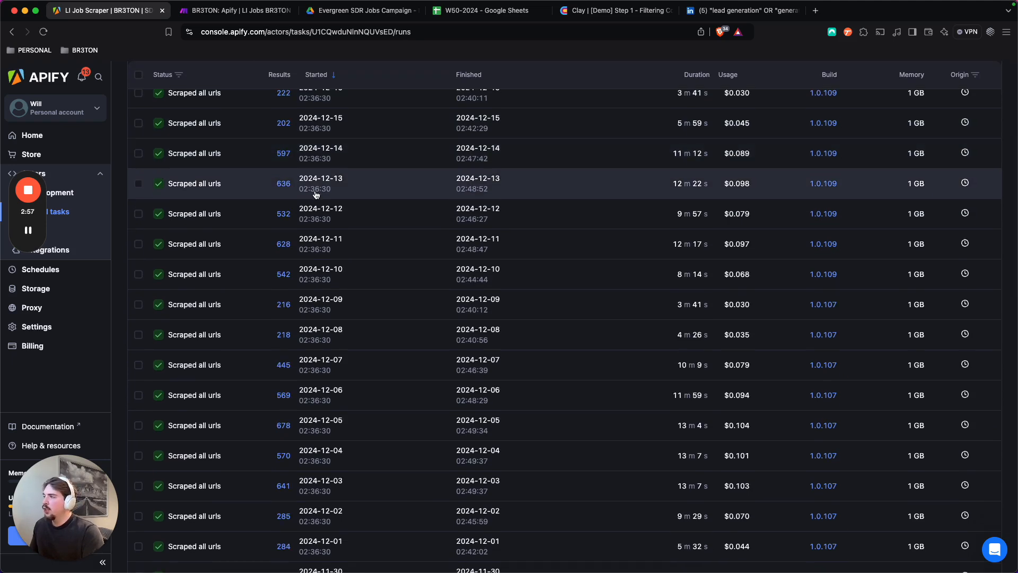
scroll("down", 3)
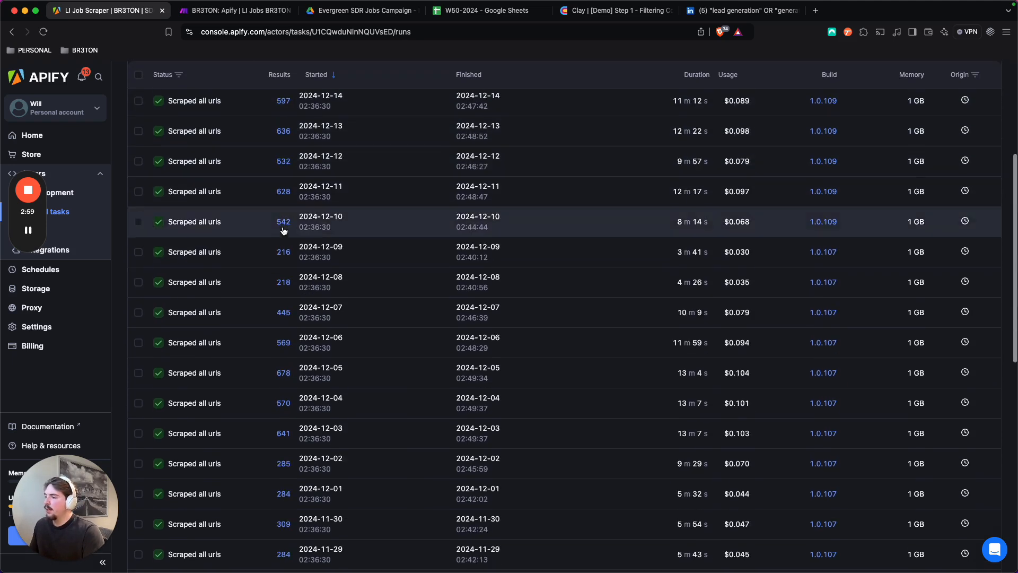
scroll("down", 3)
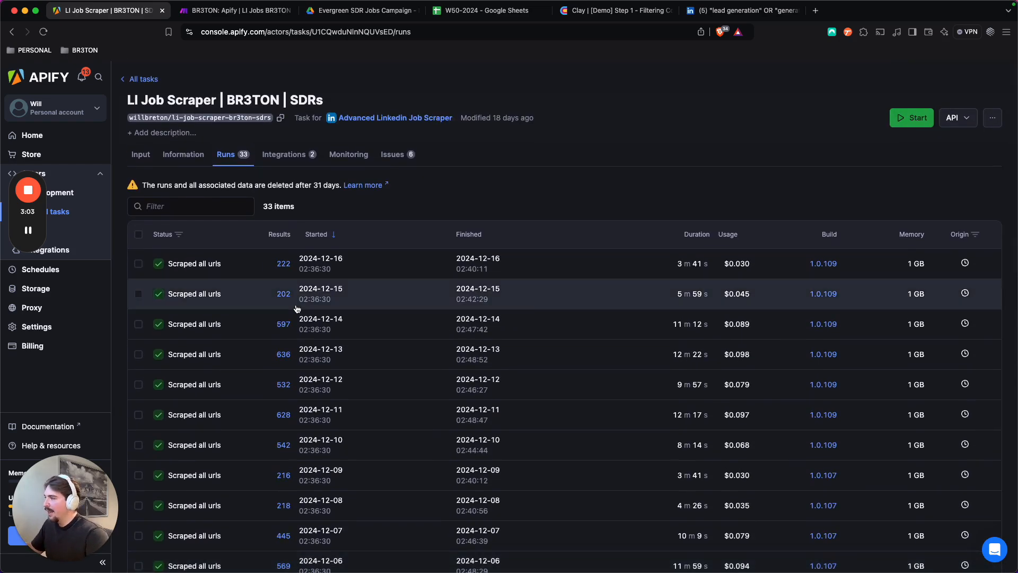
mouse_move(294, 234)
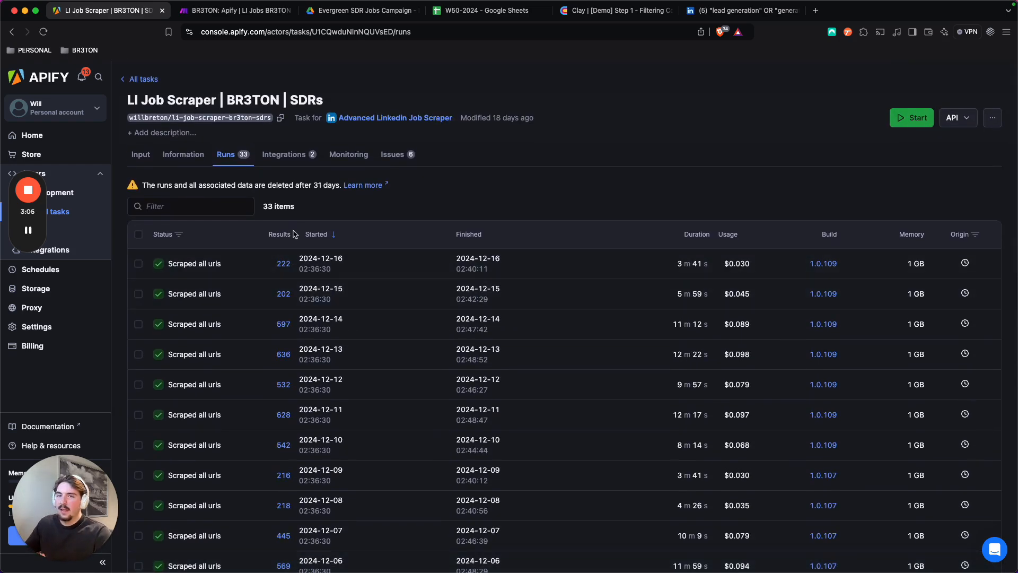
mouse_move(446, 182)
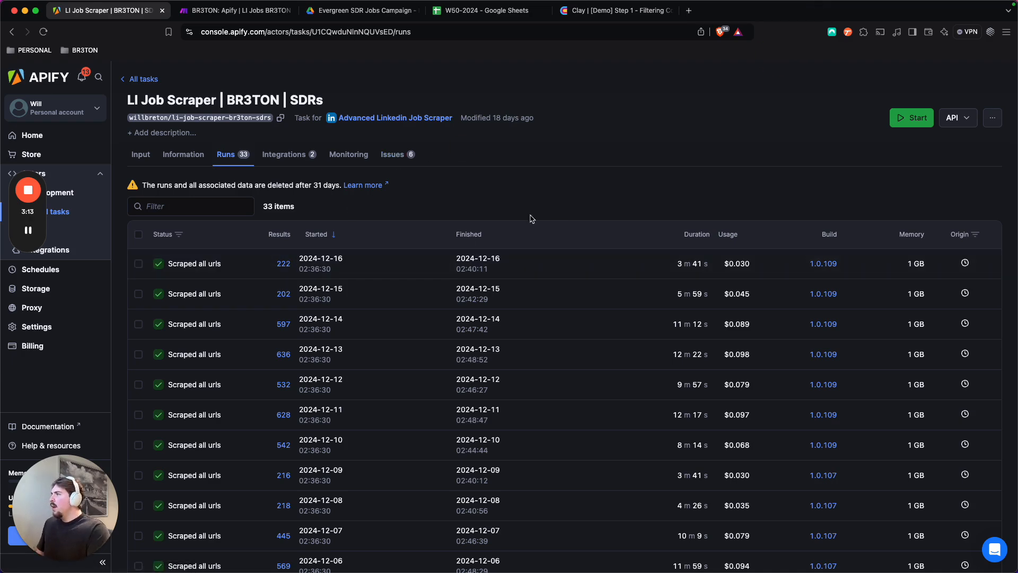
mouse_move(426, 279)
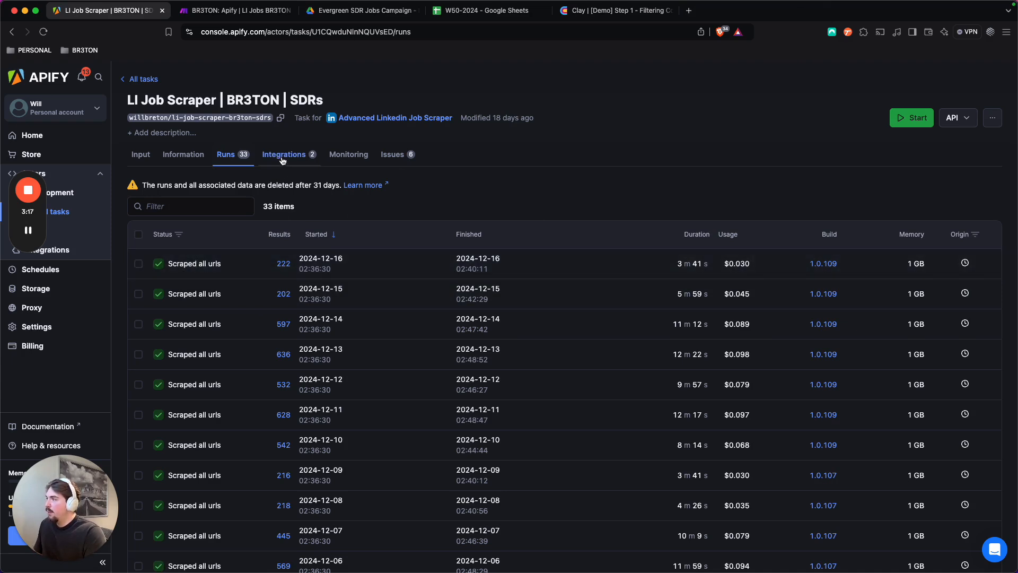
Check the task's Integrations and Runs, then view its single enabled daily schedule.
left_click(284, 155)
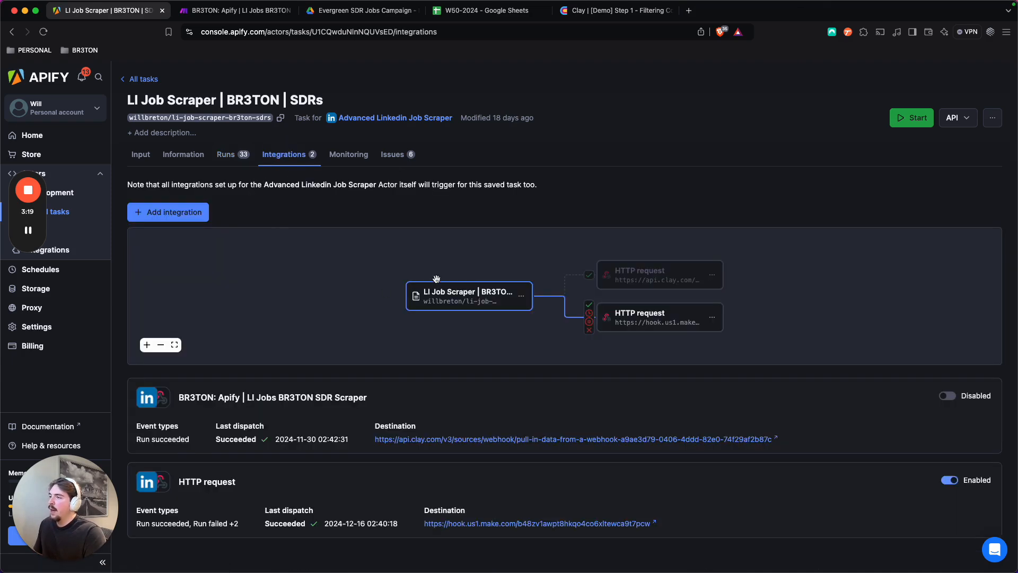
mouse_move(554, 318)
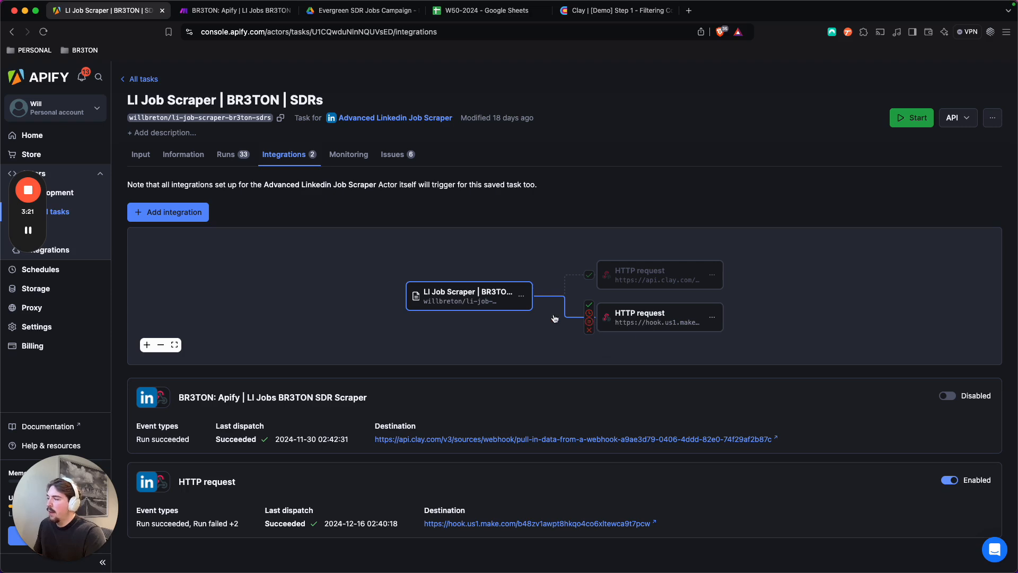
left_click(227, 155)
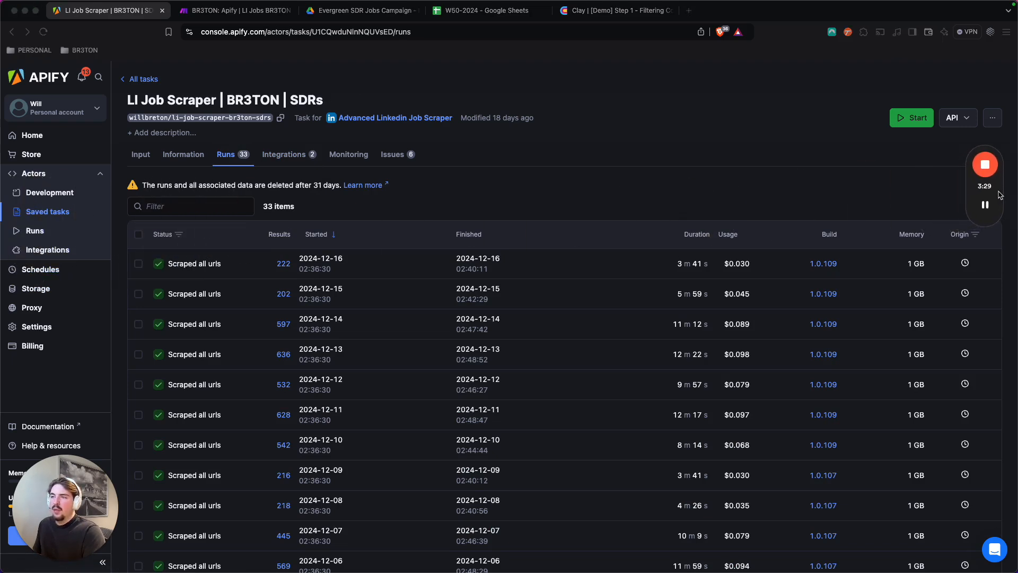
mouse_move(41, 268)
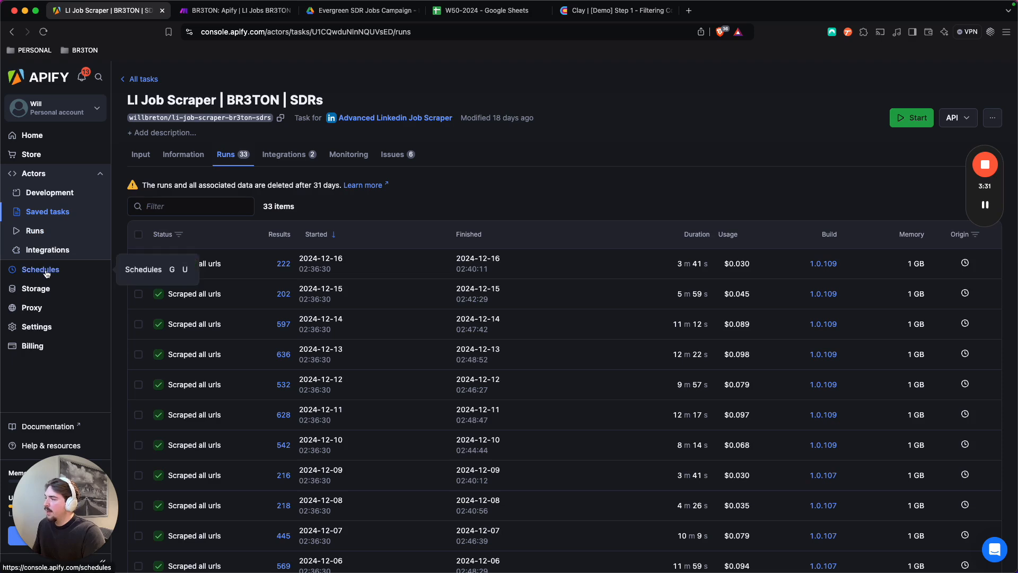
left_click(39, 269)
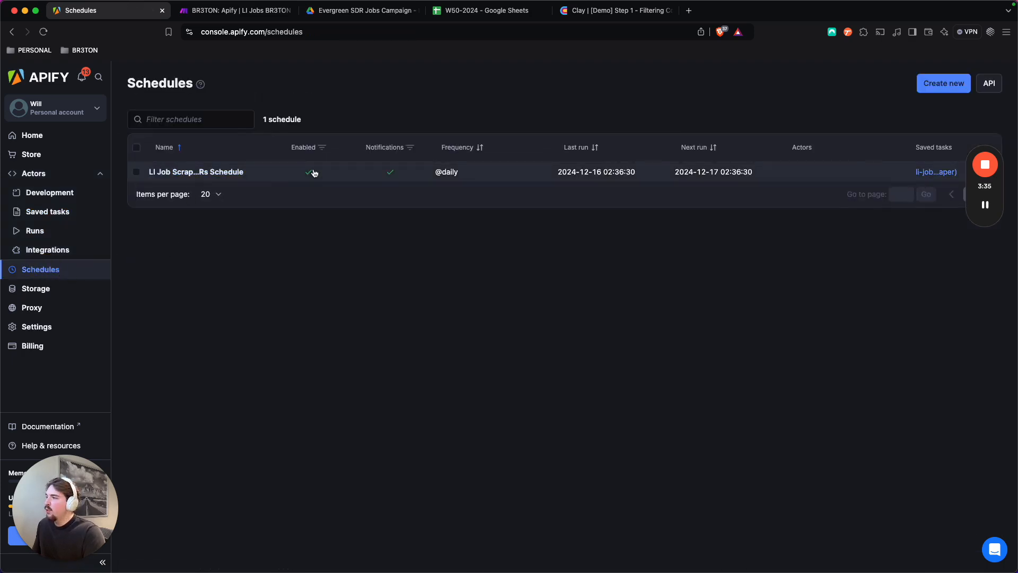
mouse_move(480, 146)
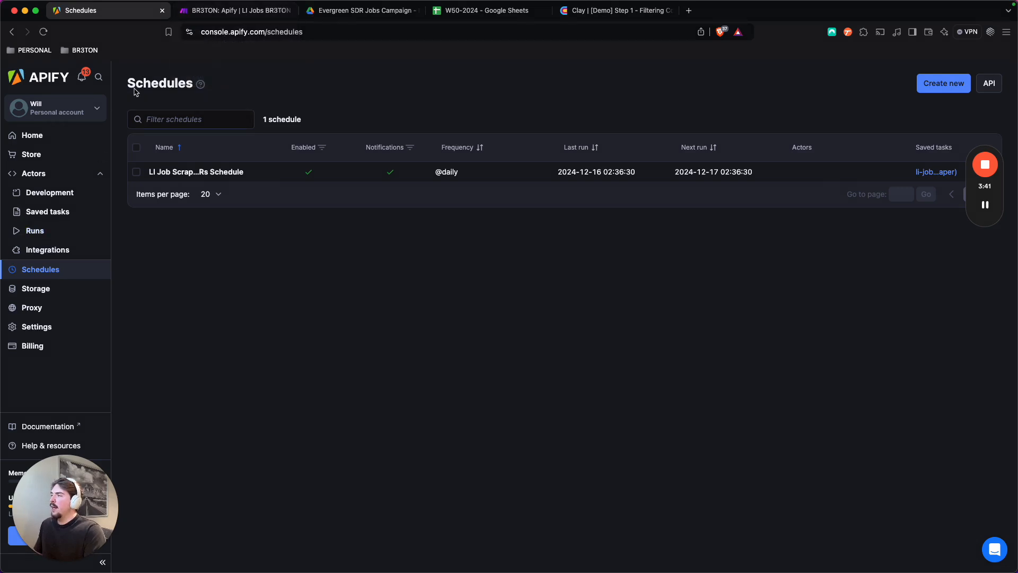
mouse_move(233, 11)
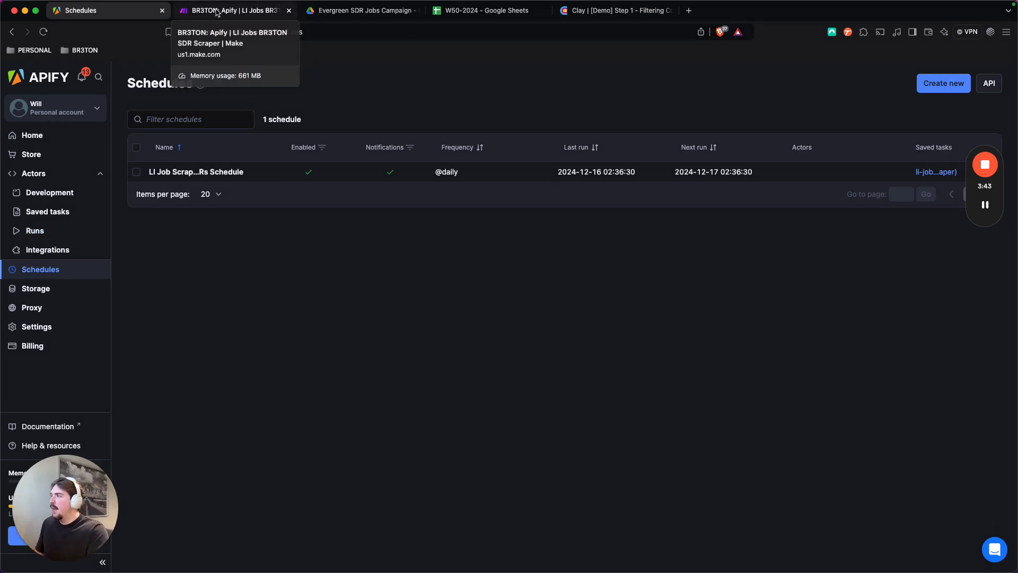
Set the Apify Watch Task Runs trigger to the Finished SDR LI Jobs webhook.
left_click(234, 11)
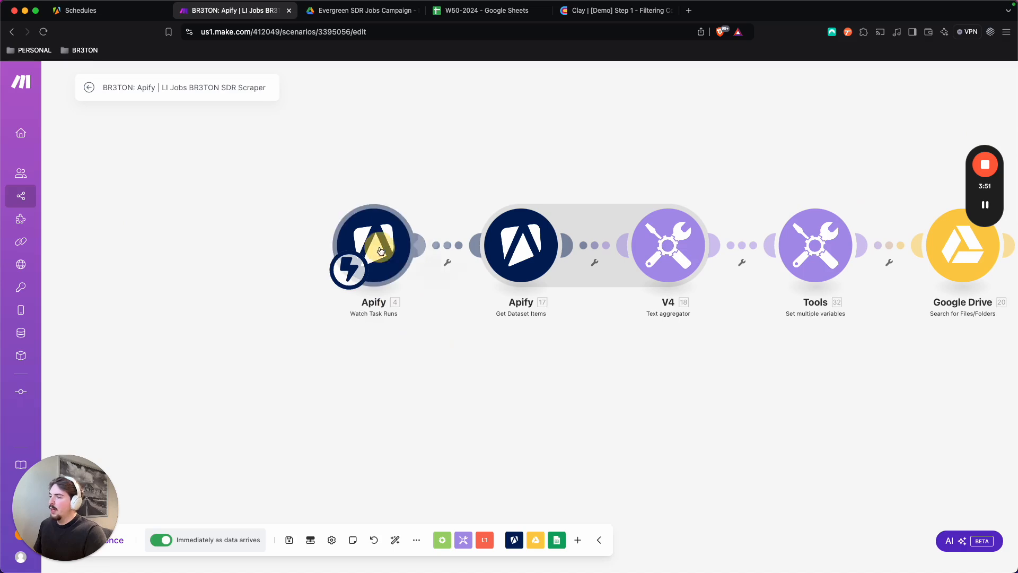
left_click(373, 245)
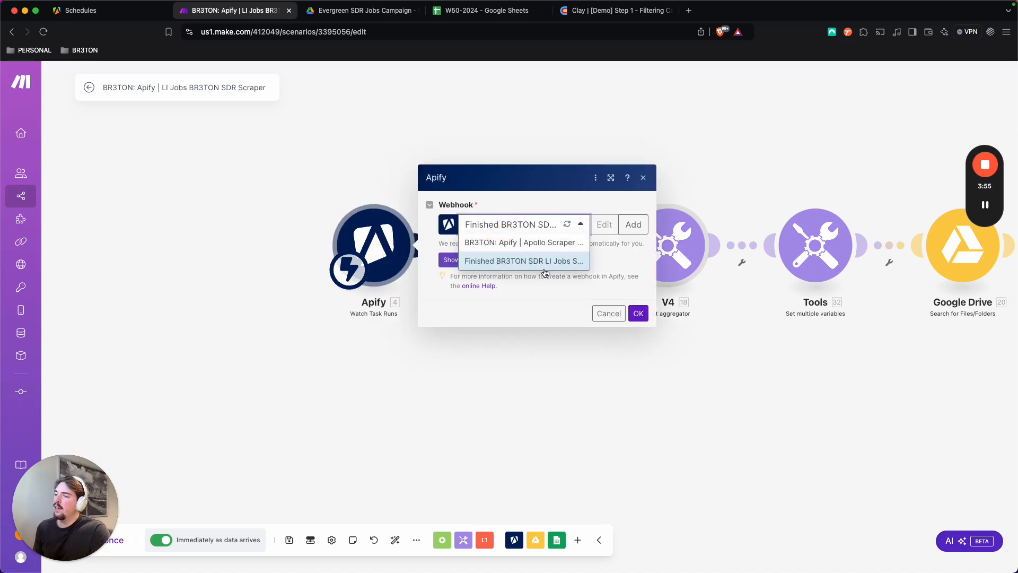
left_click(523, 261)
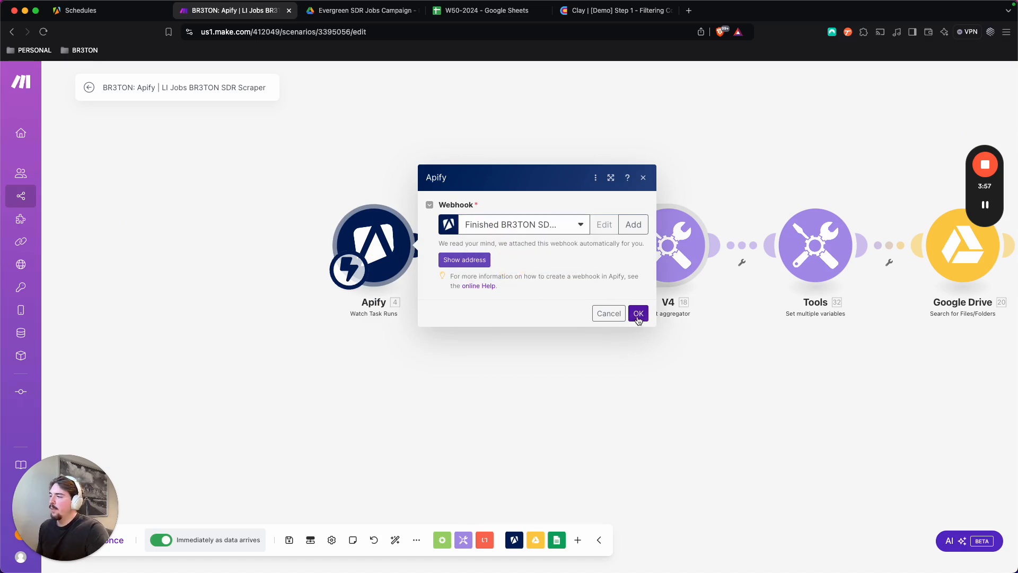
left_click(637, 314)
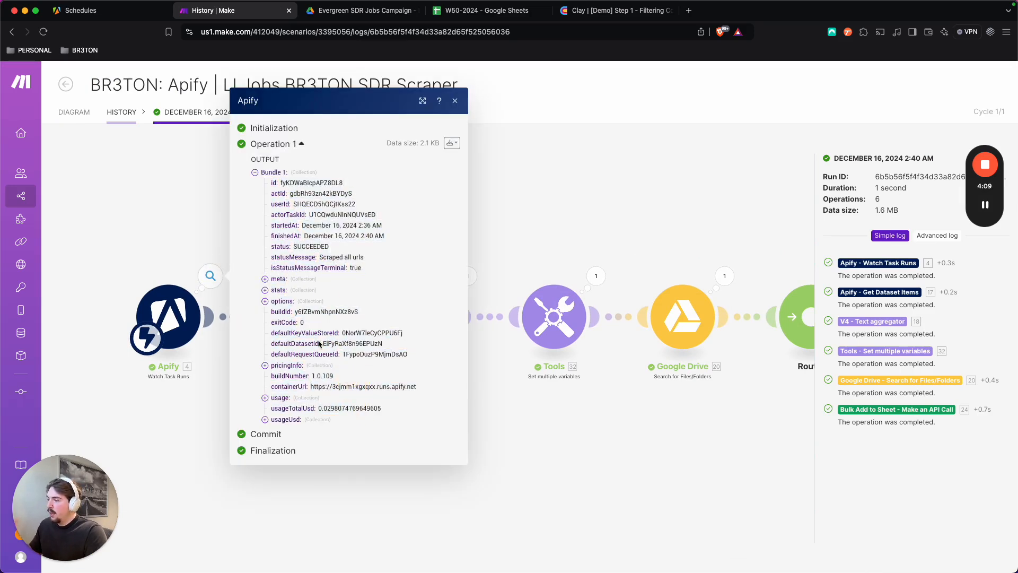
Inspect the Get Dataset Items module's mappings, including its 100000 item limit.
left_click(455, 101)
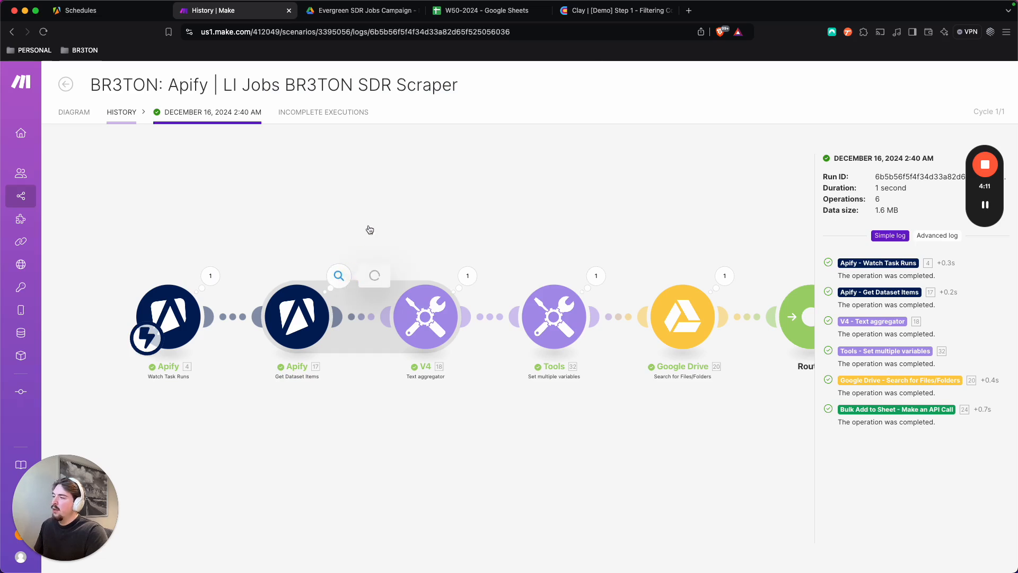
left_click(297, 316)
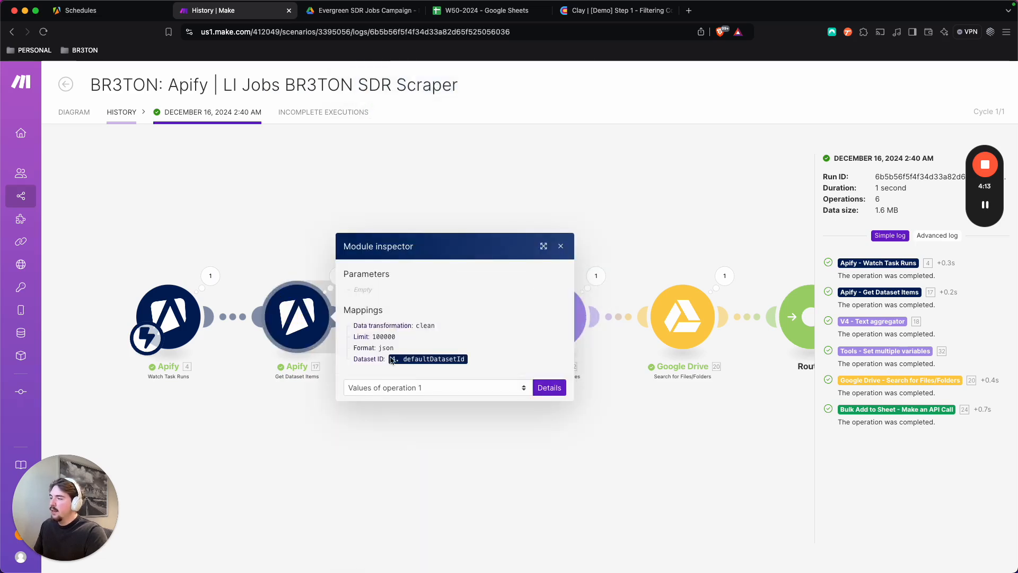
left_click(560, 246)
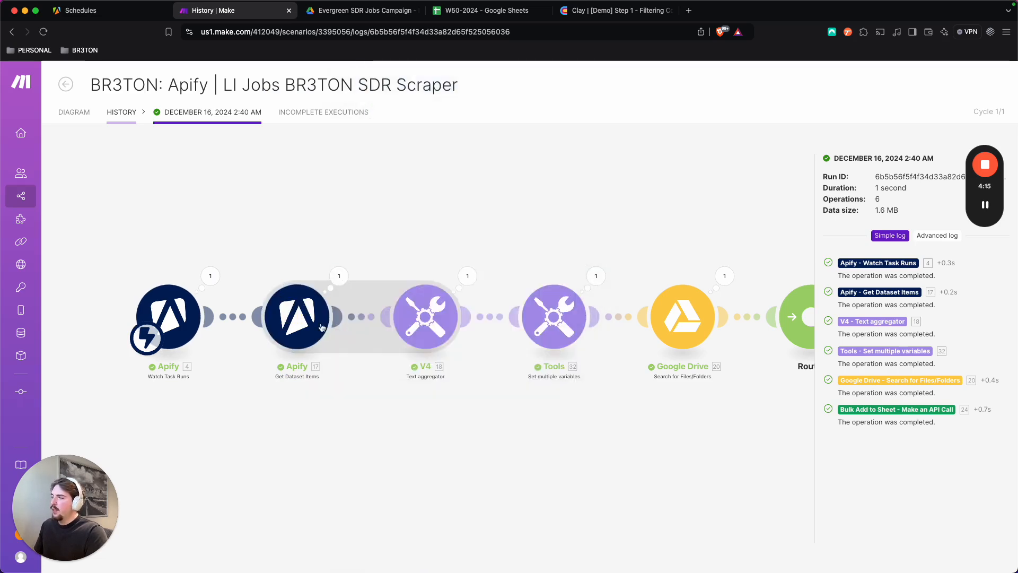
left_click(297, 316)
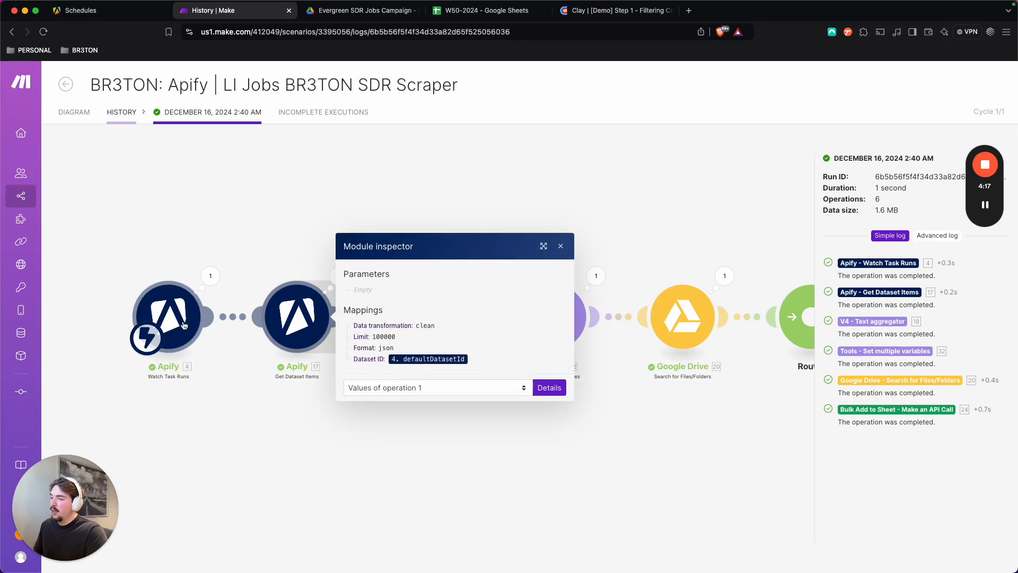
double_click(383, 336)
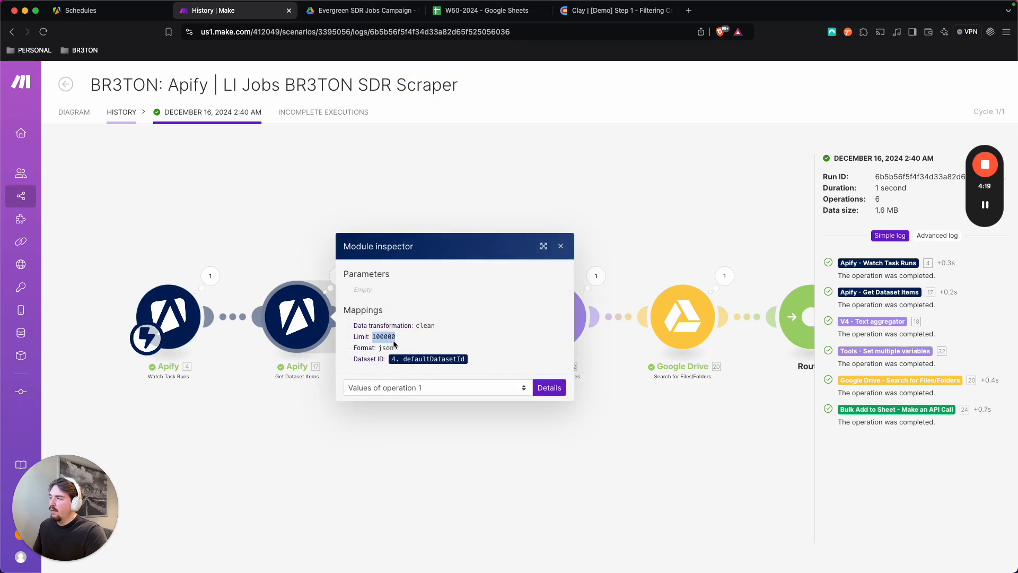
left_click(560, 245)
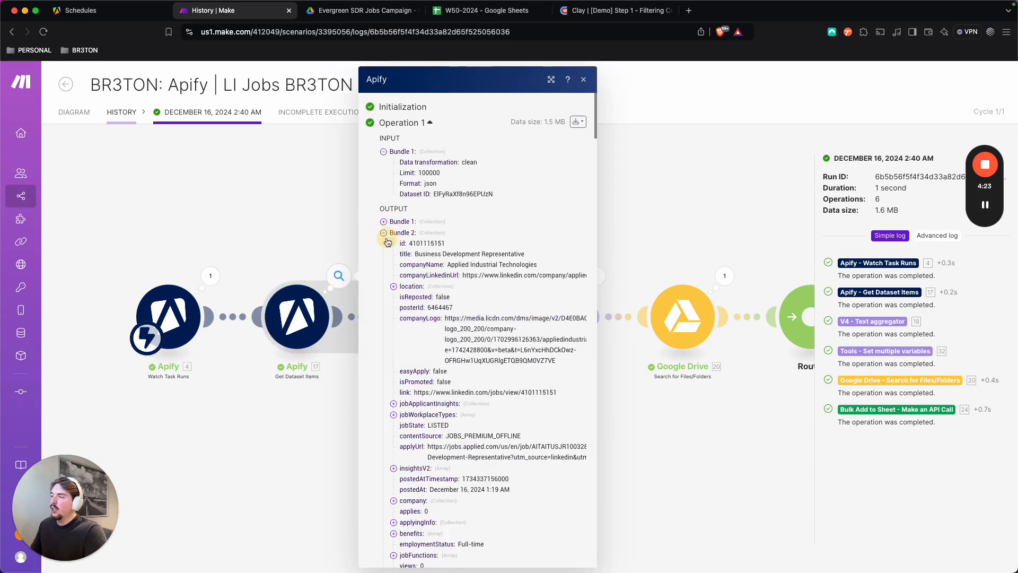
Browse the scraped job bundles and the text aggregator's input, then return to the runs list.
left_click(383, 233)
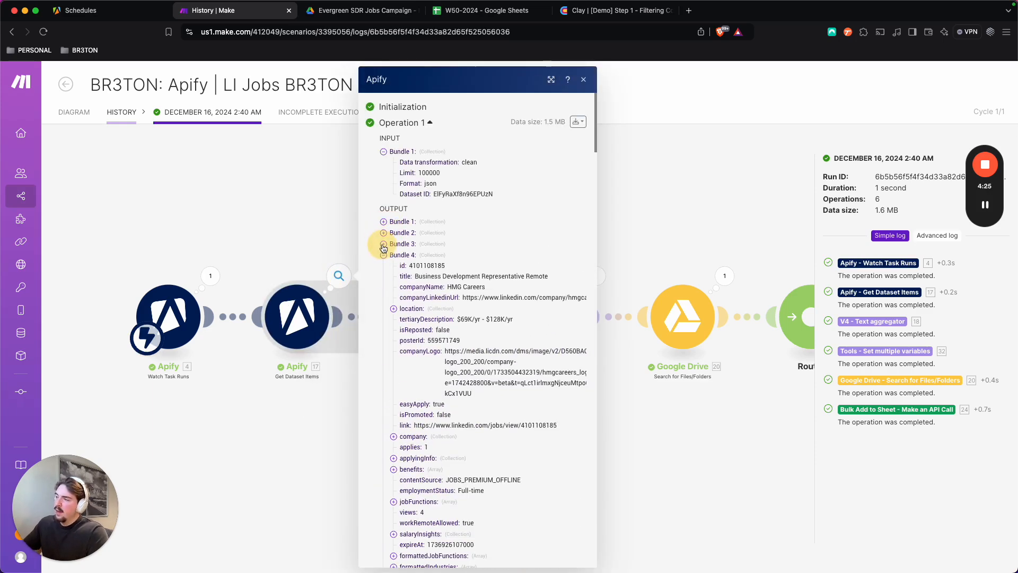
left_click(384, 246)
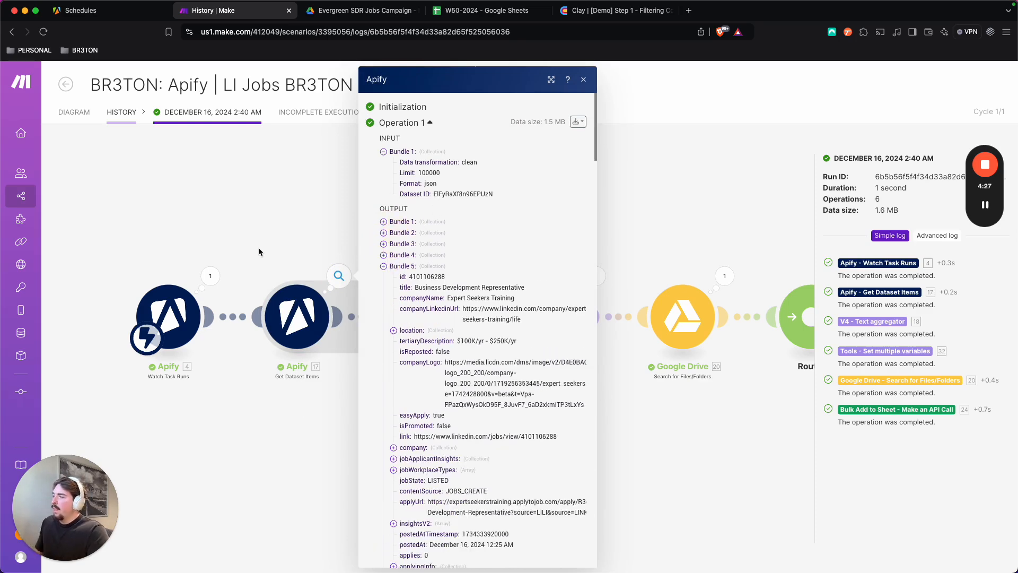
left_click(583, 80)
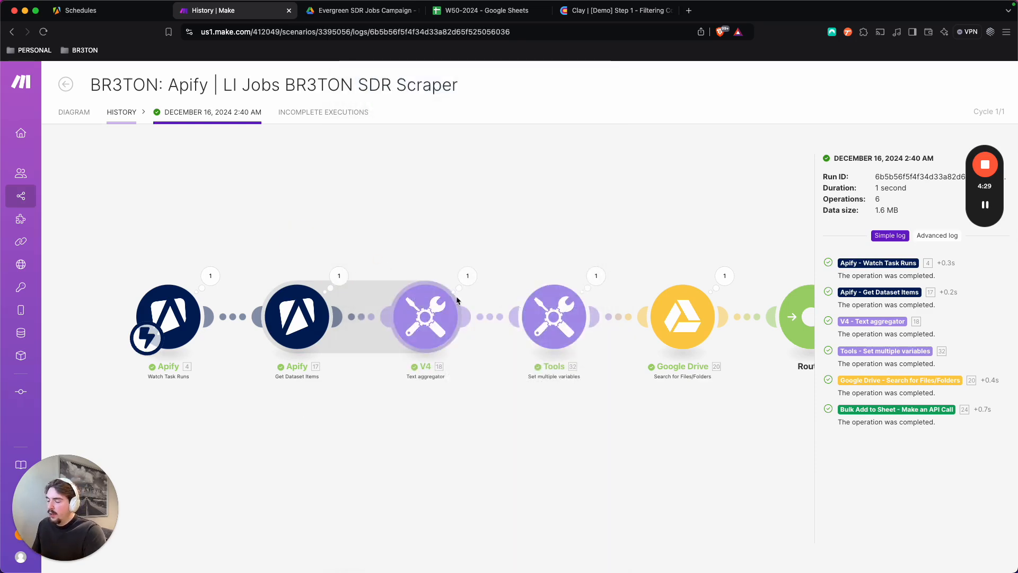
left_click(426, 316)
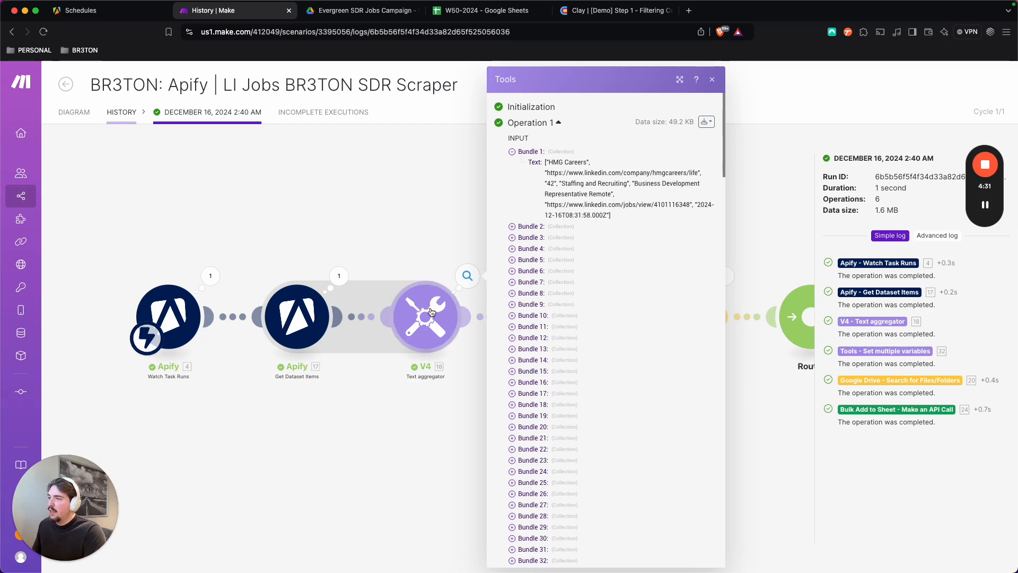
left_click(712, 80)
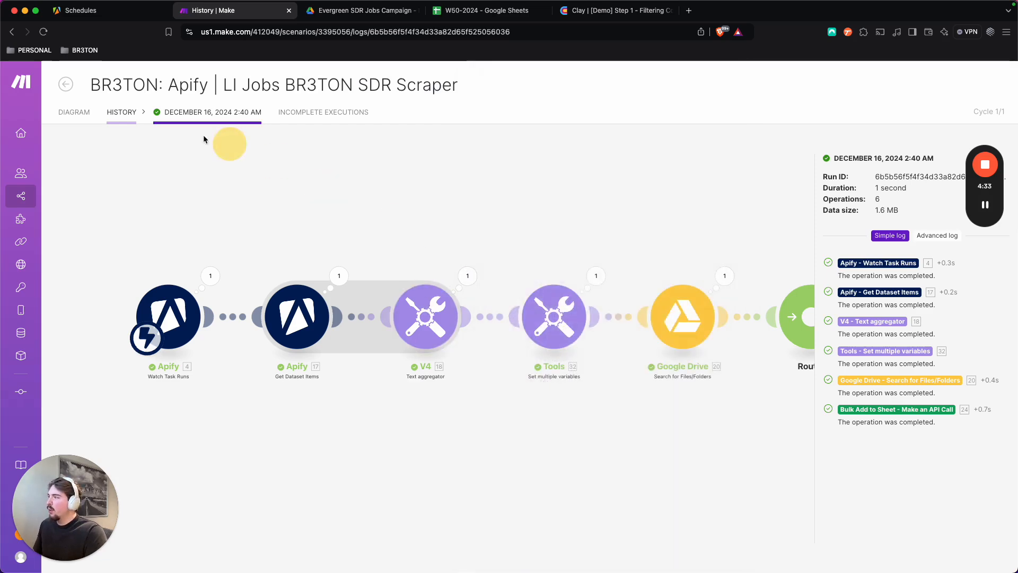
left_click(121, 112)
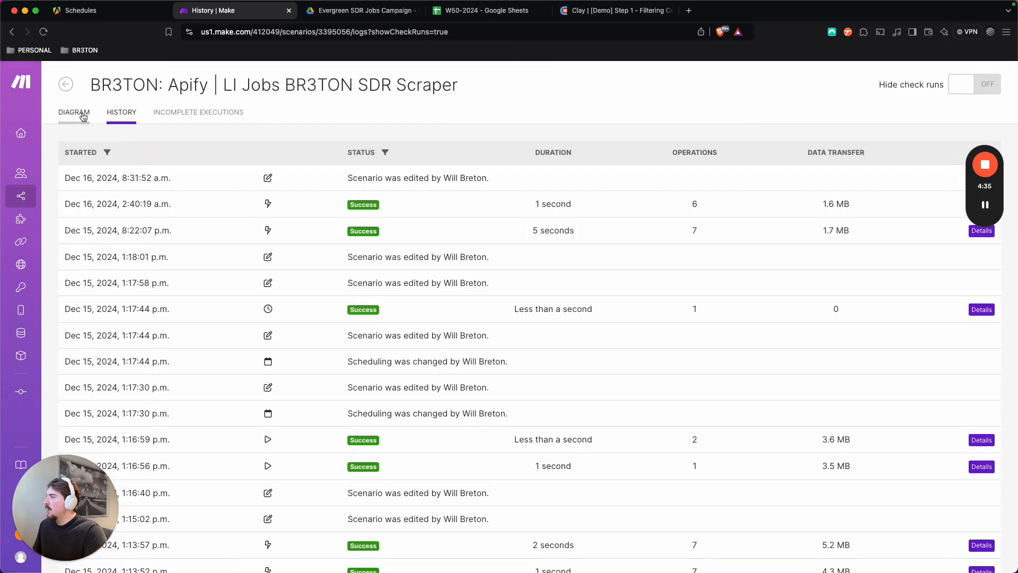
Review the Text aggregator's mapped fields in the scenario diagram and close its settings.
left_click(73, 112)
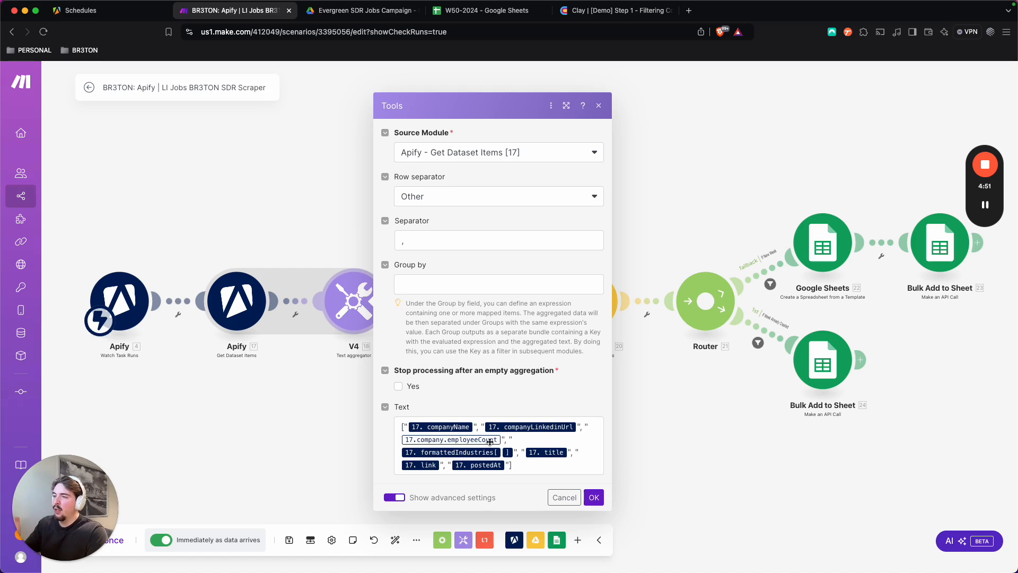
mouse_move(497, 372)
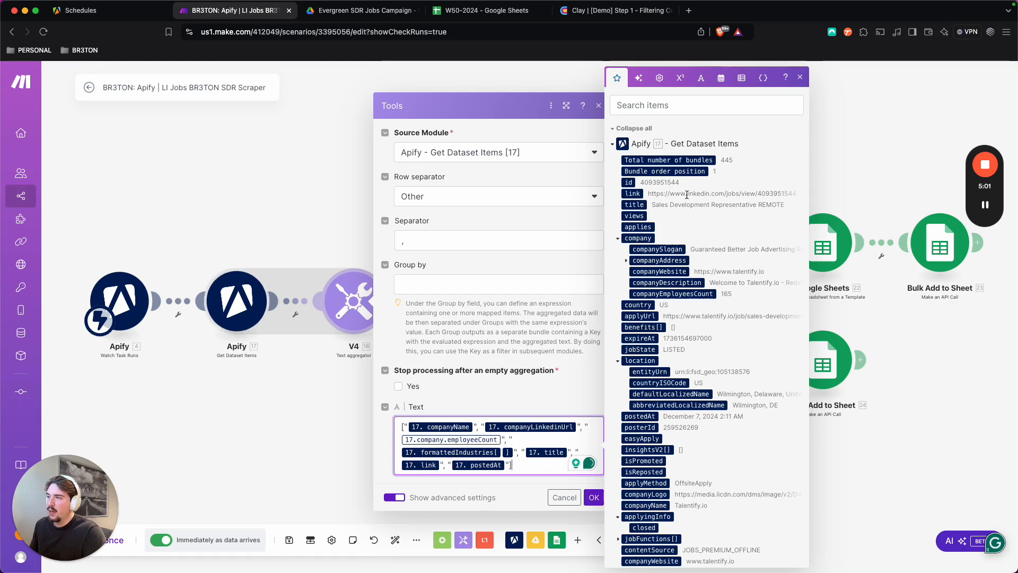
scroll("down", 3)
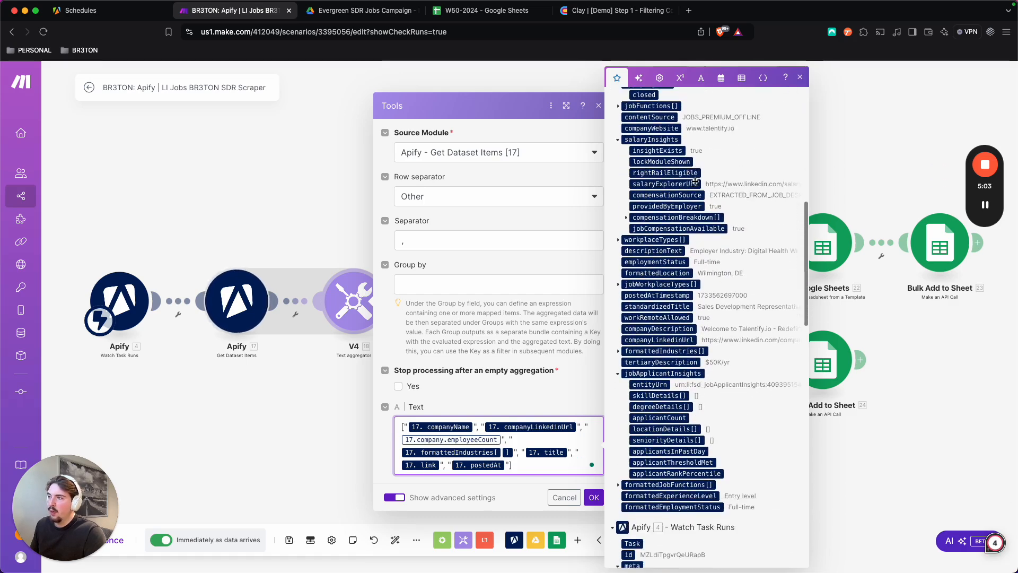
scroll("down", 3)
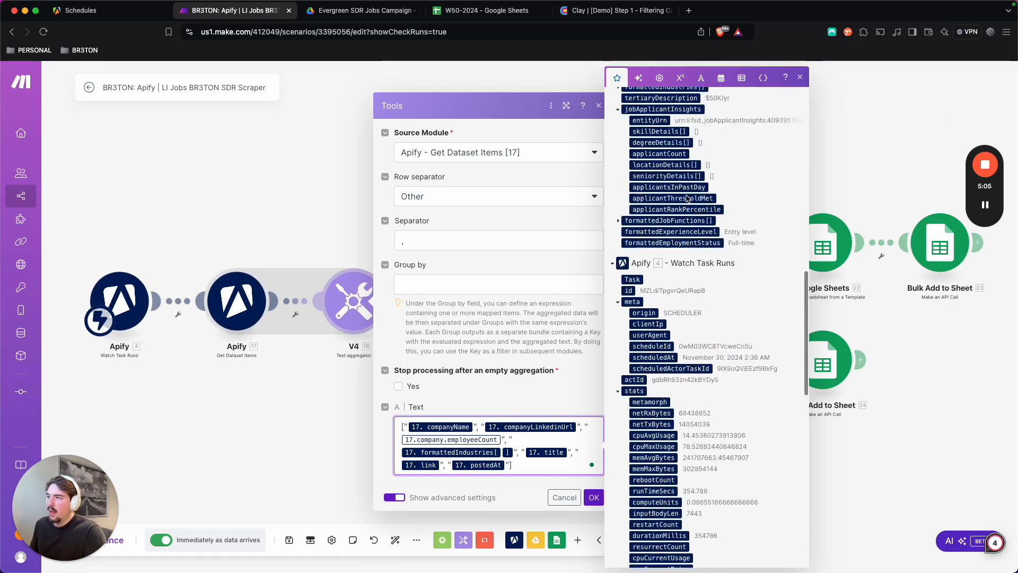
scroll("up", 3)
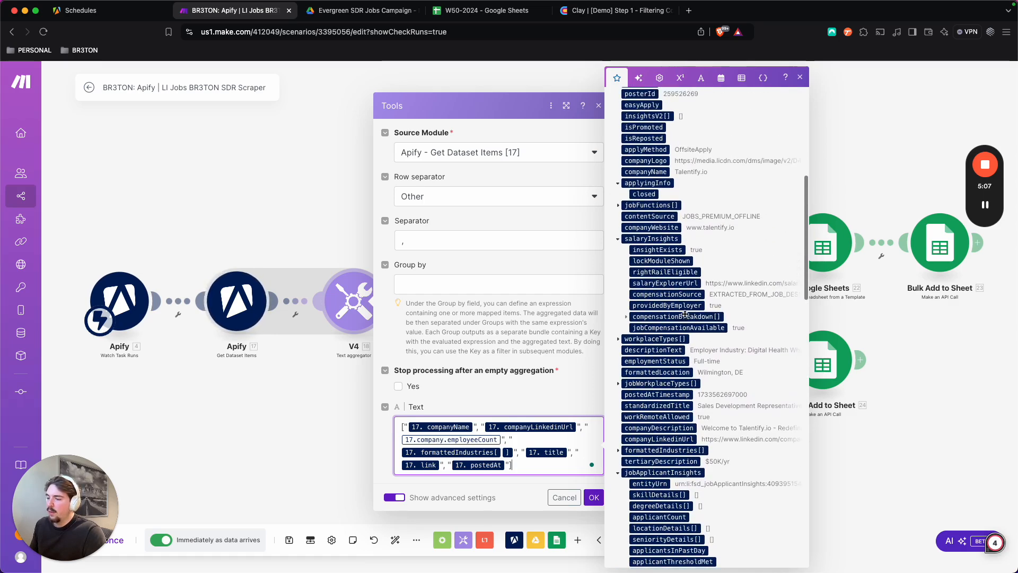
left_click(800, 77)
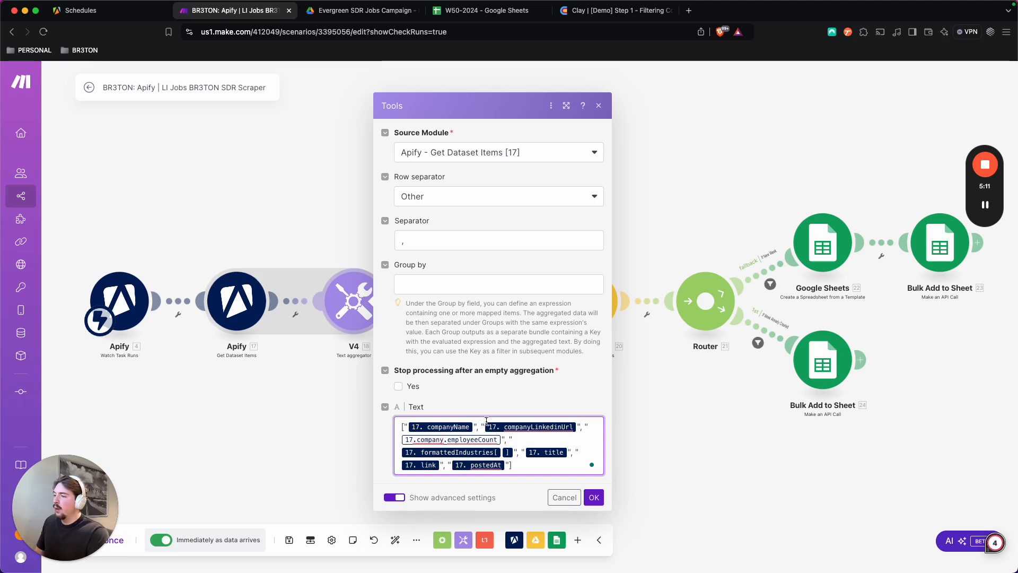
left_click(591, 497)
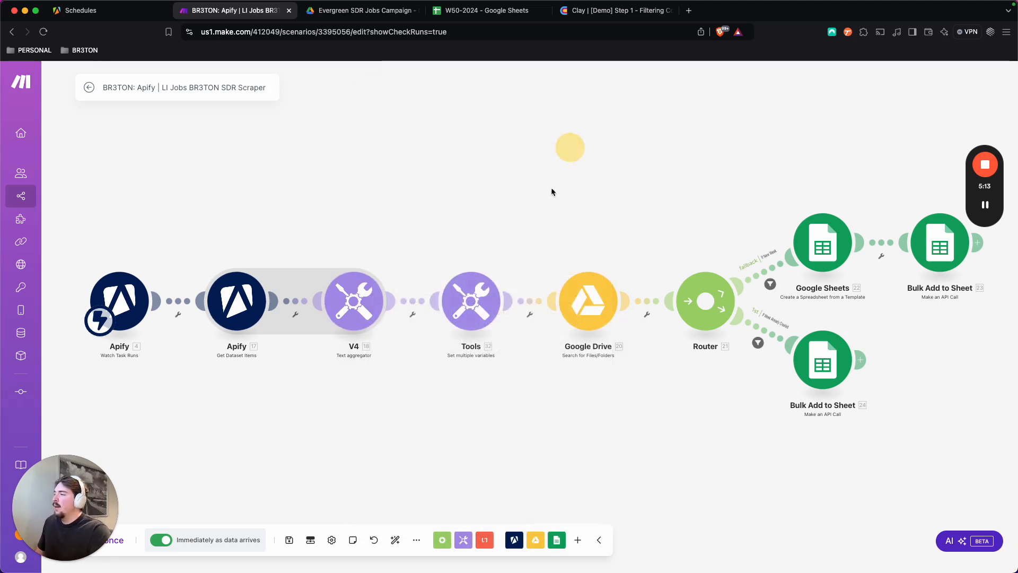
Check the Tools module's variables and its run output of week 51, year 2024.
double_click(471, 301)
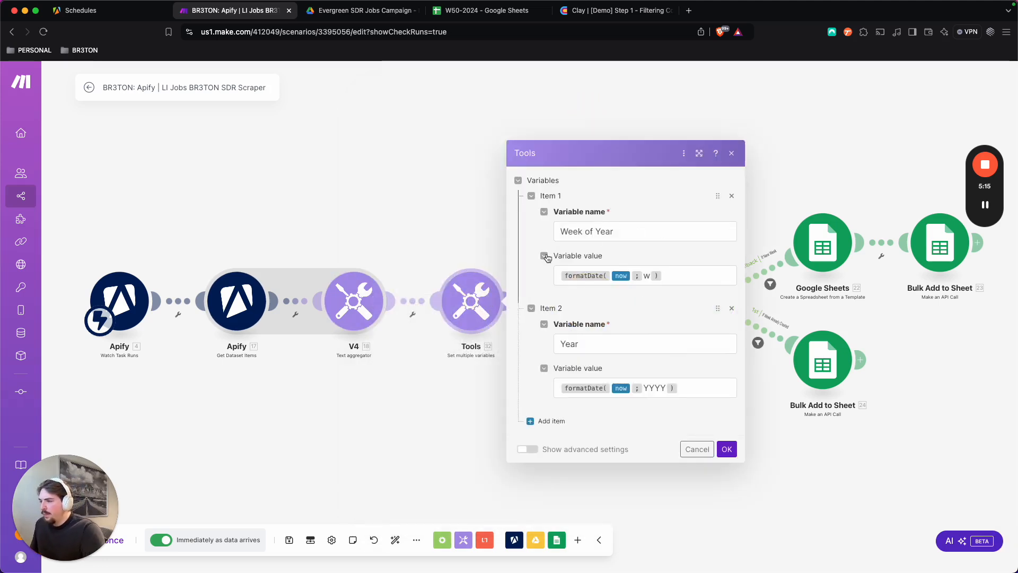
left_click(726, 449)
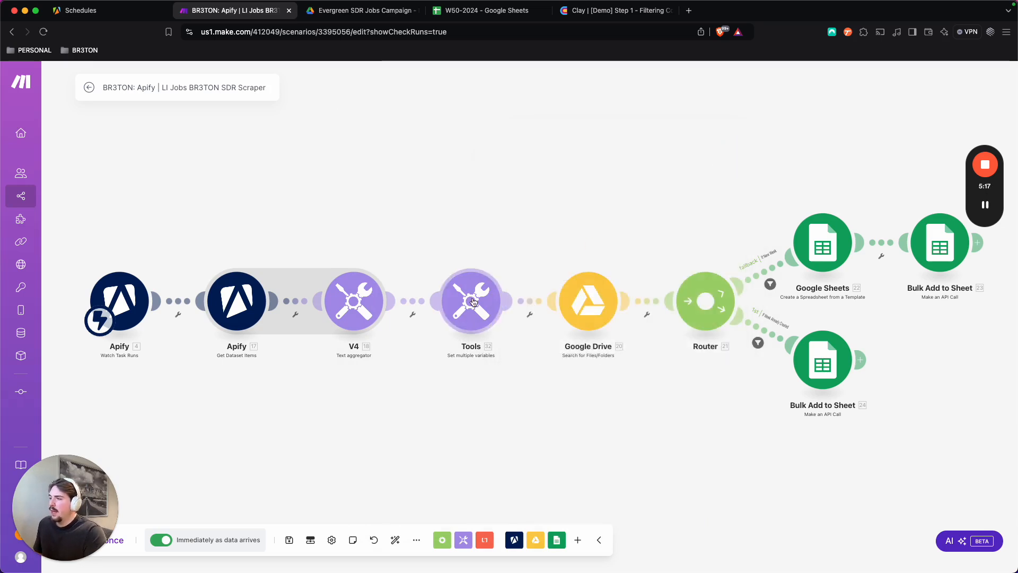
mouse_move(86, 105)
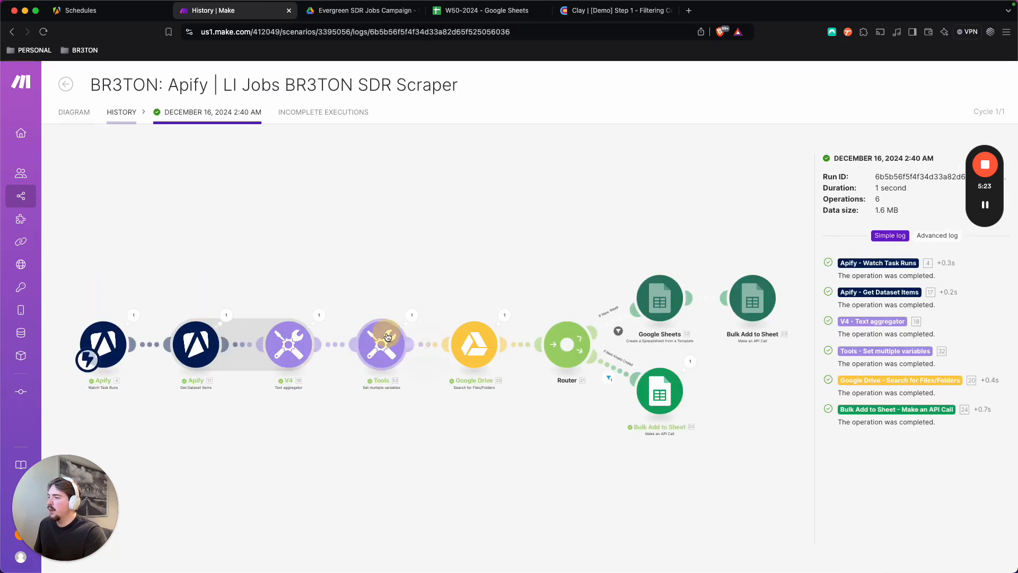
left_click(381, 343)
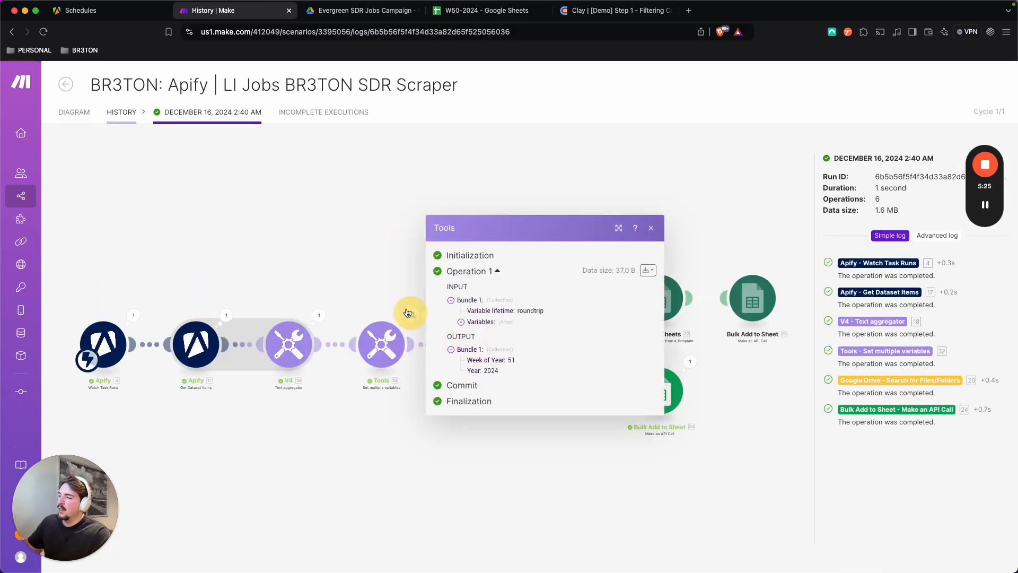
mouse_move(367, 261)
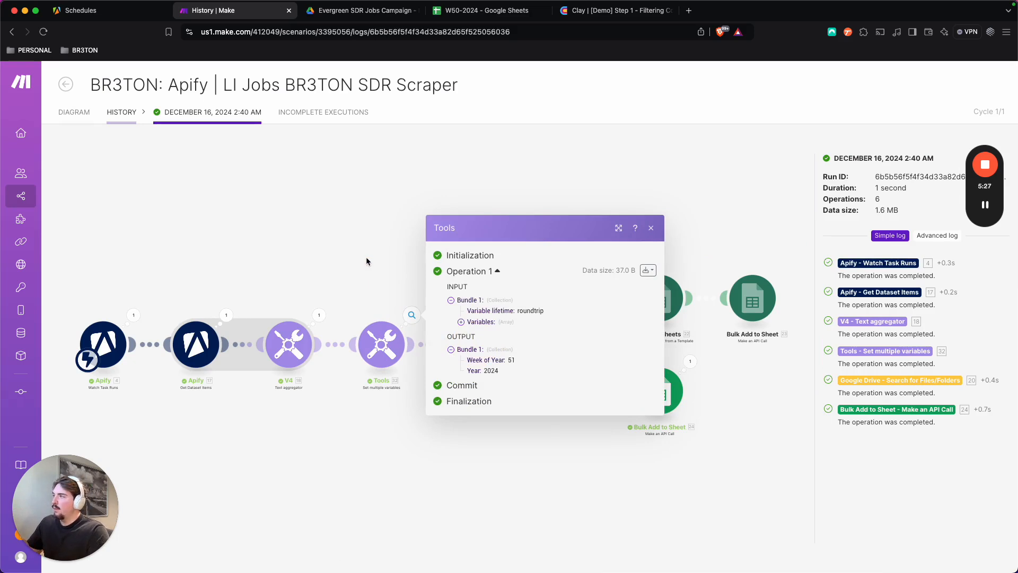
left_click(650, 228)
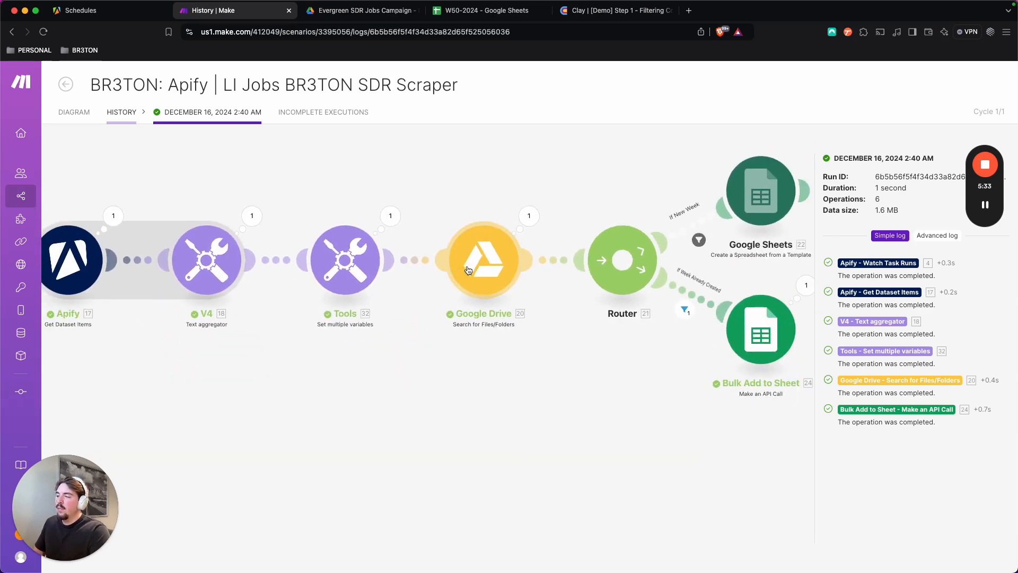
Inspect the Google Drive search module's week and year mappings in the Dec 16 run.
left_click(484, 259)
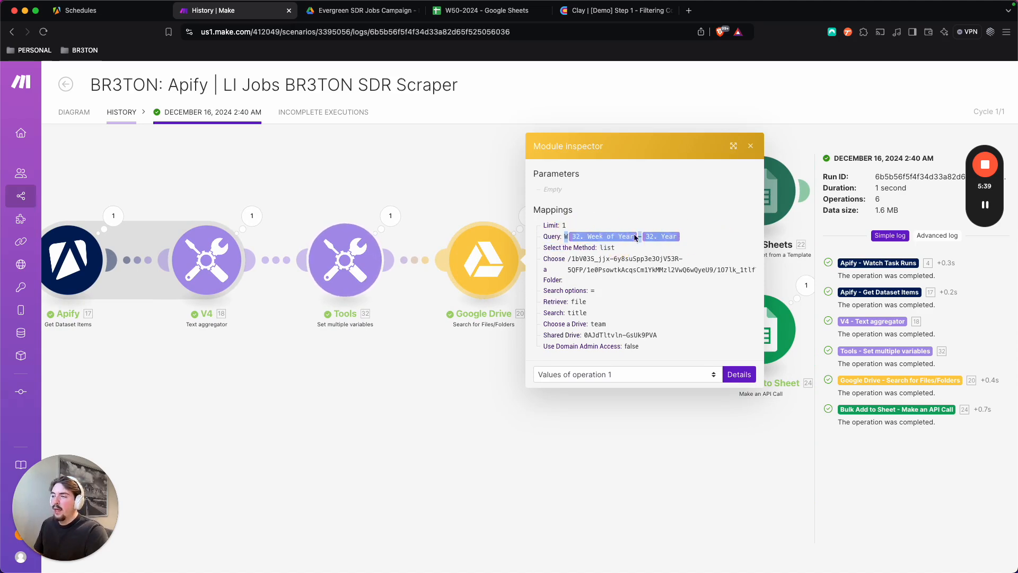
left_click(750, 145)
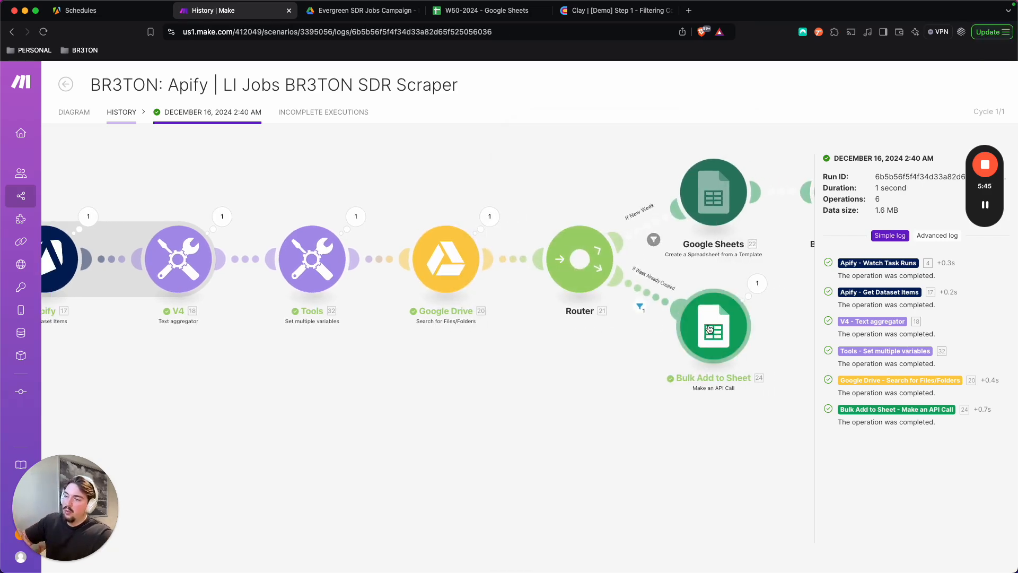
left_click(712, 328)
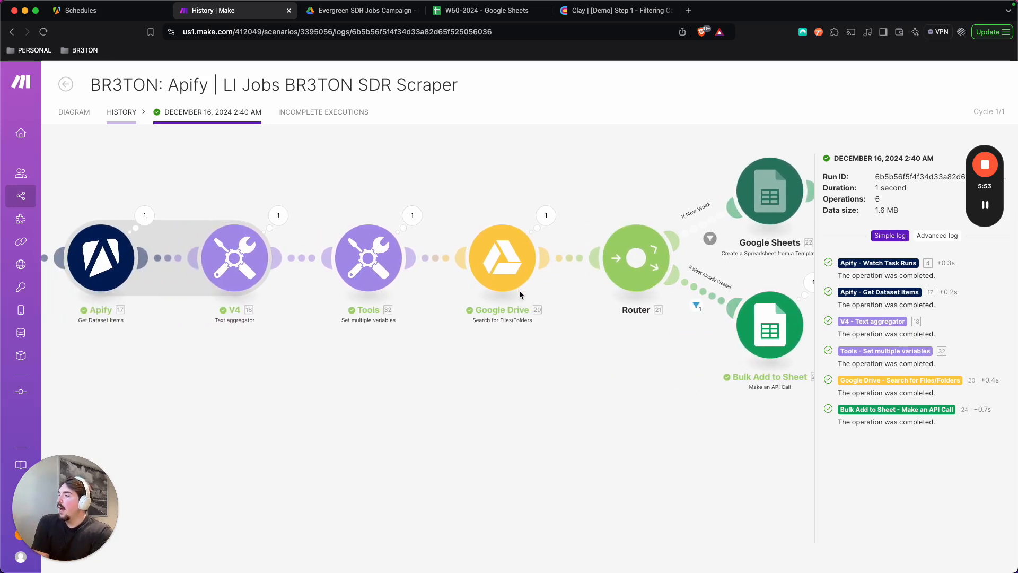
mouse_move(791, 229)
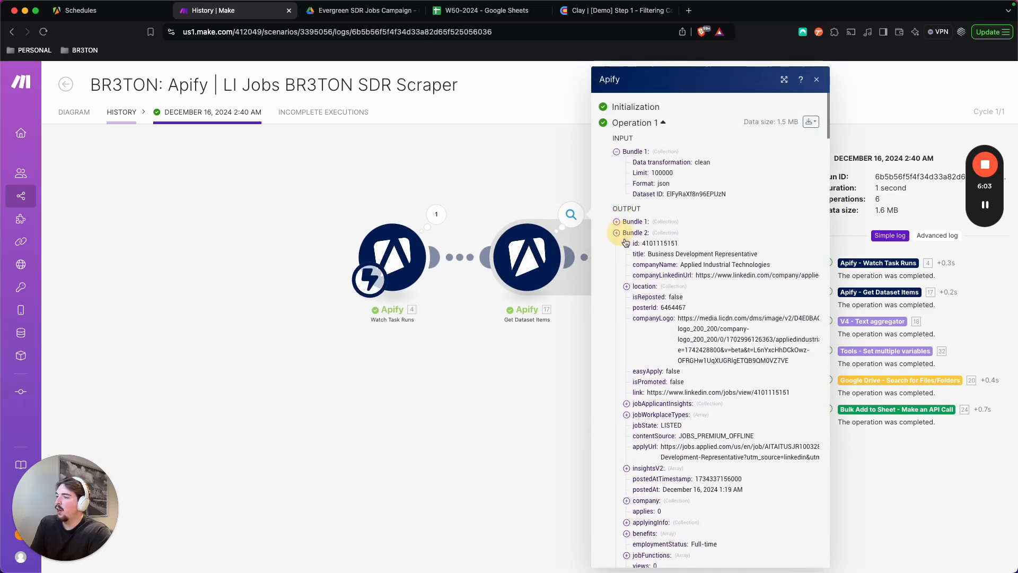
scroll("down", 3)
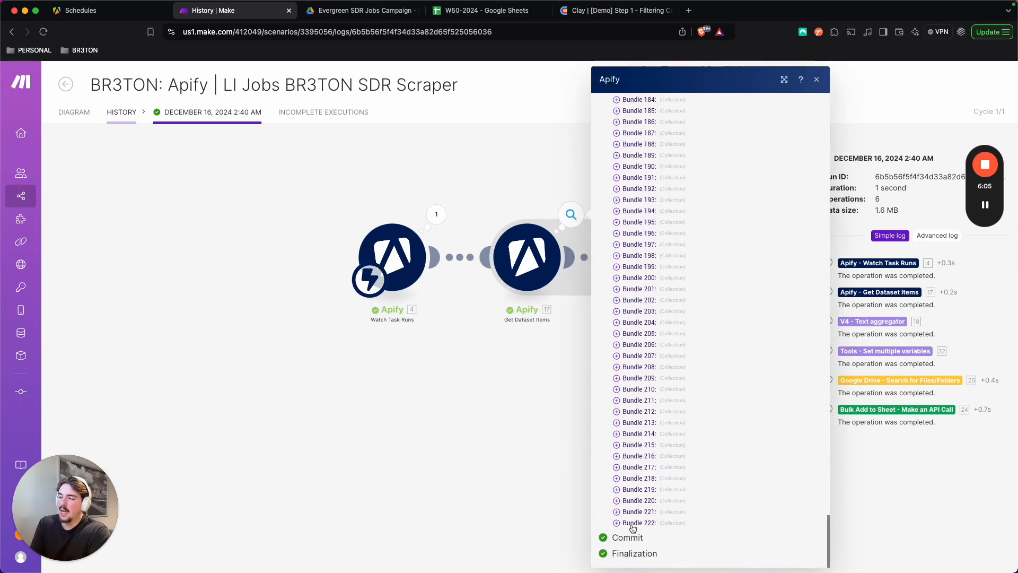
mouse_move(536, 459)
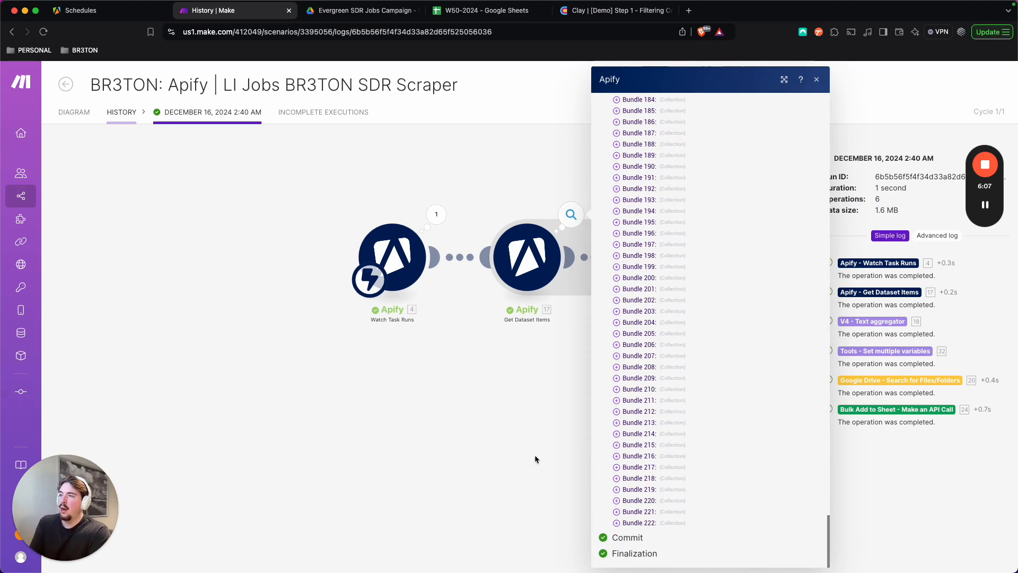
mouse_move(511, 384)
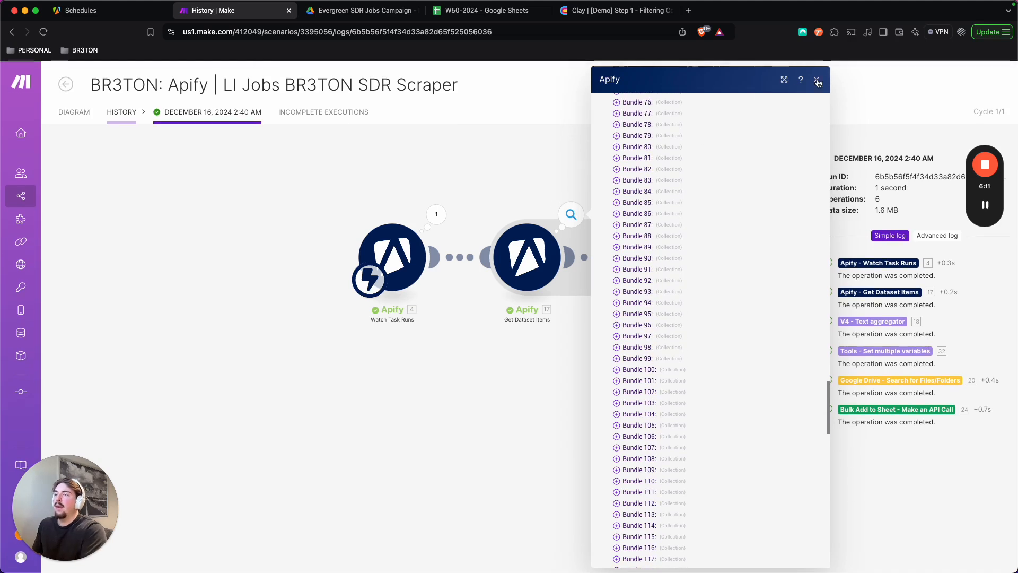
left_click(818, 79)
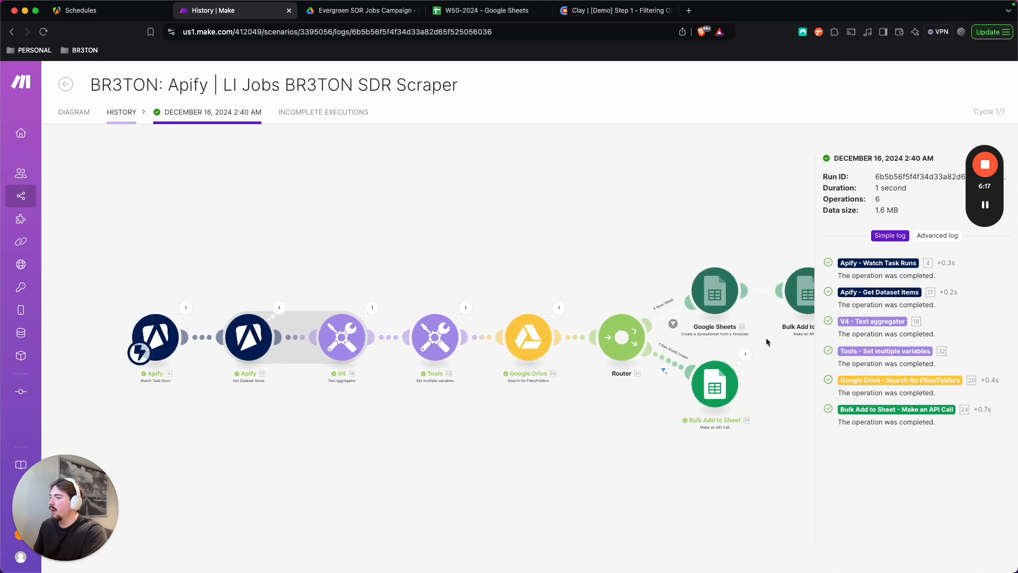
mouse_move(391, 345)
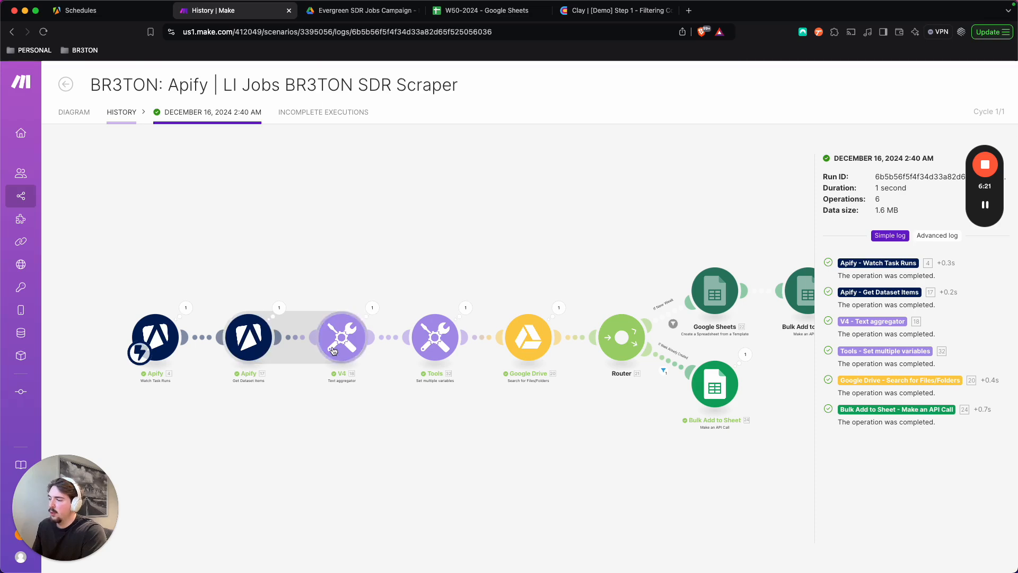
mouse_move(519, 274)
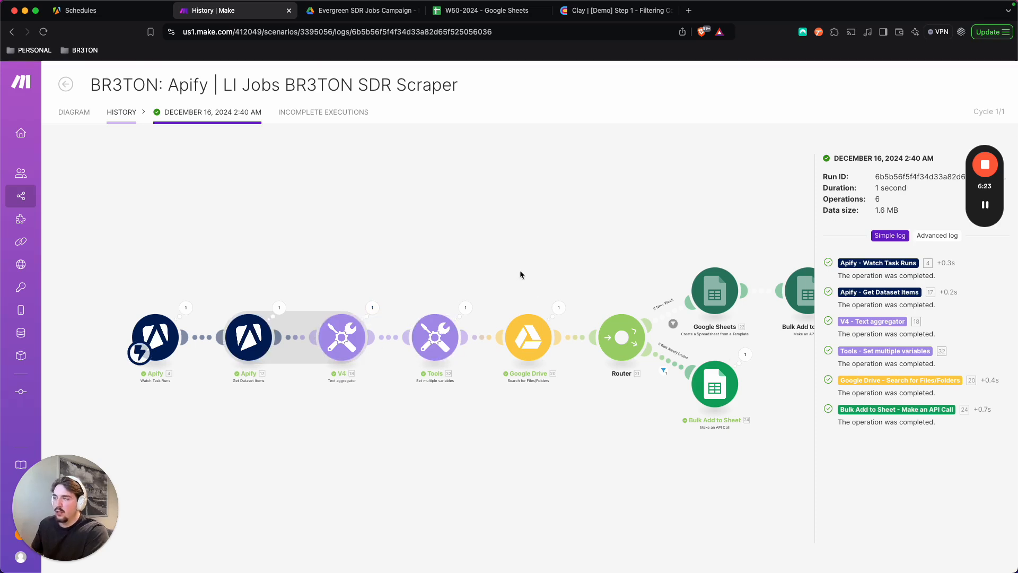
mouse_move(652, 140)
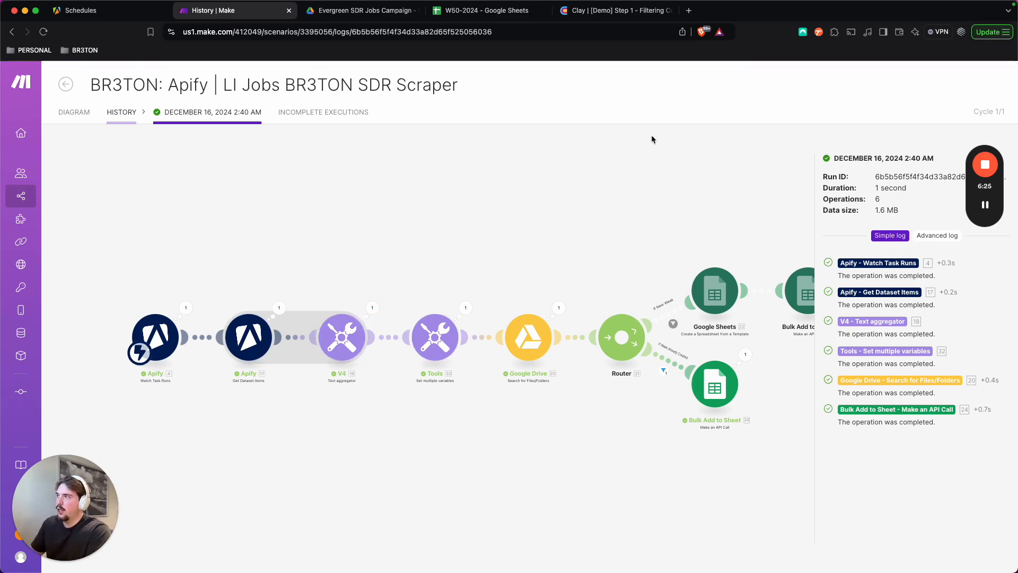
Open the Evergreen SDR Jobs Campaign [TEMPLATE] spreadsheet from the Drive folder.
left_click(360, 11)
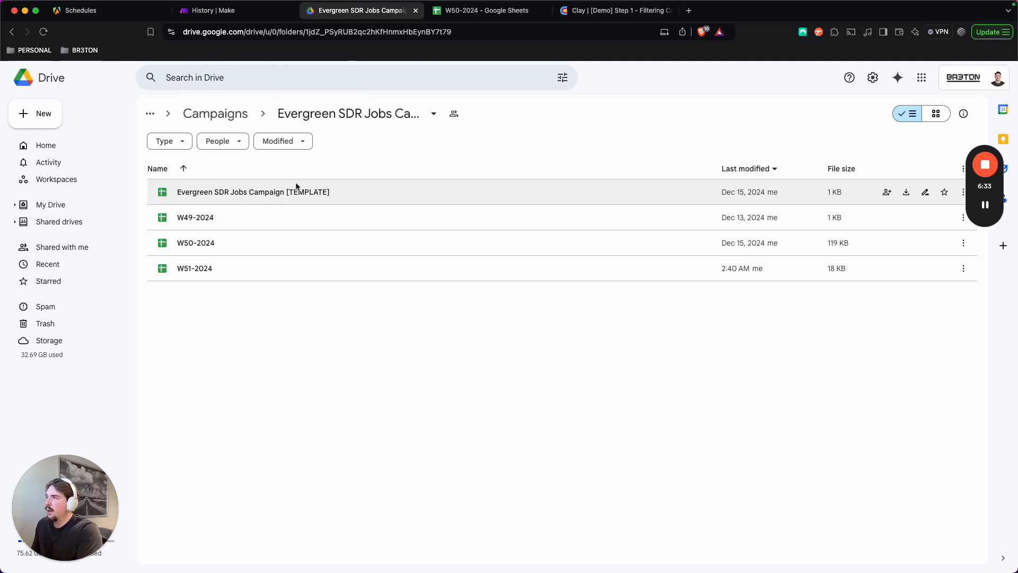
left_click(253, 192)
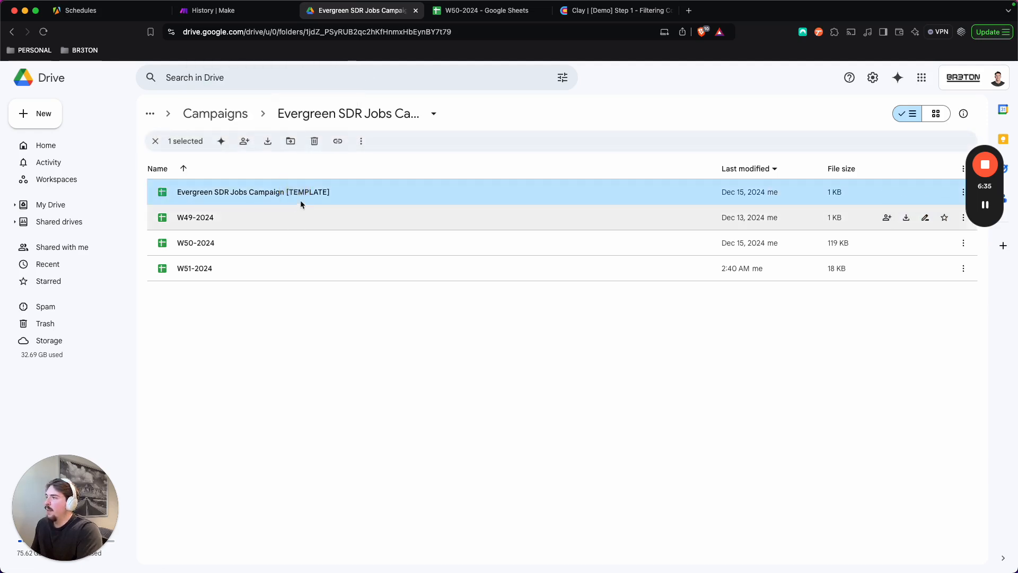
double_click(253, 192)
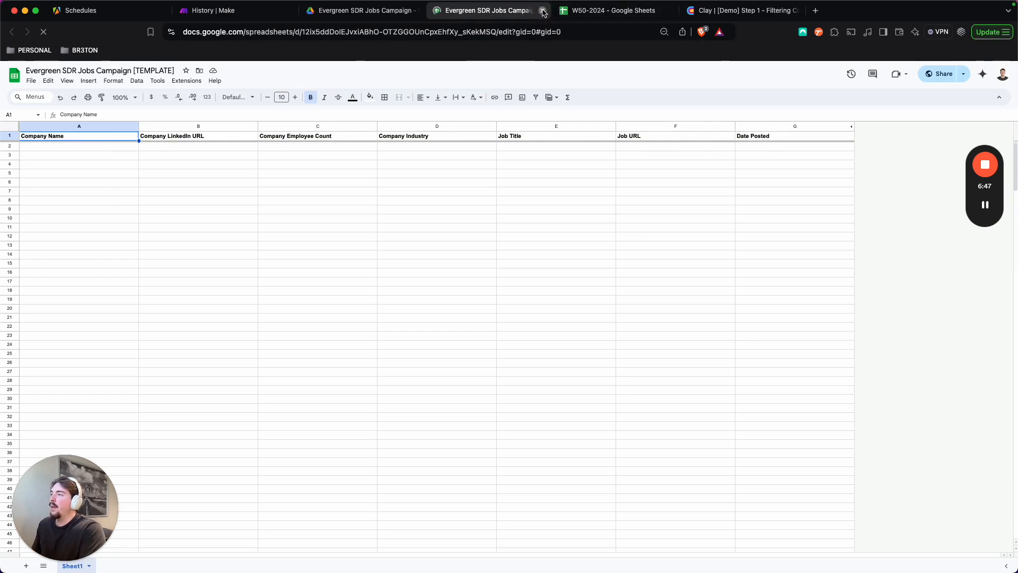
Close the template and browse the W50-2024 sheet of scraped SDR job rows.
left_click(543, 11)
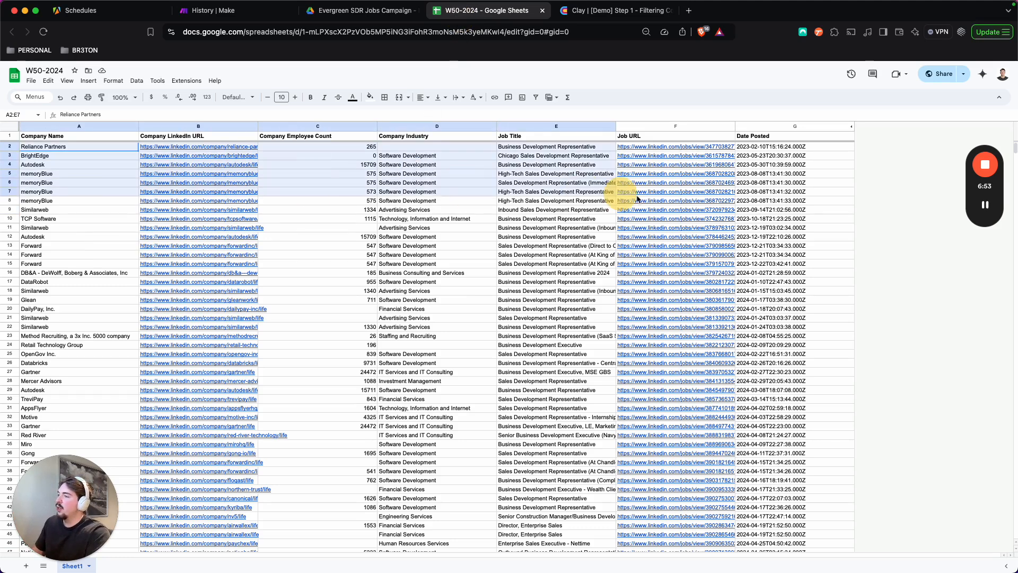
scroll("down", 3)
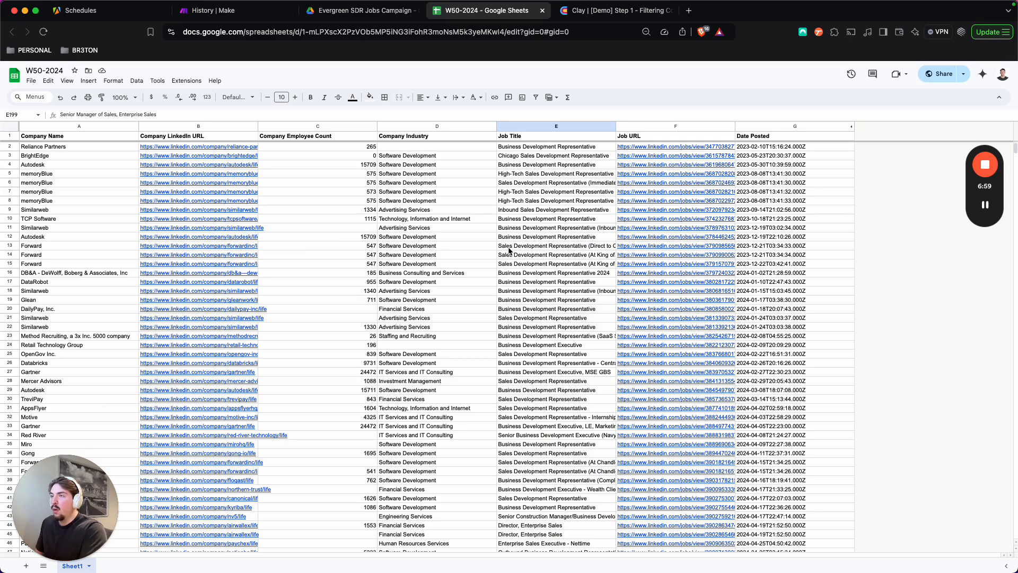
mouse_move(42, 92)
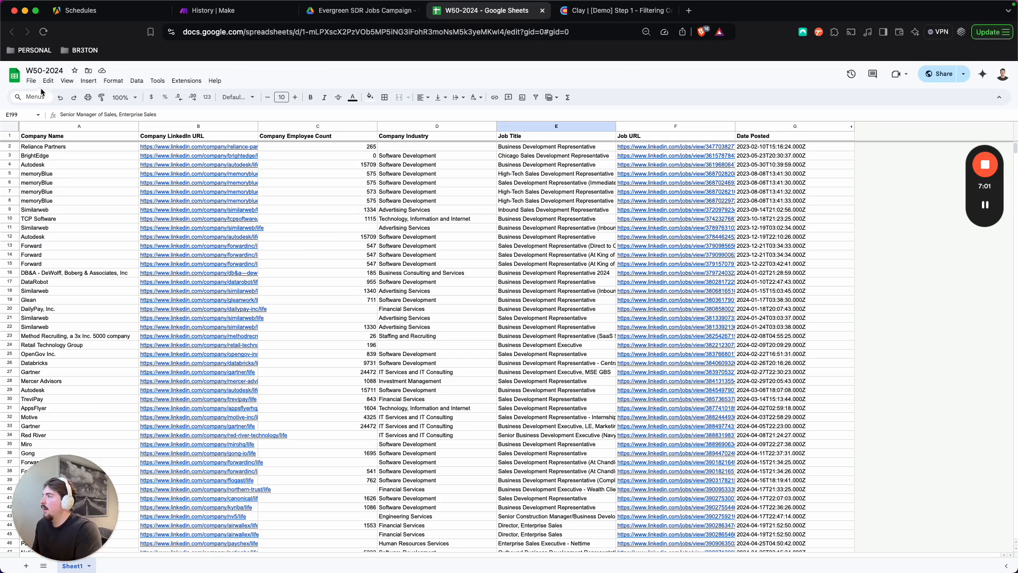
left_click(31, 81)
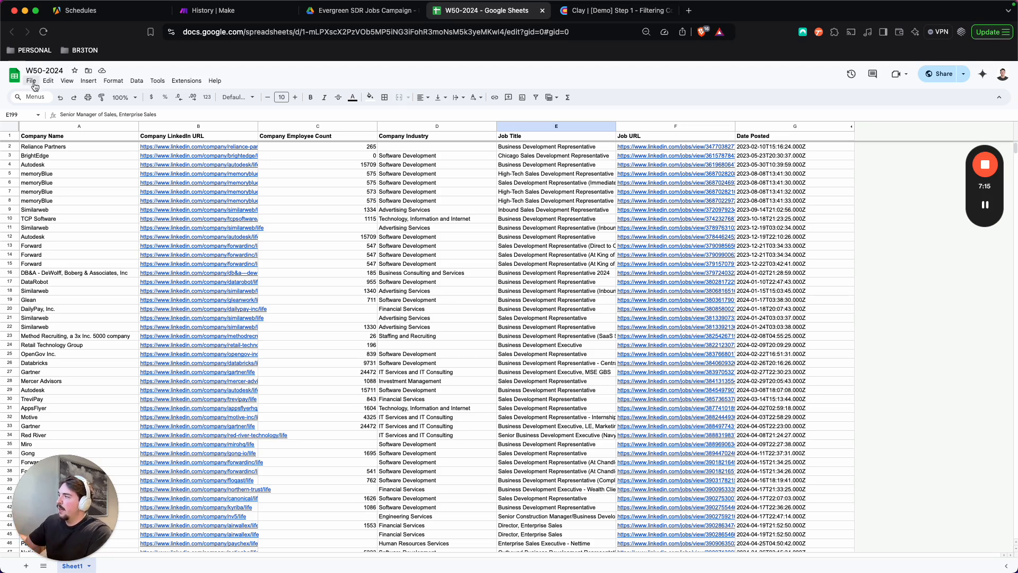
left_click(30, 81)
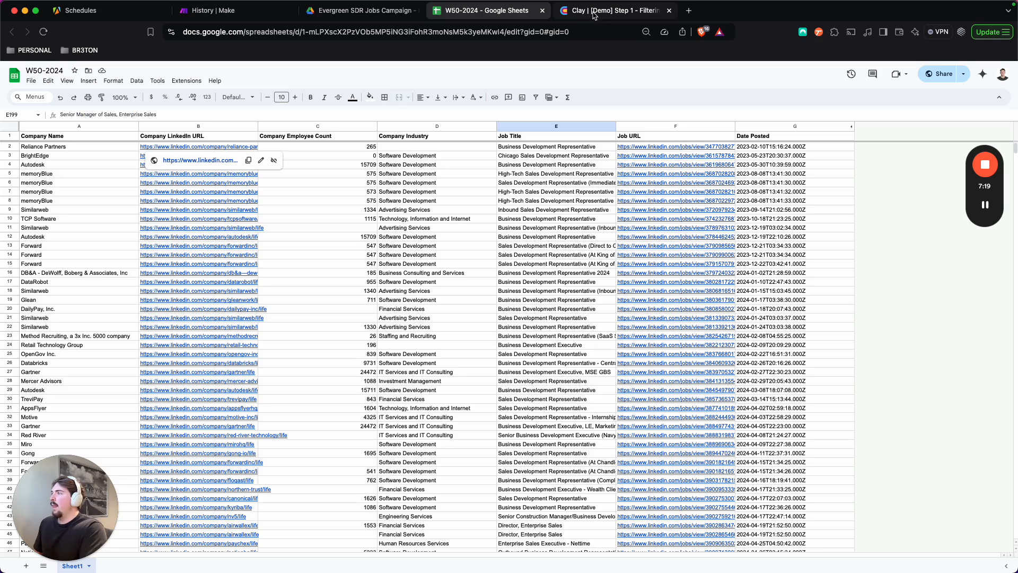
left_click(611, 11)
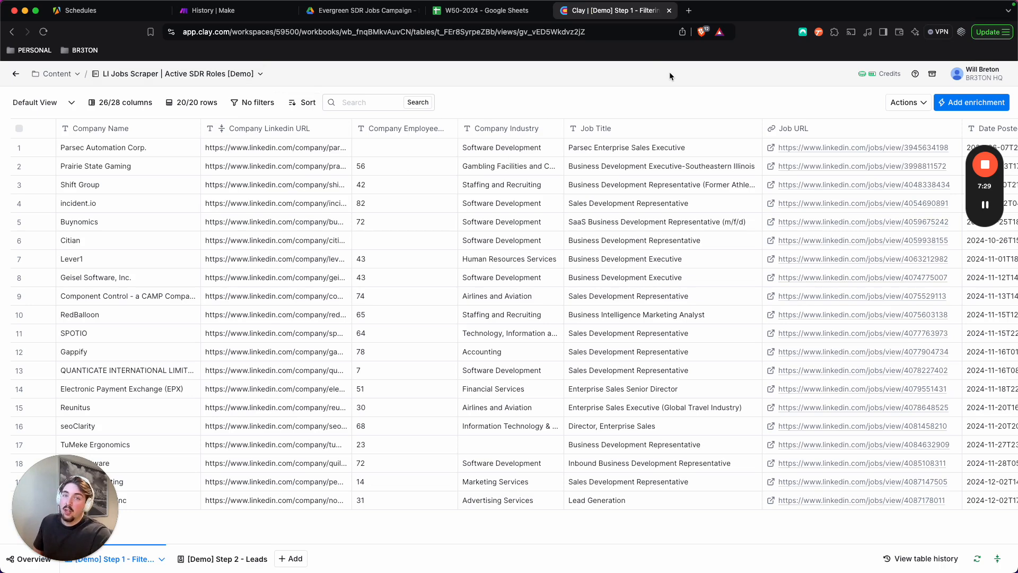
mouse_move(494, 83)
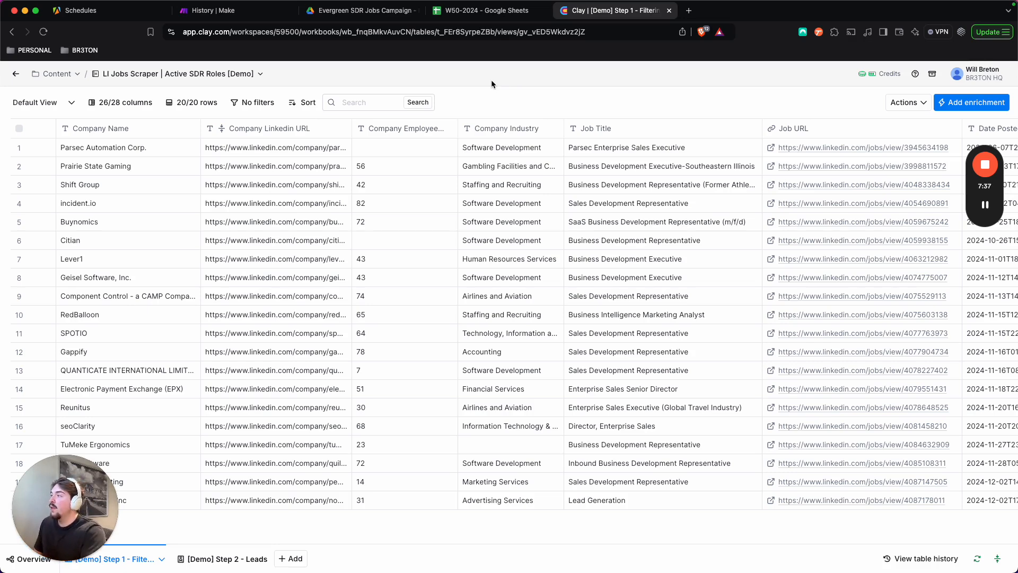
mouse_move(614, 100)
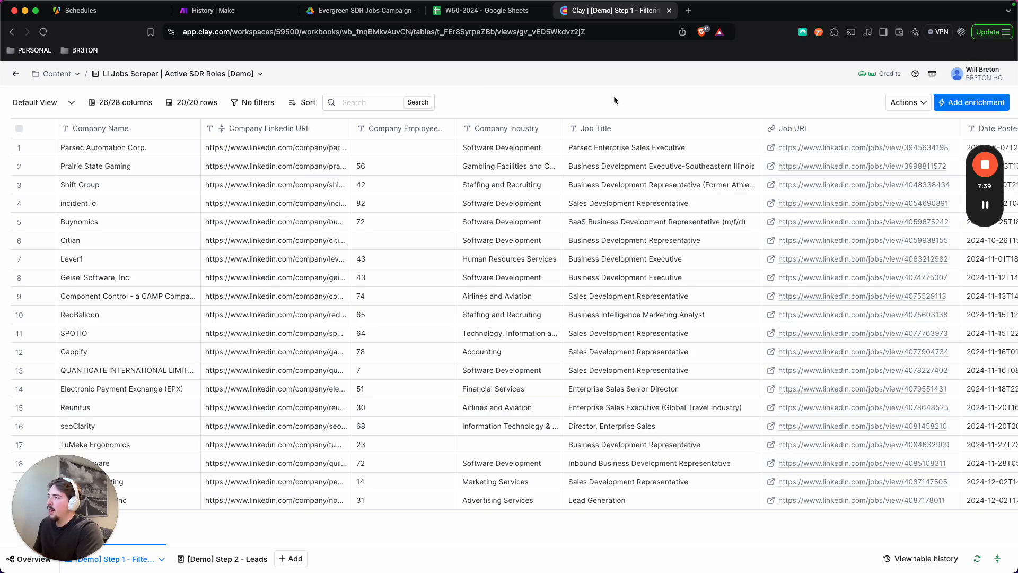
mouse_move(185, 156)
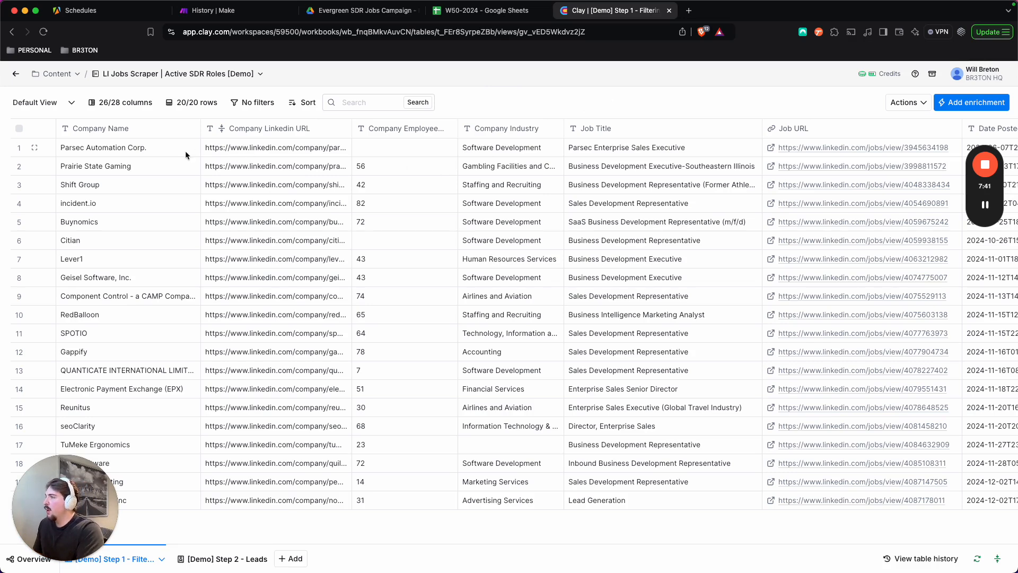
mouse_move(156, 134)
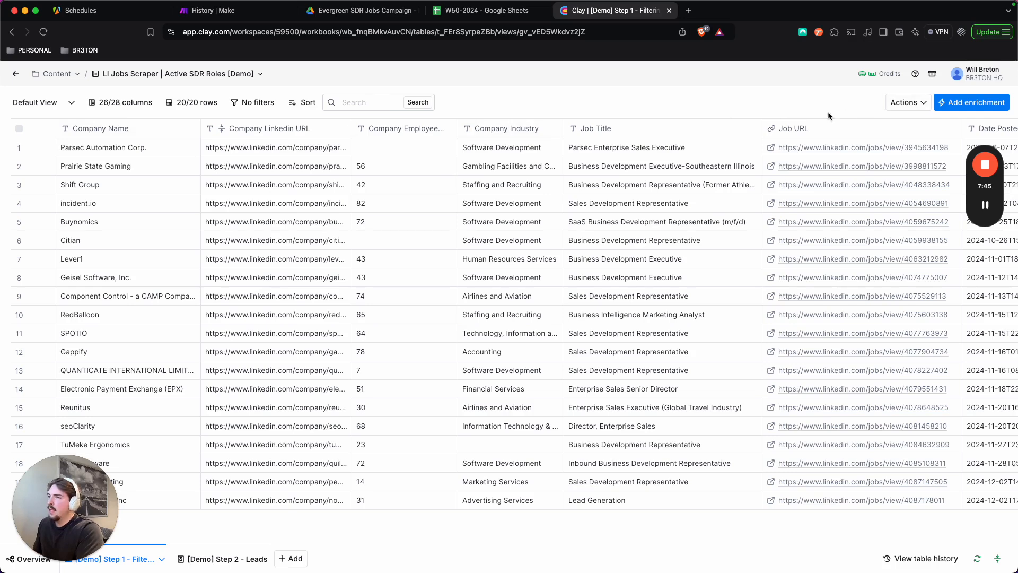
left_click(289, 559)
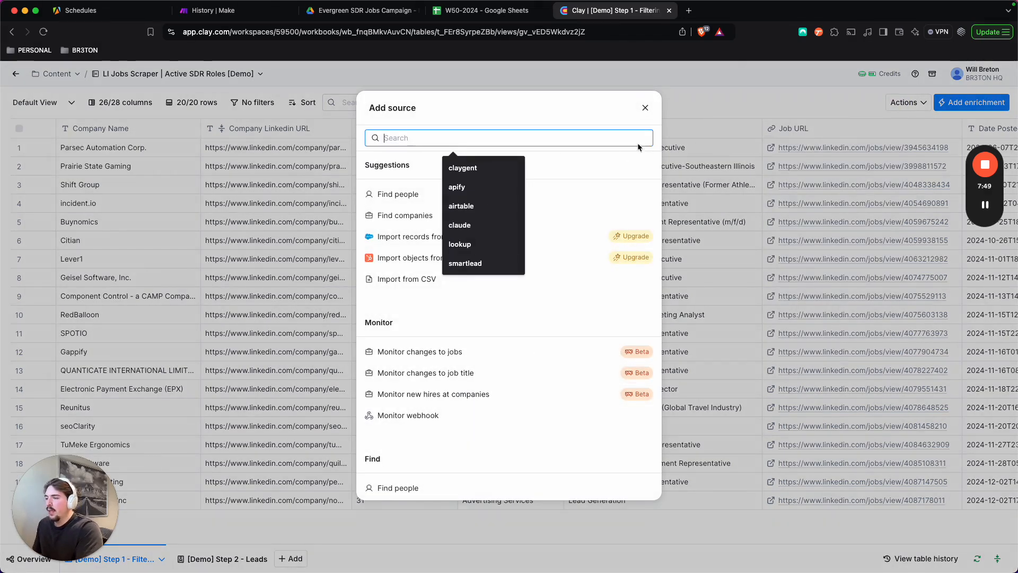
left_click(646, 107)
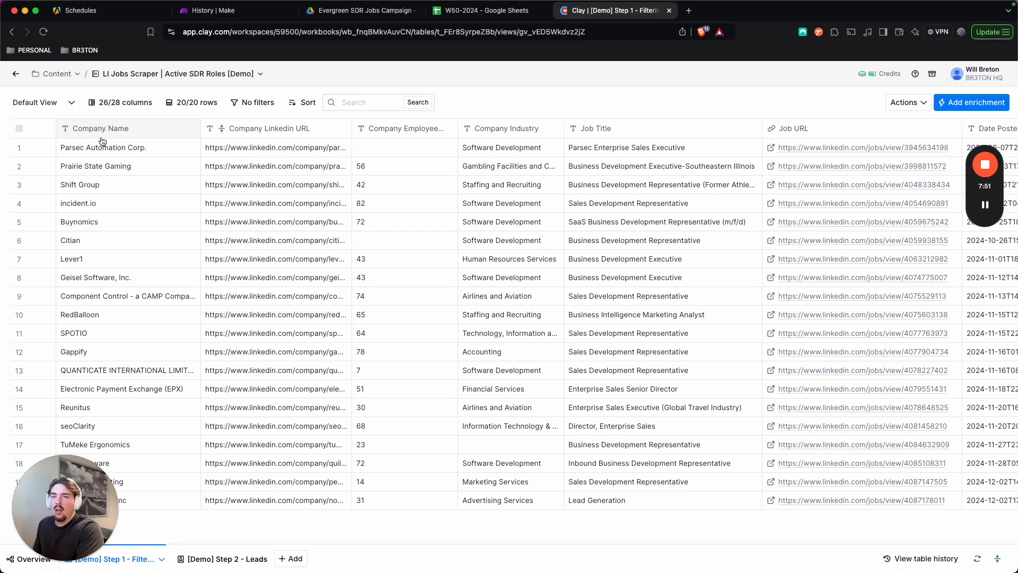
mouse_move(486, 118)
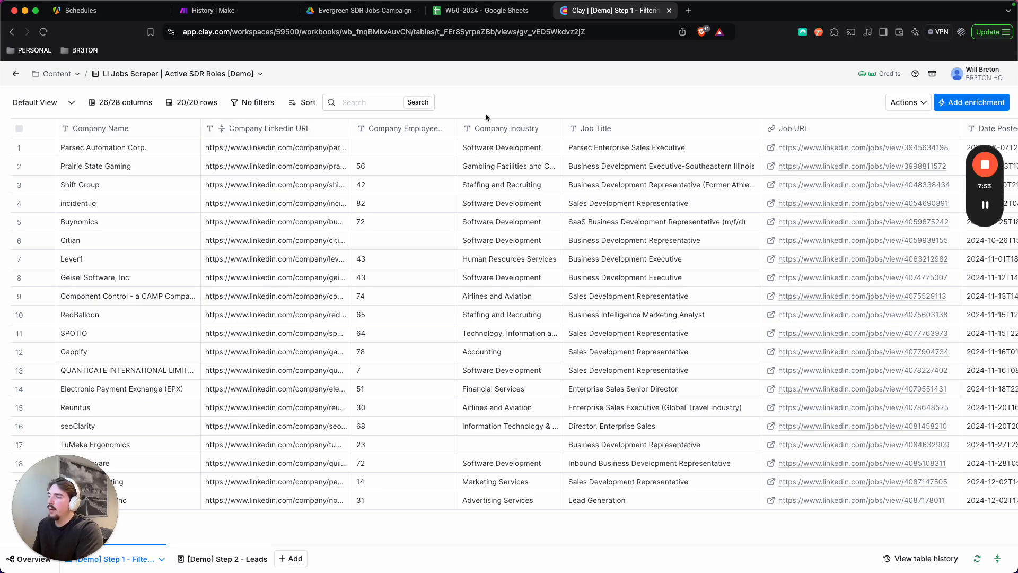
scroll("right", 3)
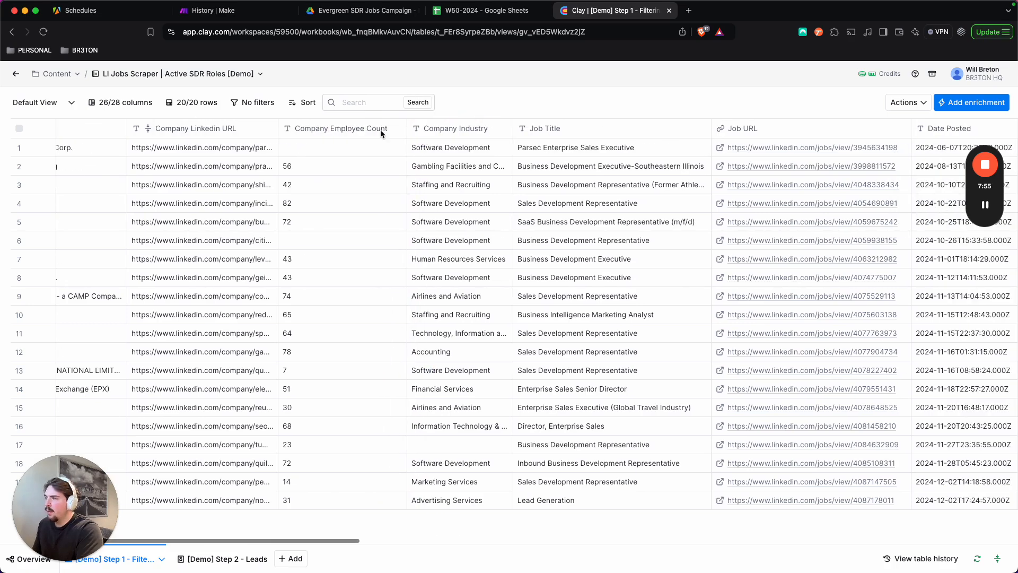
scroll("right", 3)
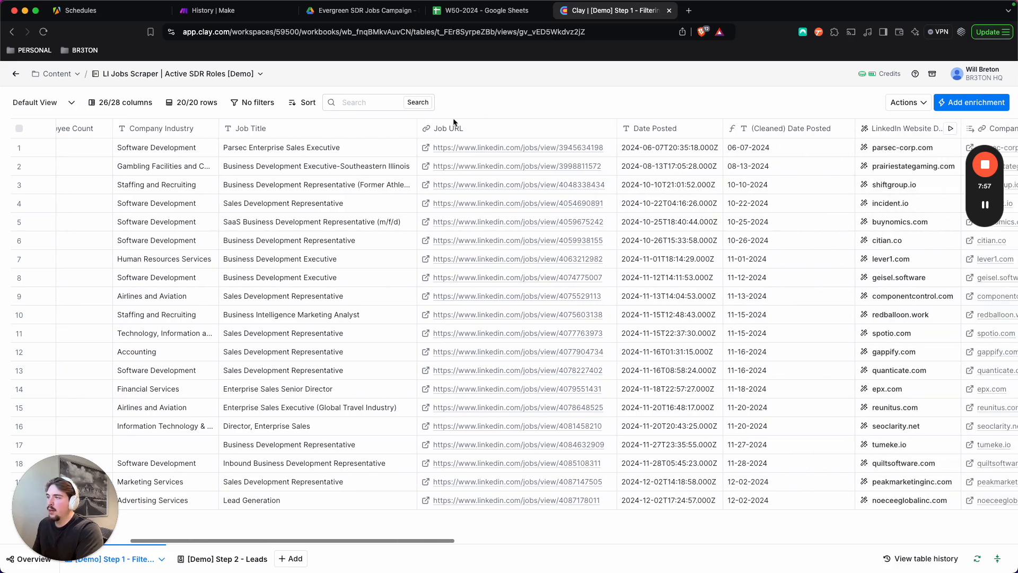
scroll("right", 3)
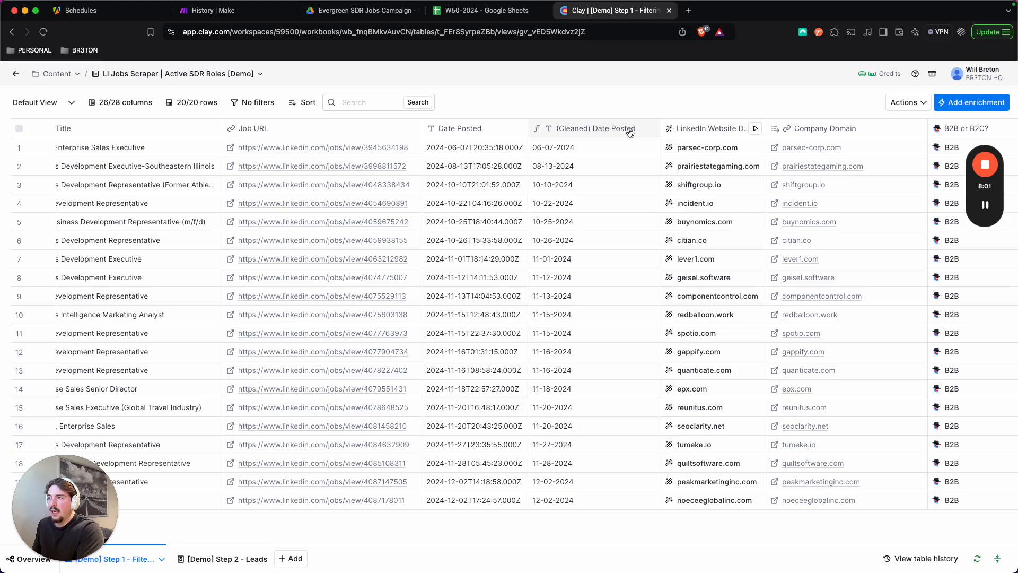
mouse_move(584, 291)
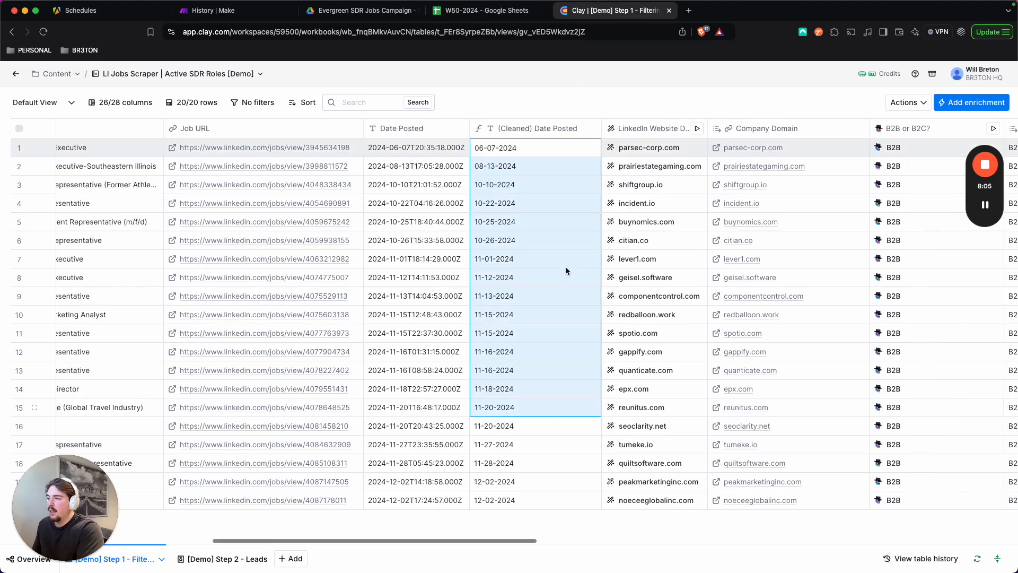
mouse_move(535, 118)
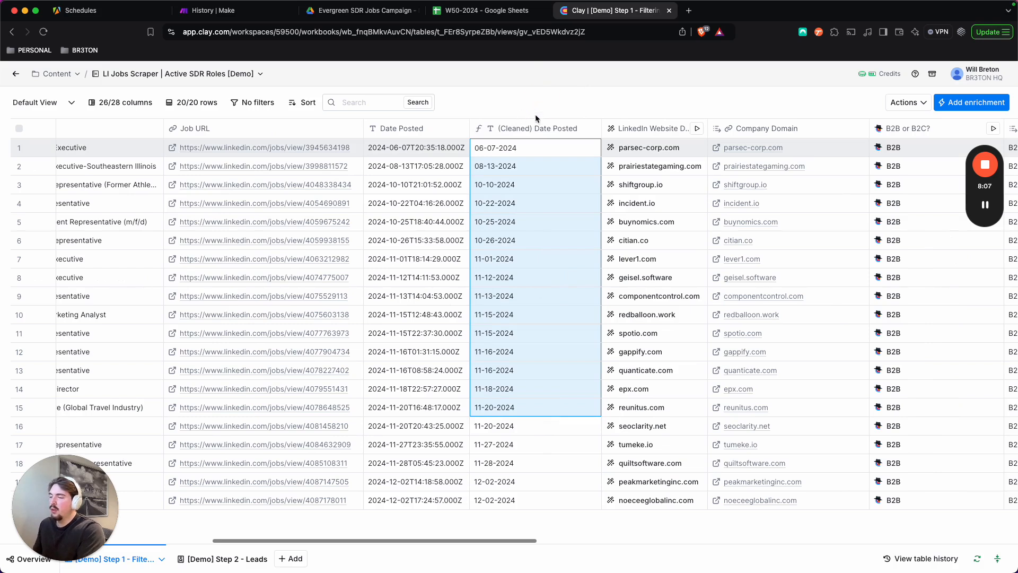
scroll("right", 3)
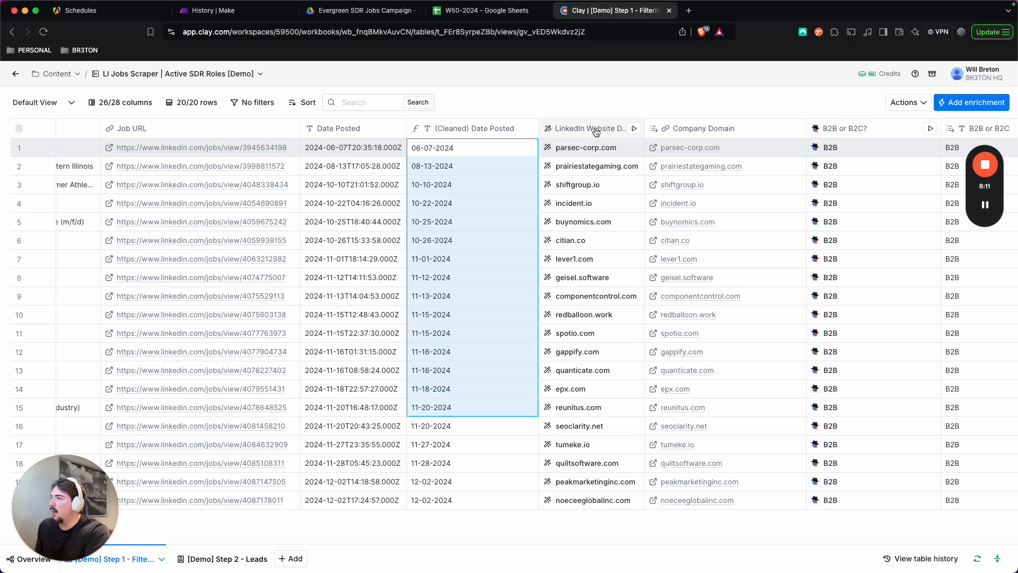
left_click(591, 165)
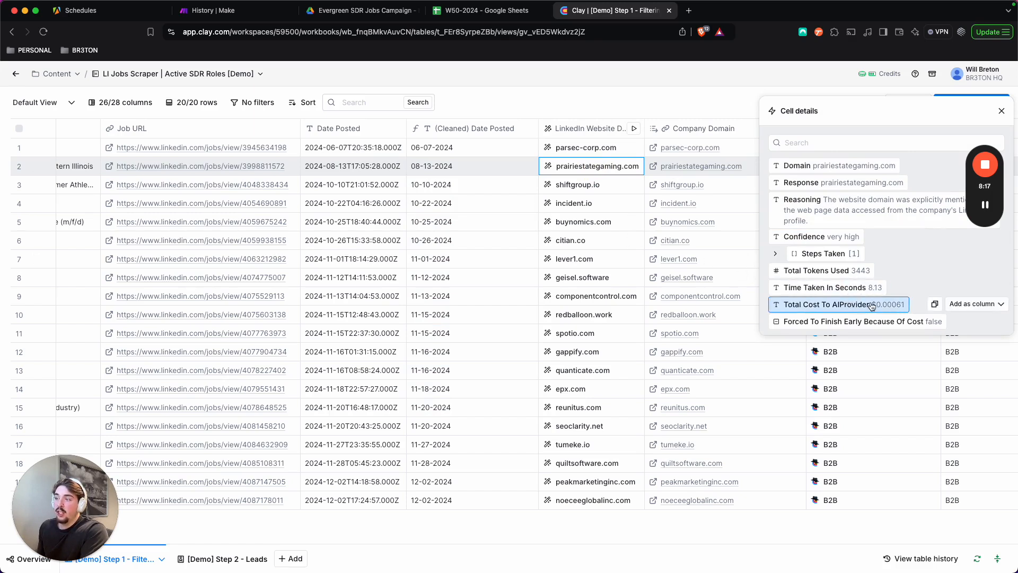
mouse_move(611, 170)
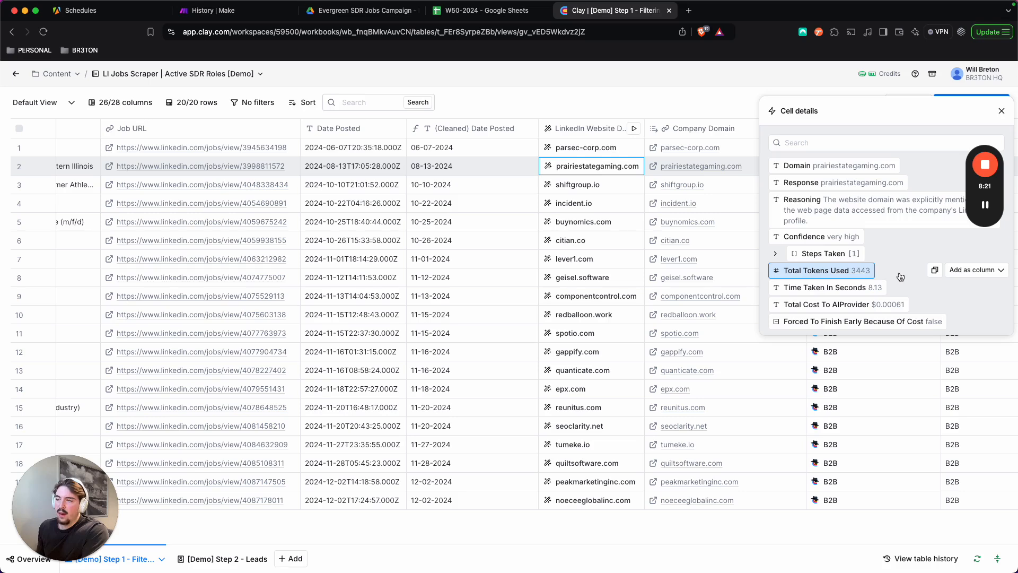
left_click(1002, 110)
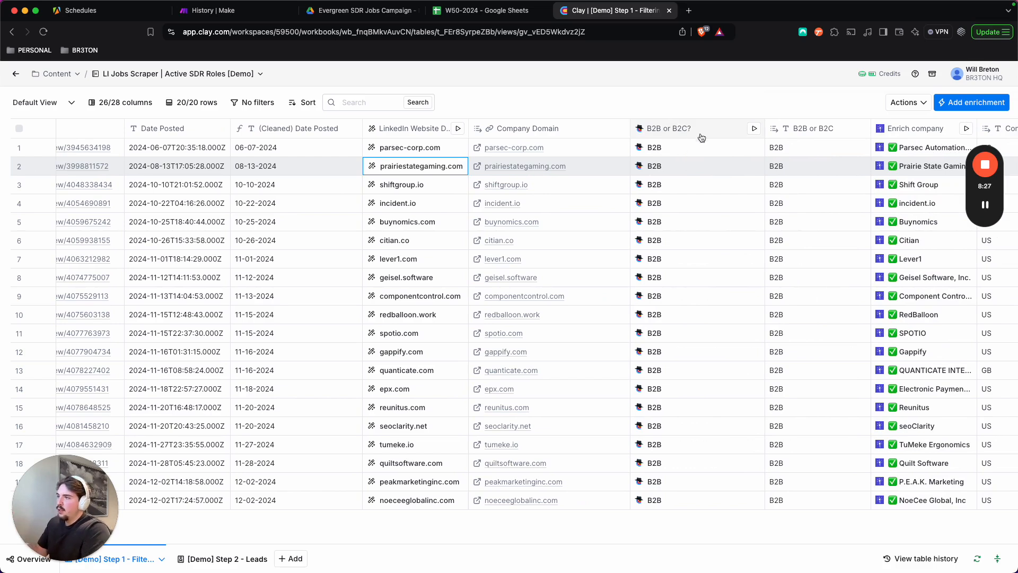
mouse_move(695, 169)
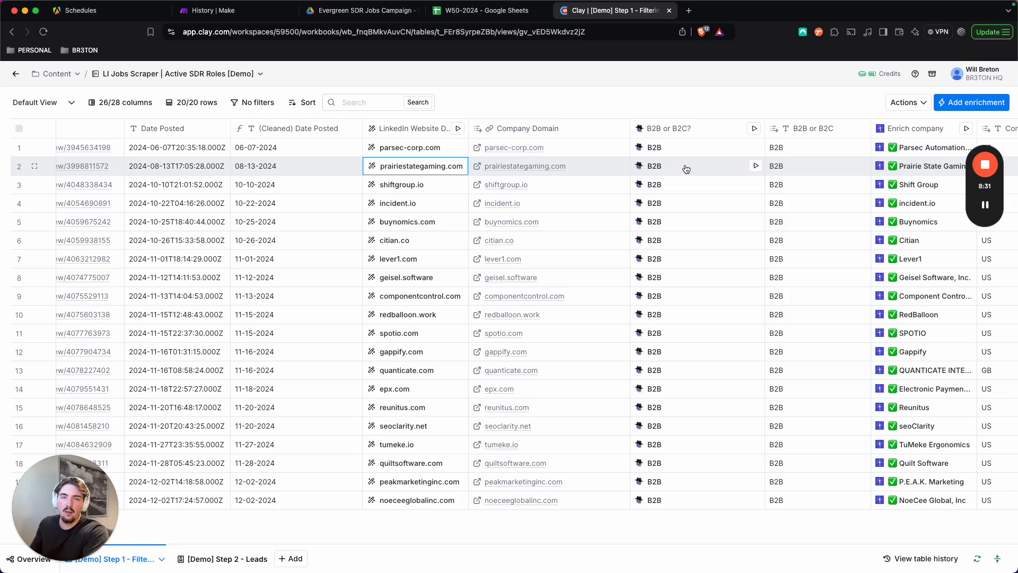
left_click(653, 165)
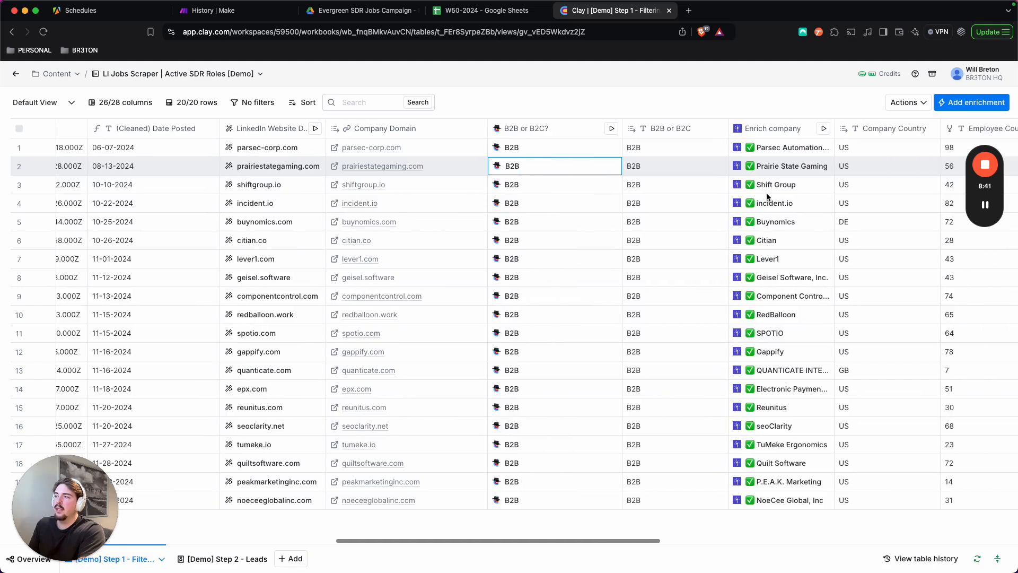
scroll("right", 3)
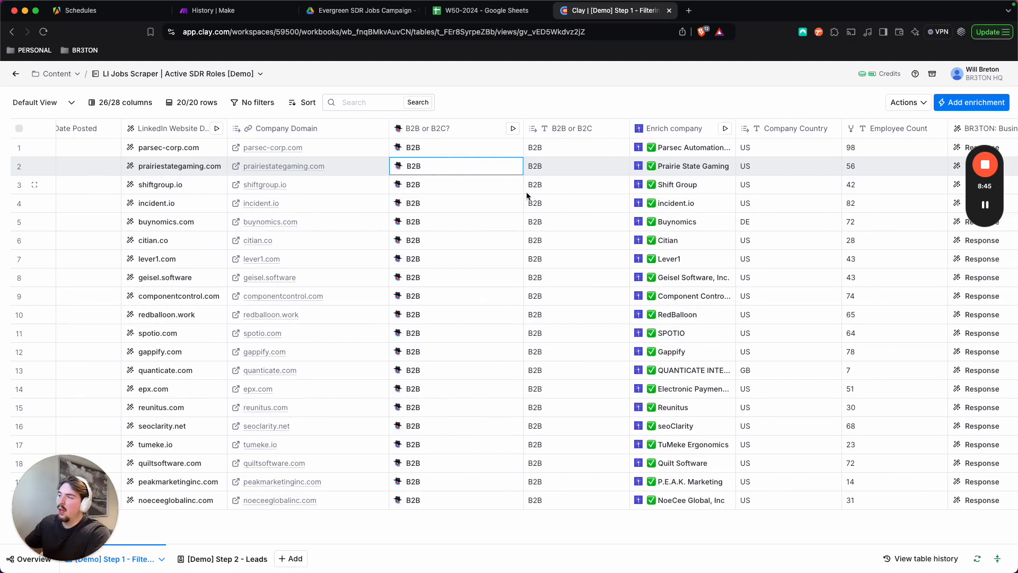
mouse_move(565, 201)
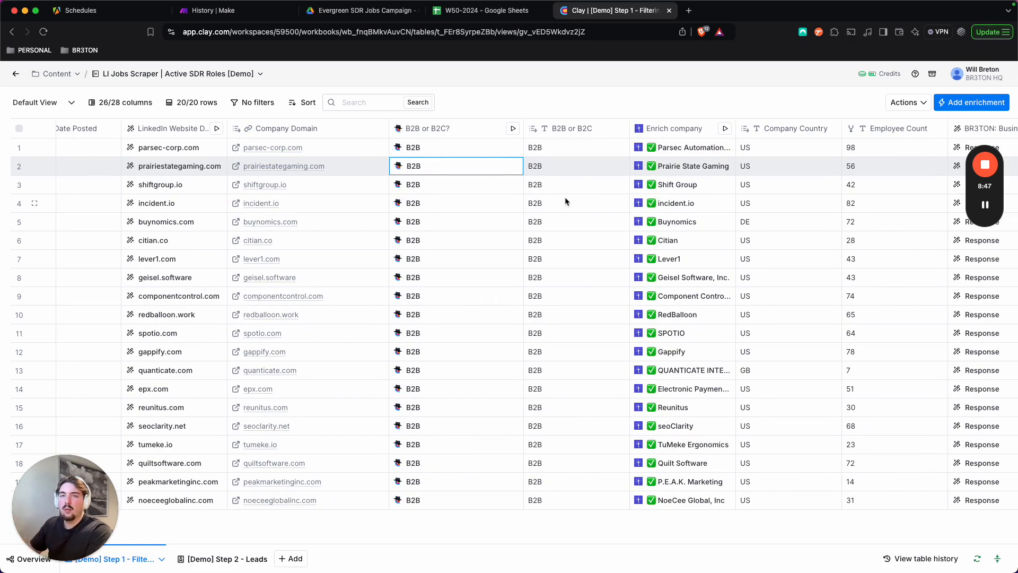
mouse_move(552, 166)
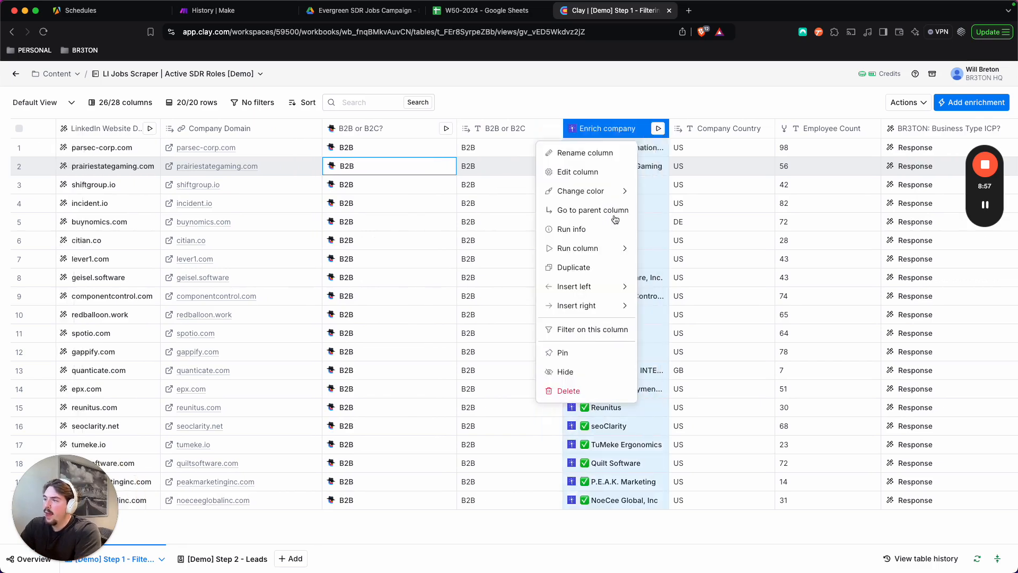
left_click(577, 172)
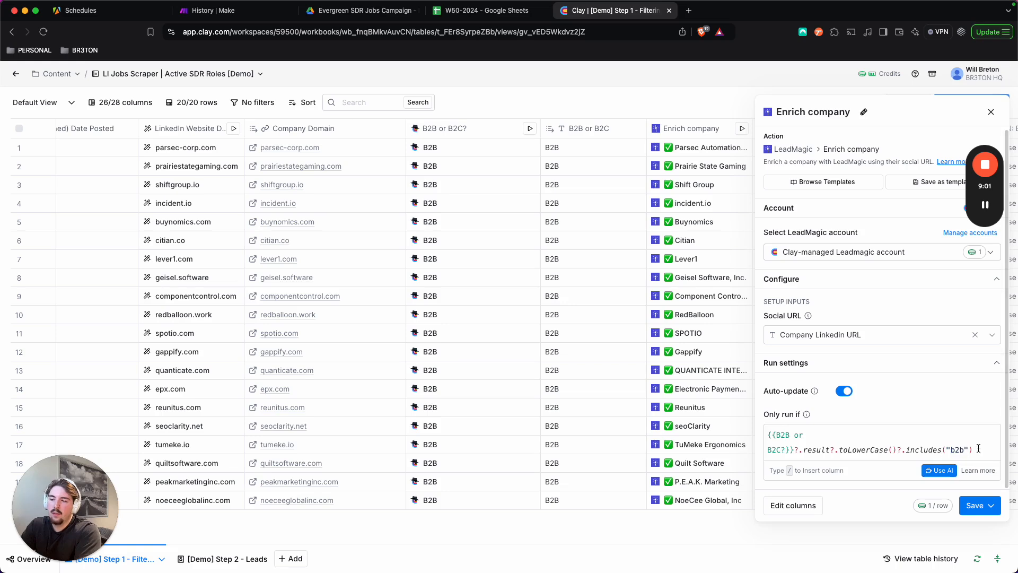
triple_click(877, 443)
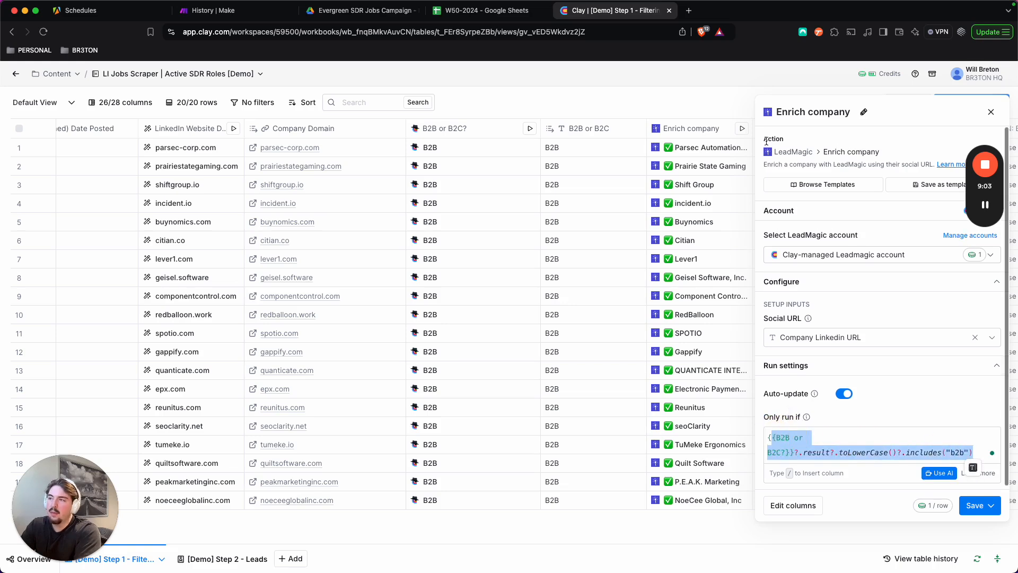
left_click(991, 112)
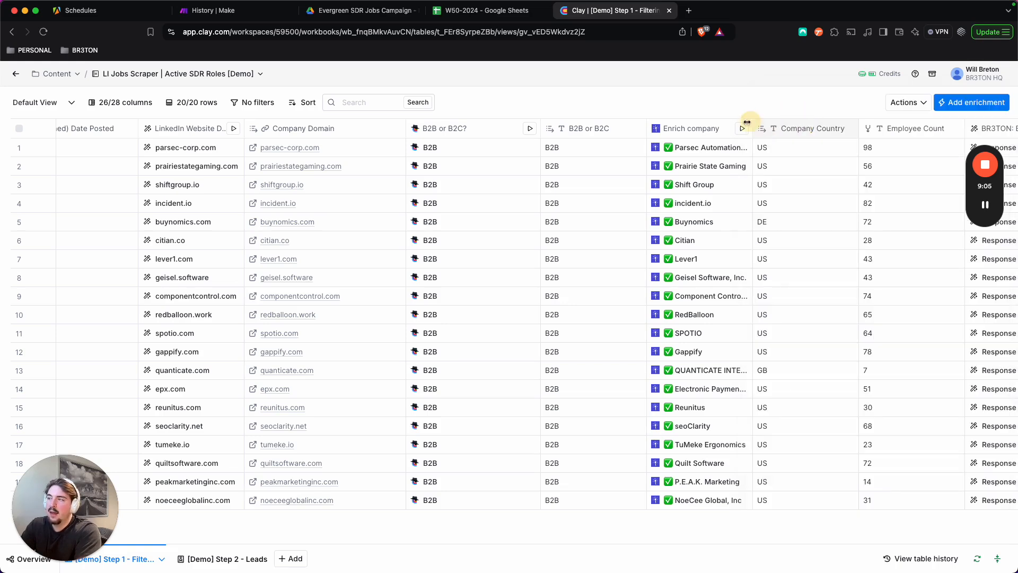
scroll("right", 3)
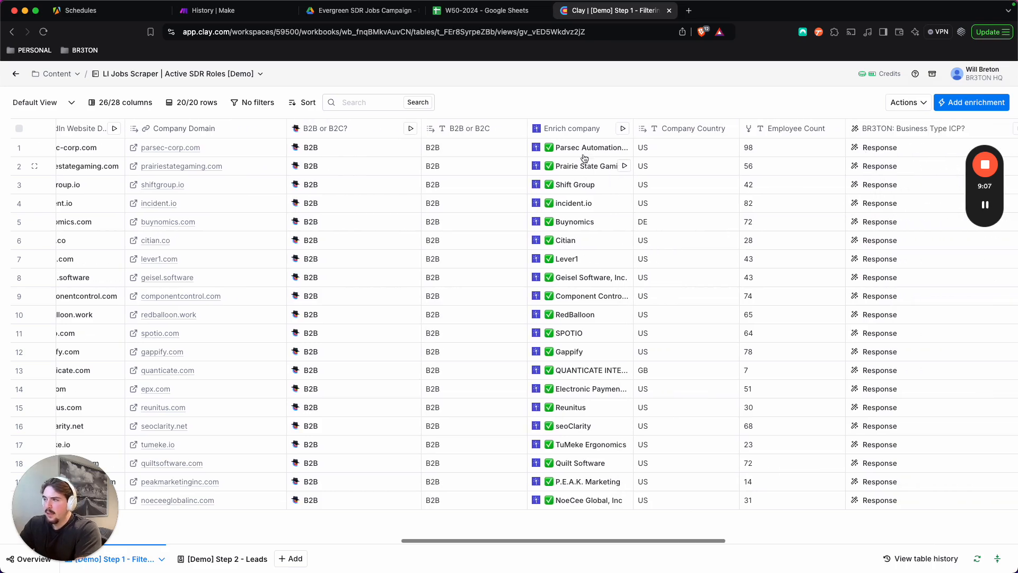
left_click(584, 146)
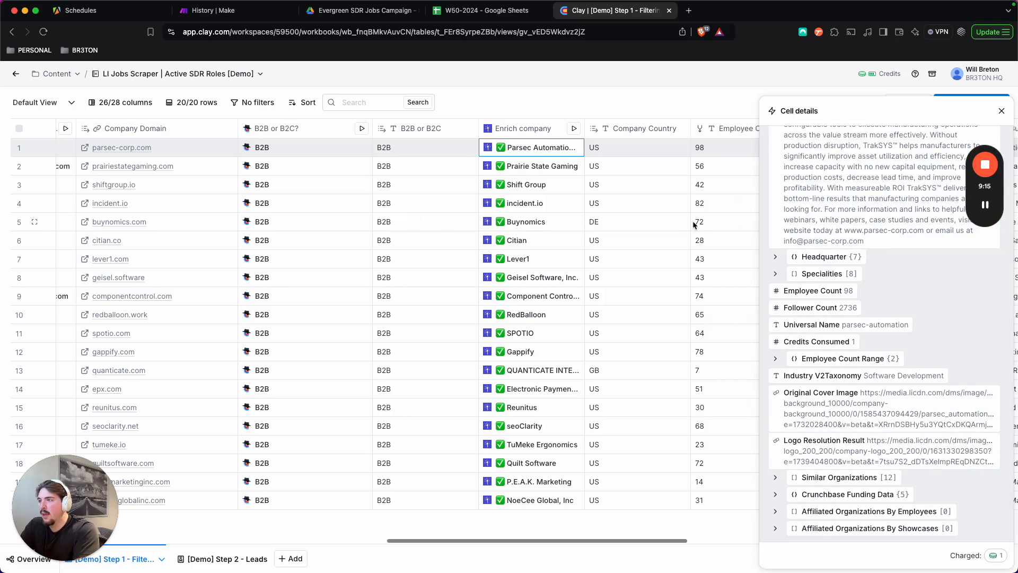
left_click(1001, 110)
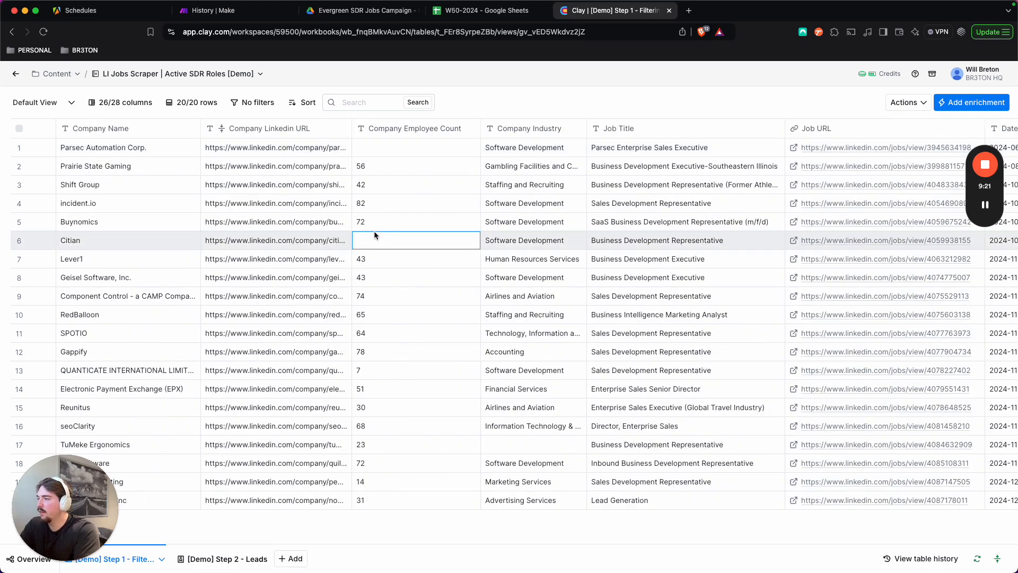
mouse_move(440, 184)
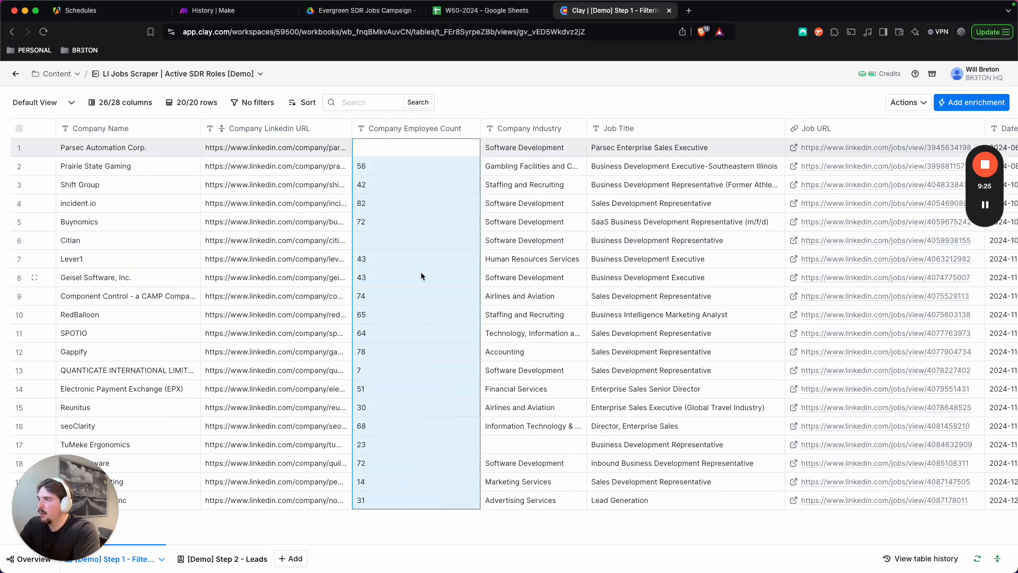
scroll("right", 3)
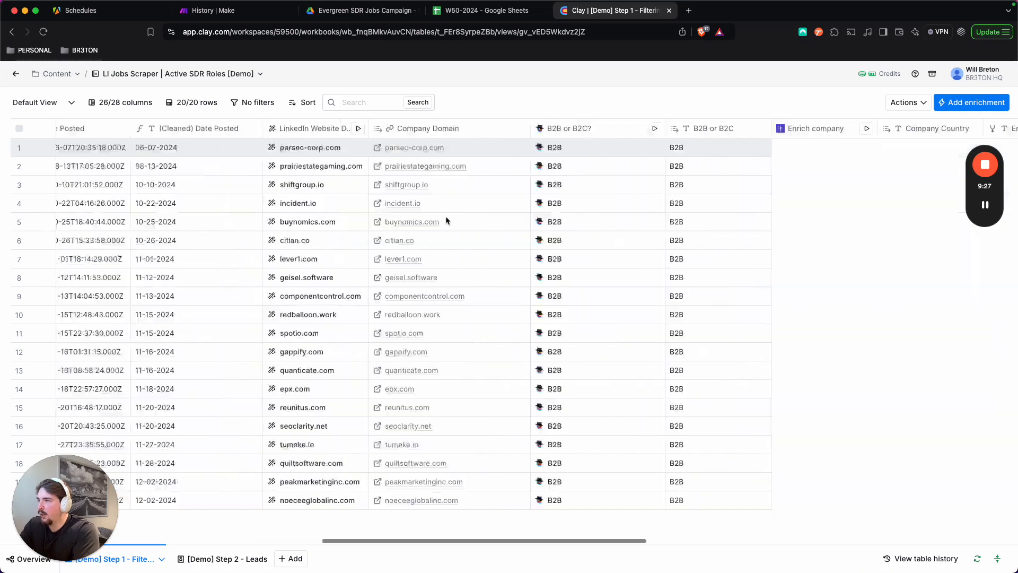
scroll("right", 3)
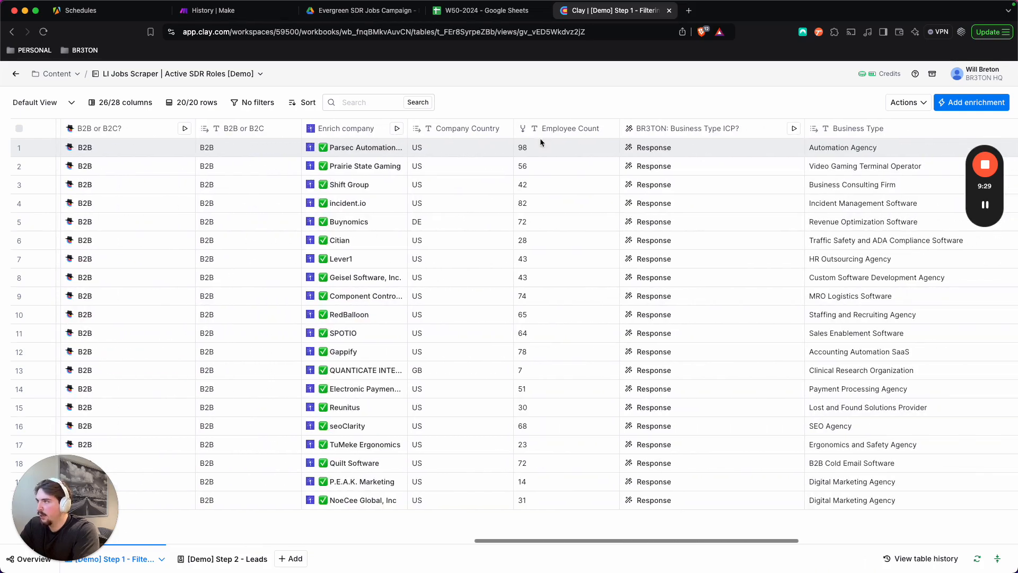
left_click(567, 129)
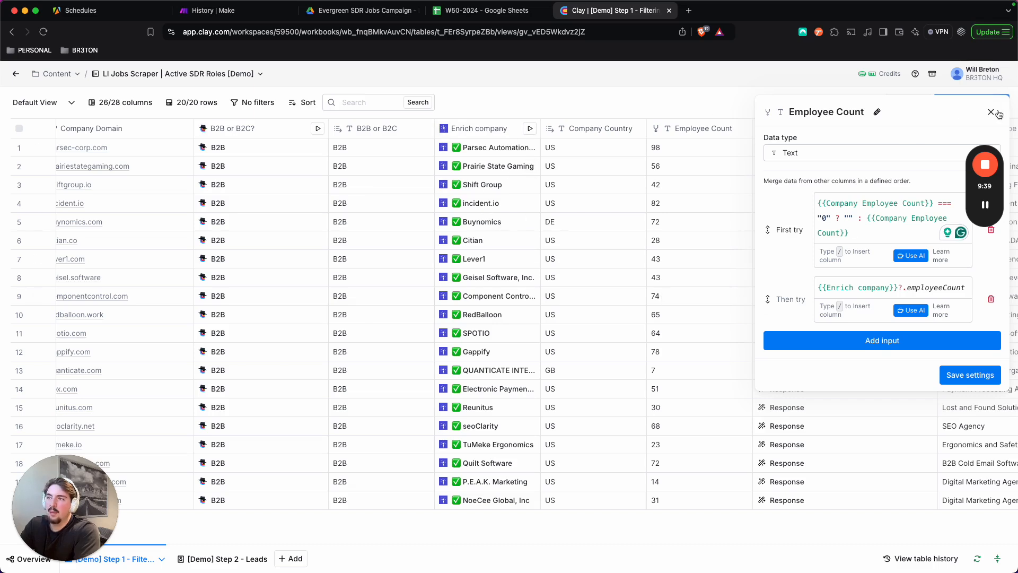
left_click(992, 113)
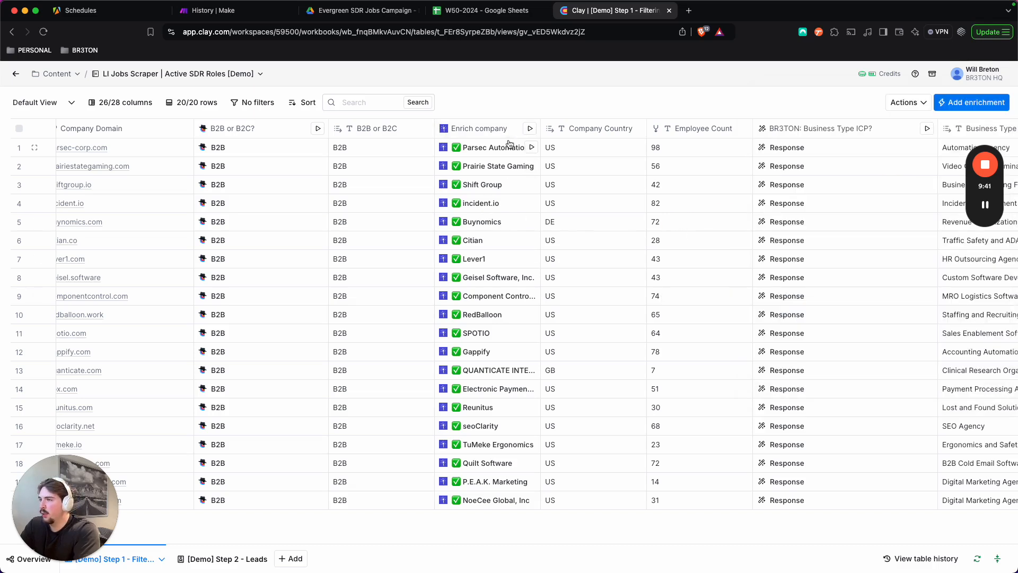
Review the Business Type ICP column's b2b run condition and GPT-4o Mini prompt with its examples.
scroll("right", 3)
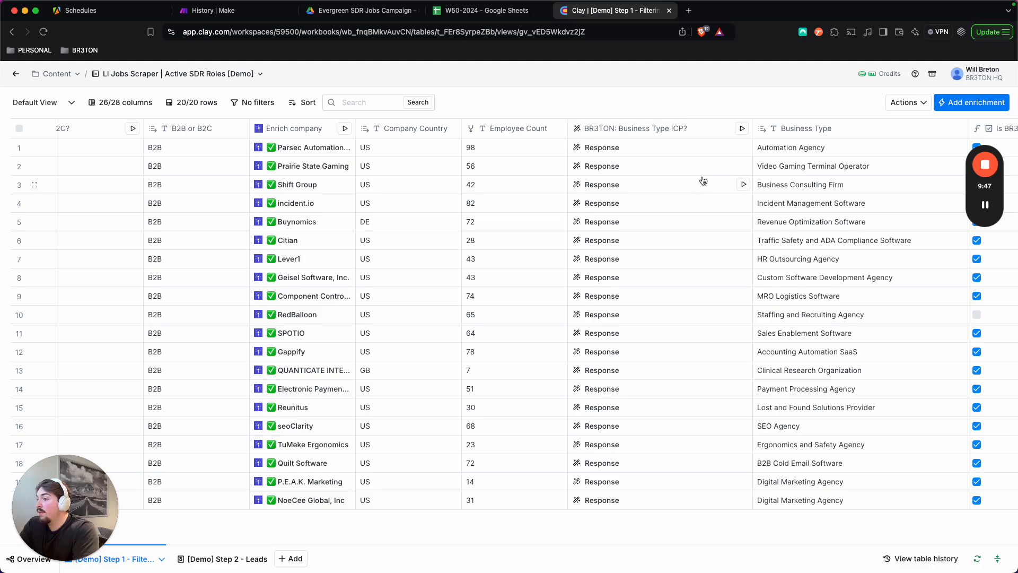
mouse_move(840, 207)
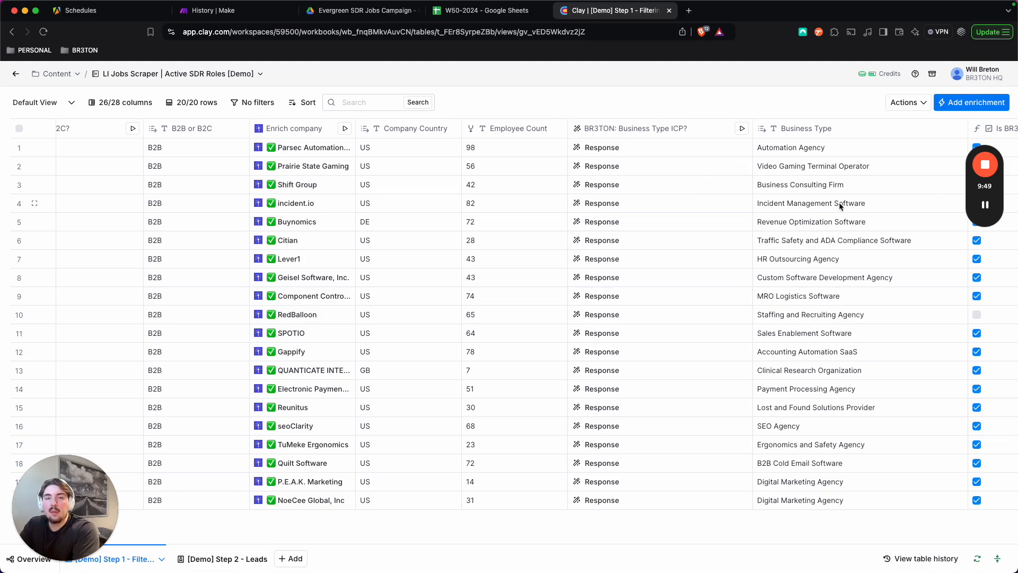
mouse_move(719, 192)
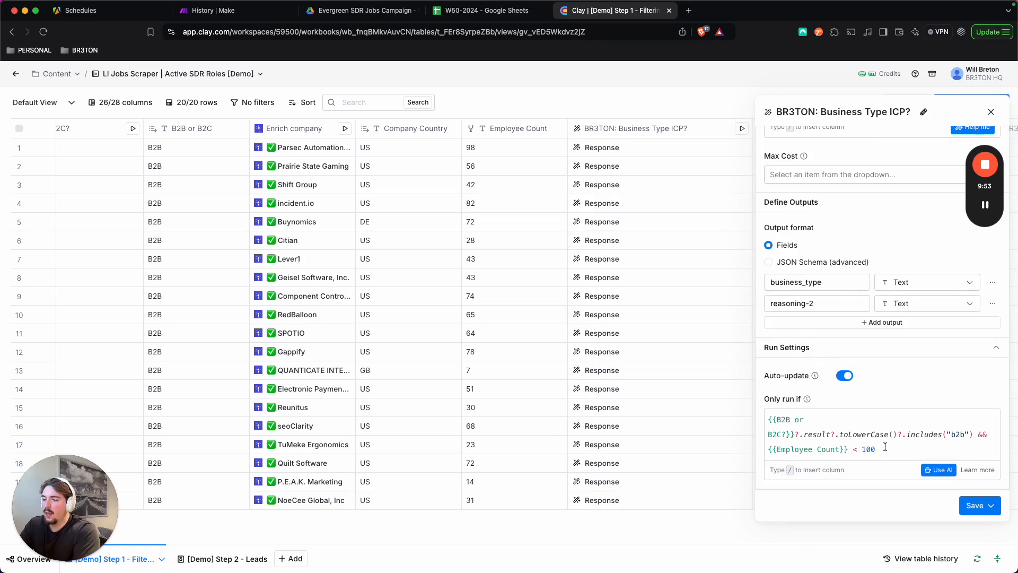
double_click(957, 433)
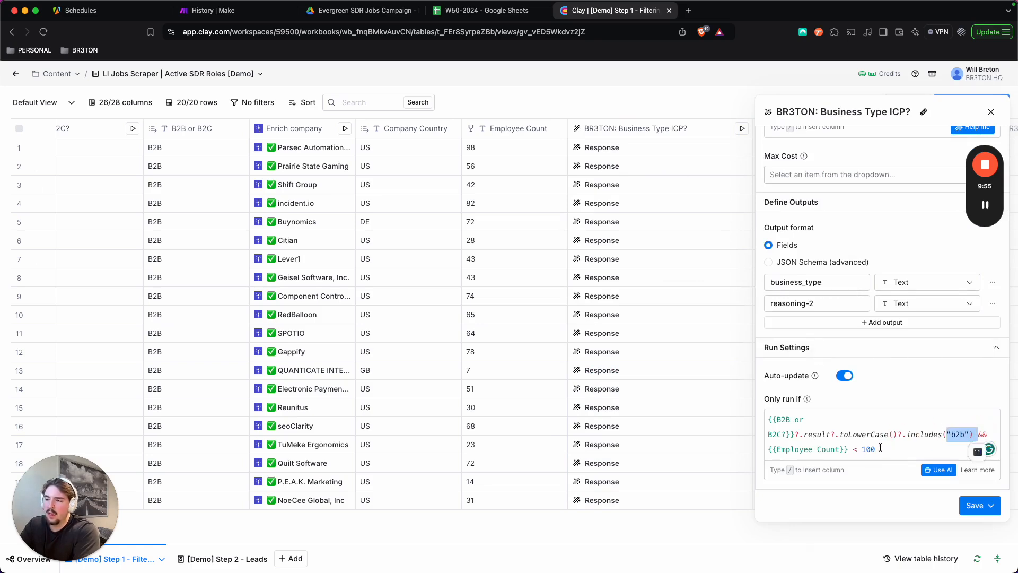
scroll("up", 3)
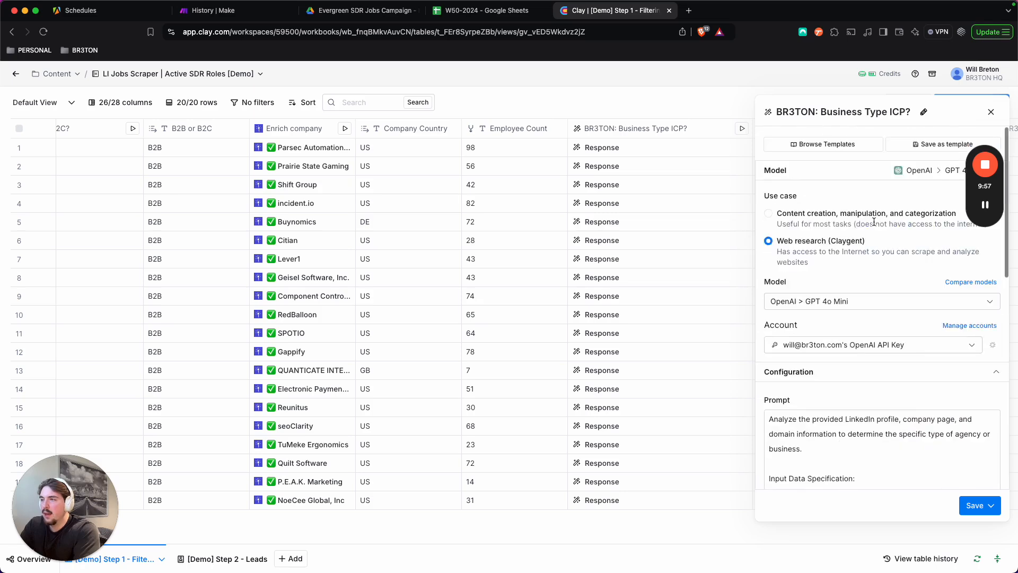
scroll("down", 3)
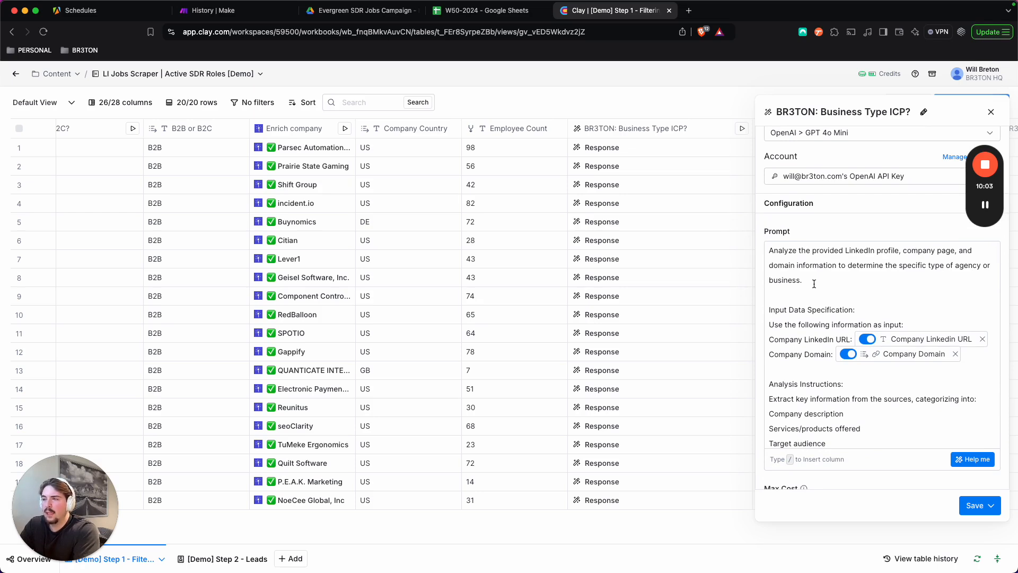
scroll("down", 3)
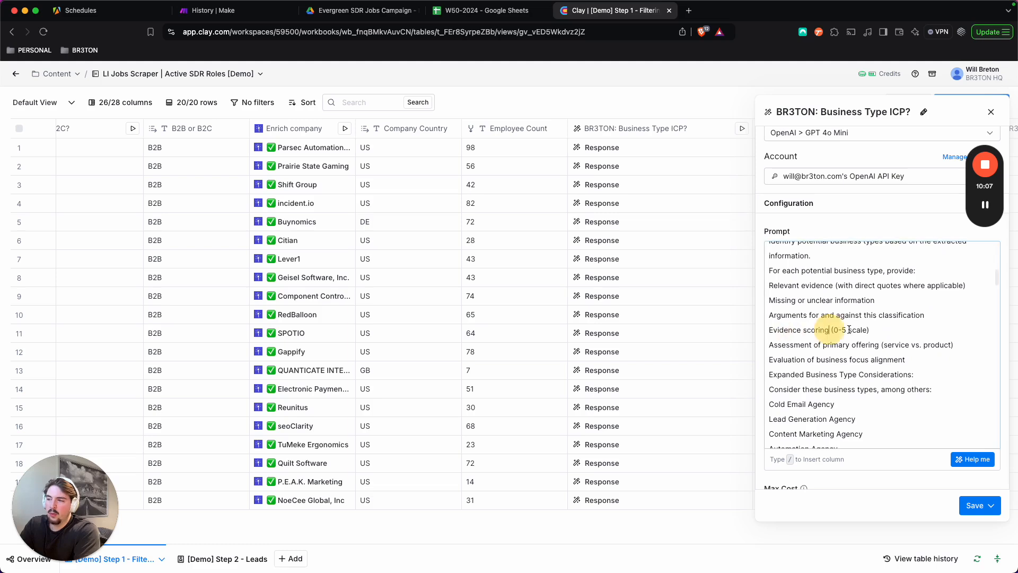
scroll("down", 3)
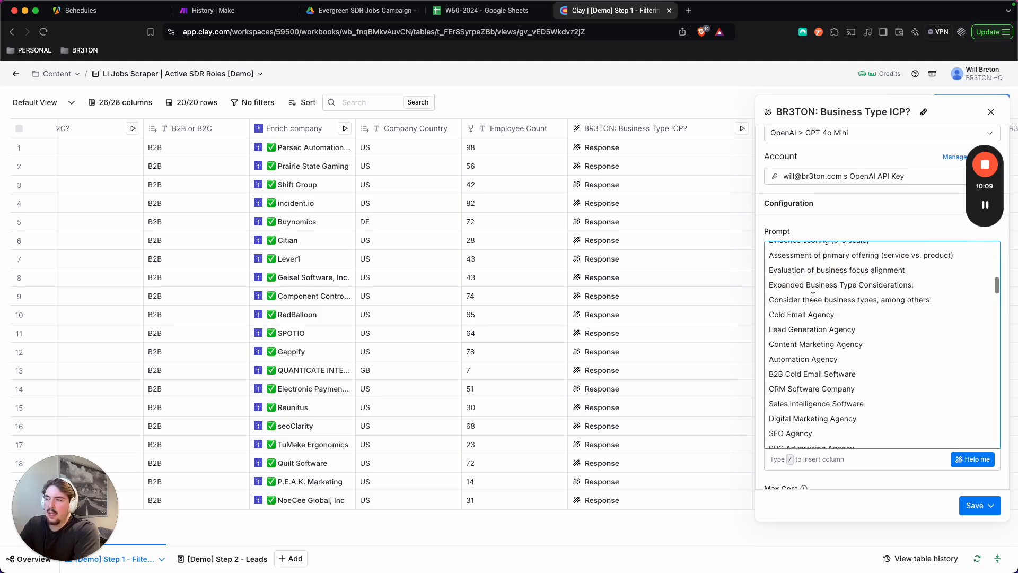
scroll("down", 3)
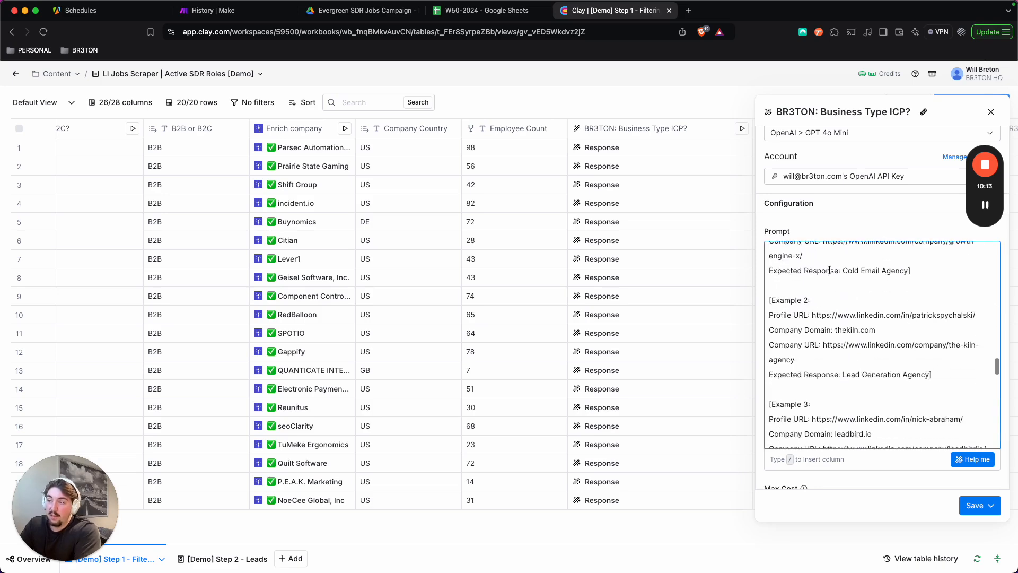
scroll("down", 3)
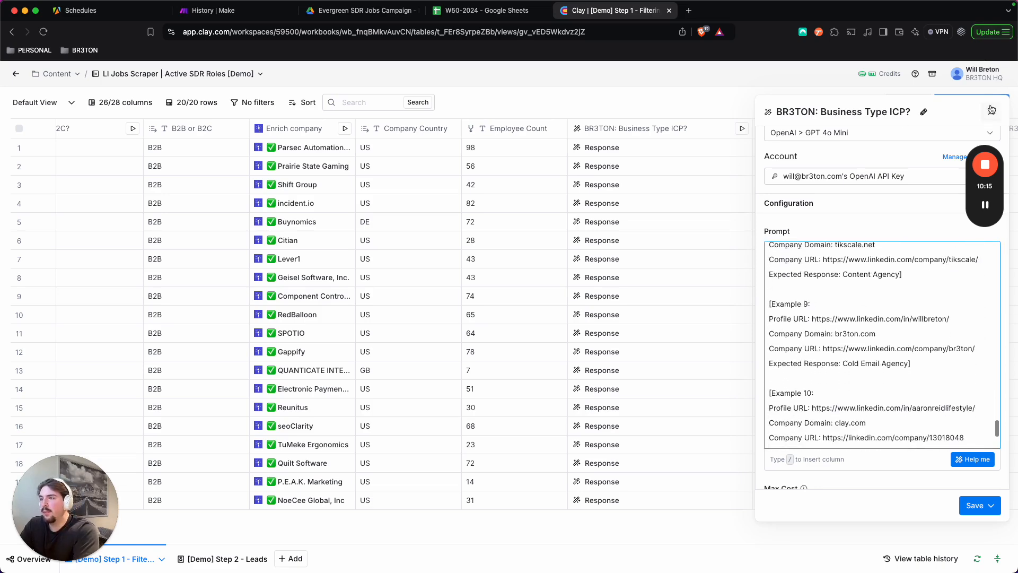
left_click(992, 108)
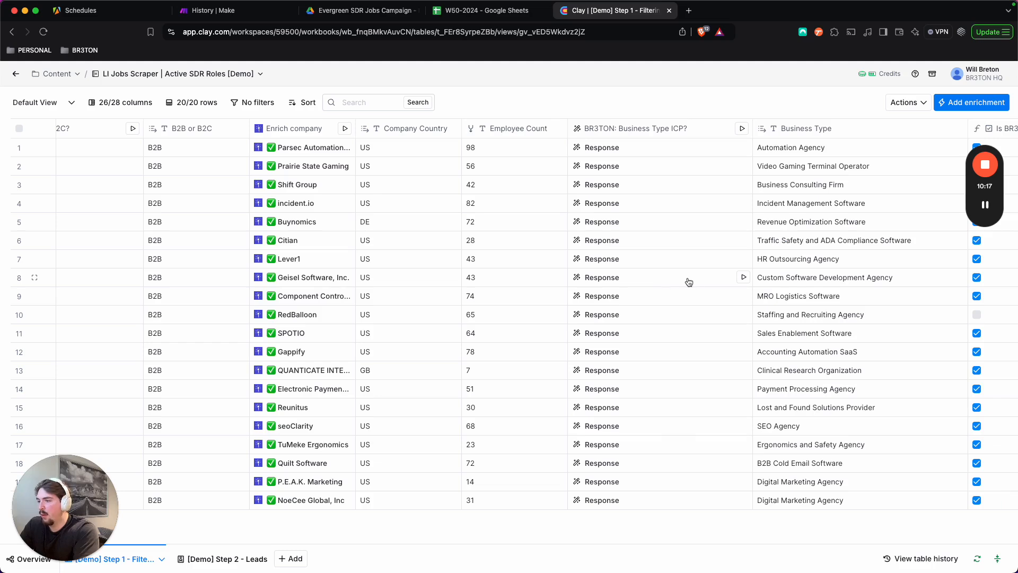
View row 1's Automation Agency response with reasoning, confidence and cost.
scroll("right", 3)
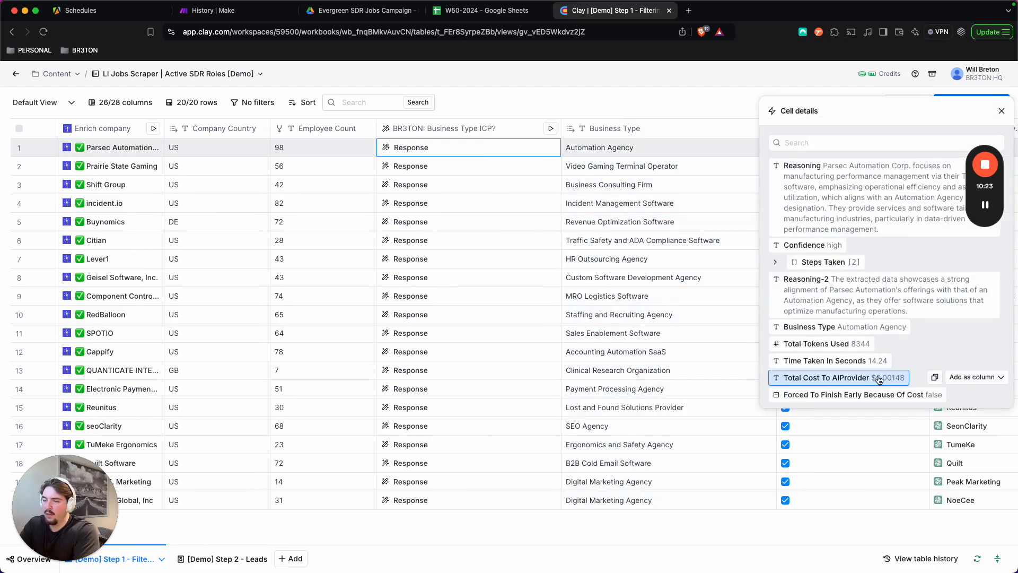
mouse_move(999, 106)
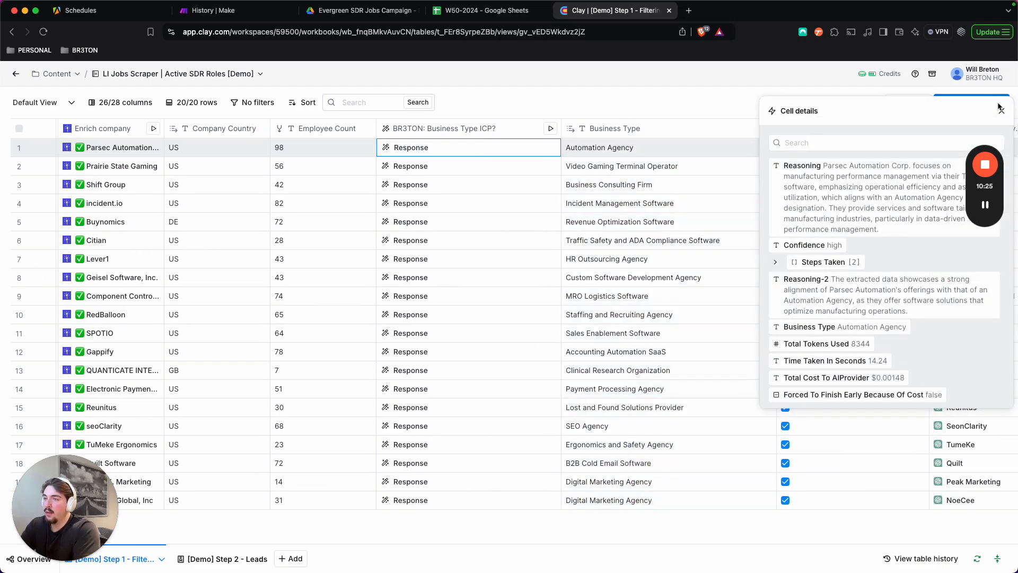
Close the cell details and review the Is BR3TON ICP and Simplified Company columns.
left_click(1001, 108)
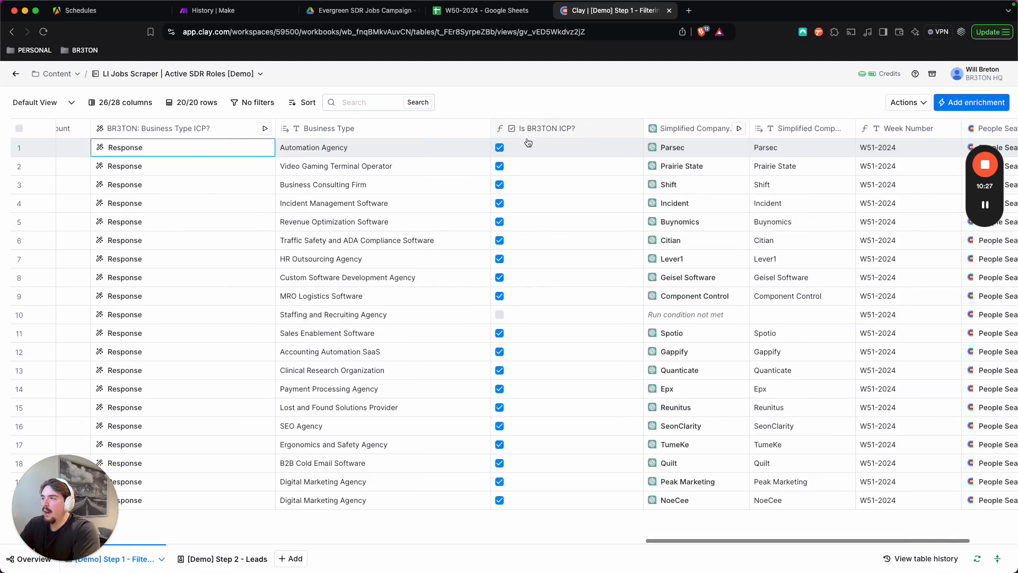
mouse_move(556, 131)
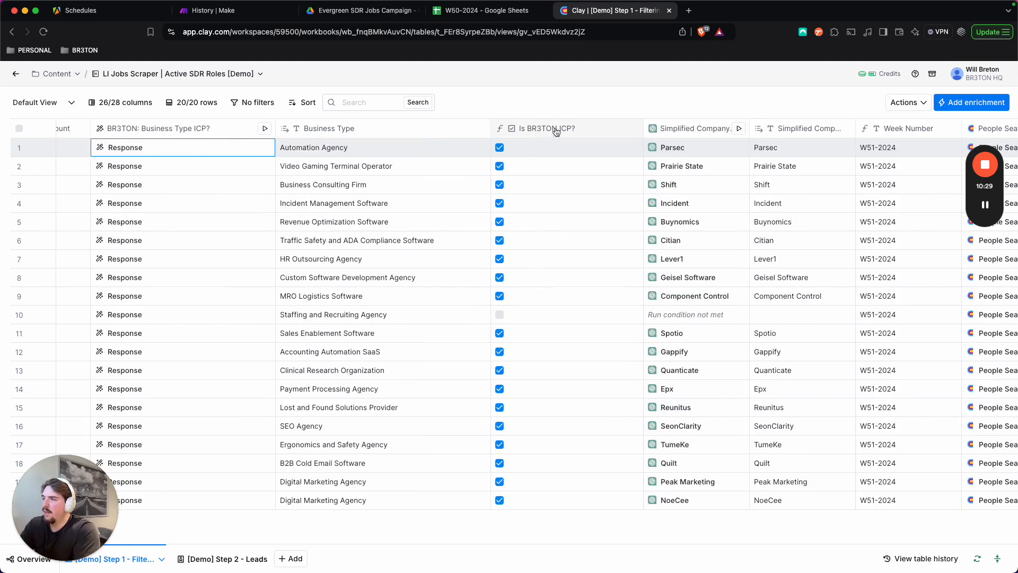
mouse_move(562, 182)
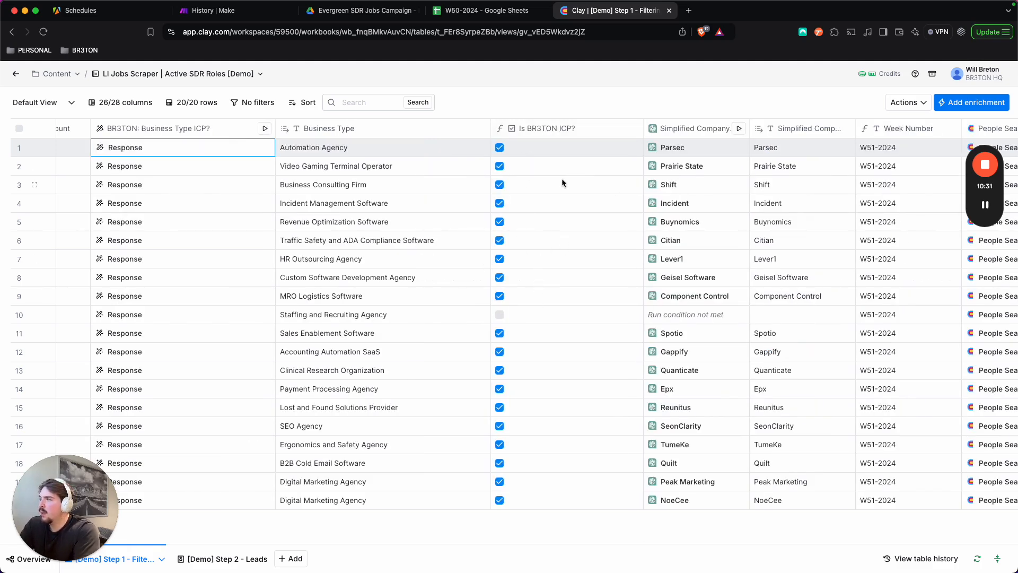
mouse_move(615, 325)
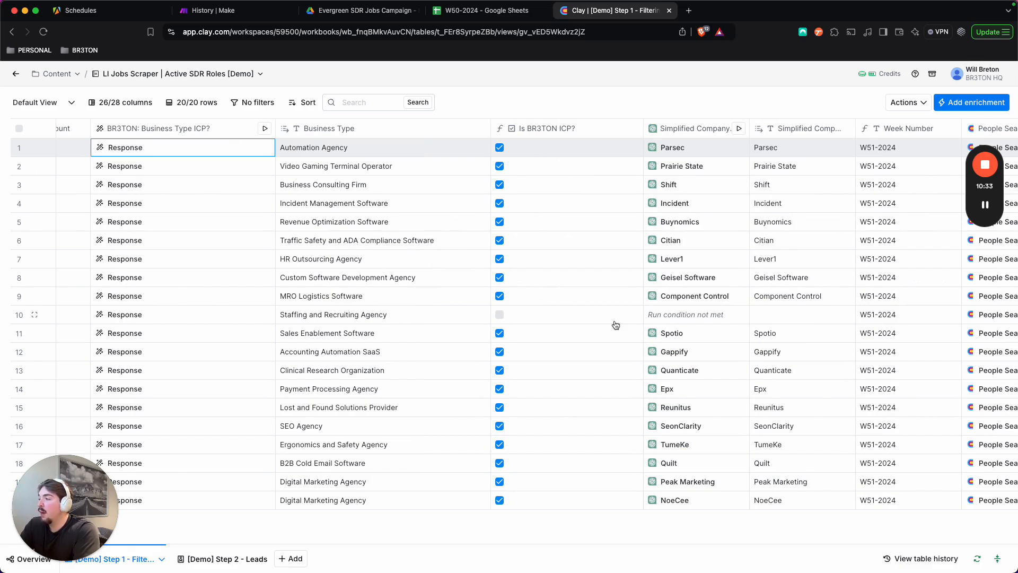
mouse_move(658, 331)
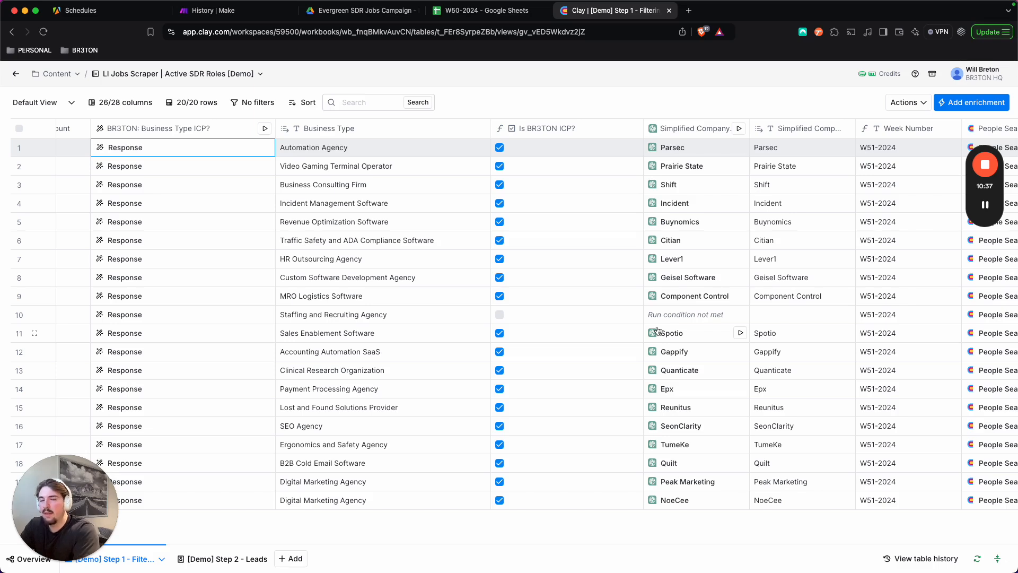
mouse_move(355, 320)
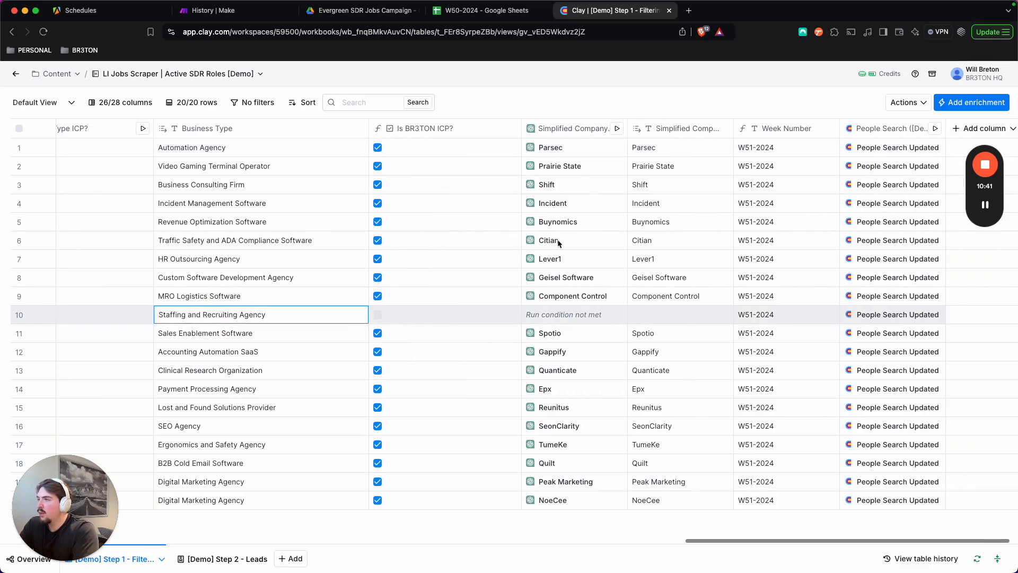
mouse_move(349, 288)
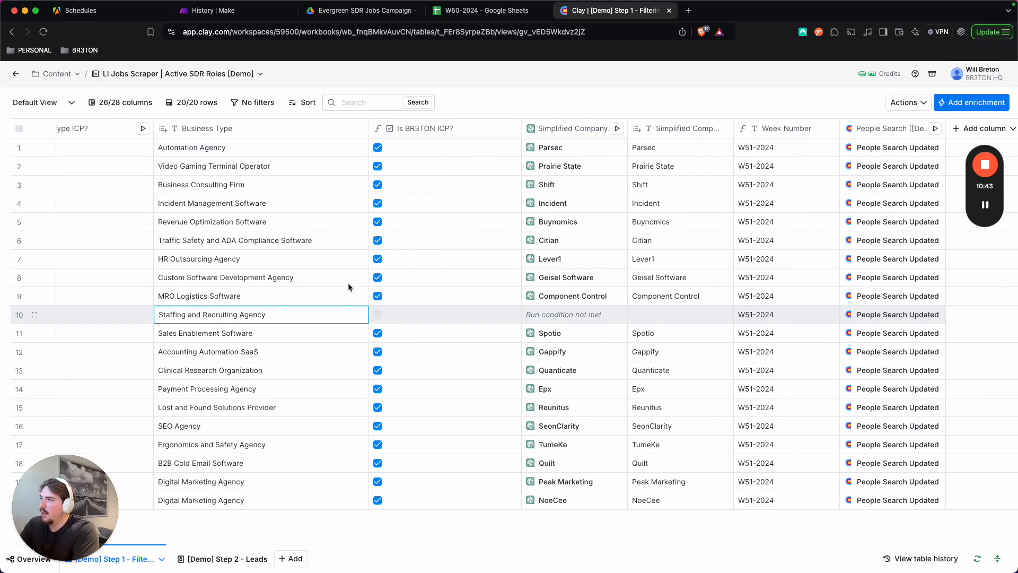
mouse_move(598, 165)
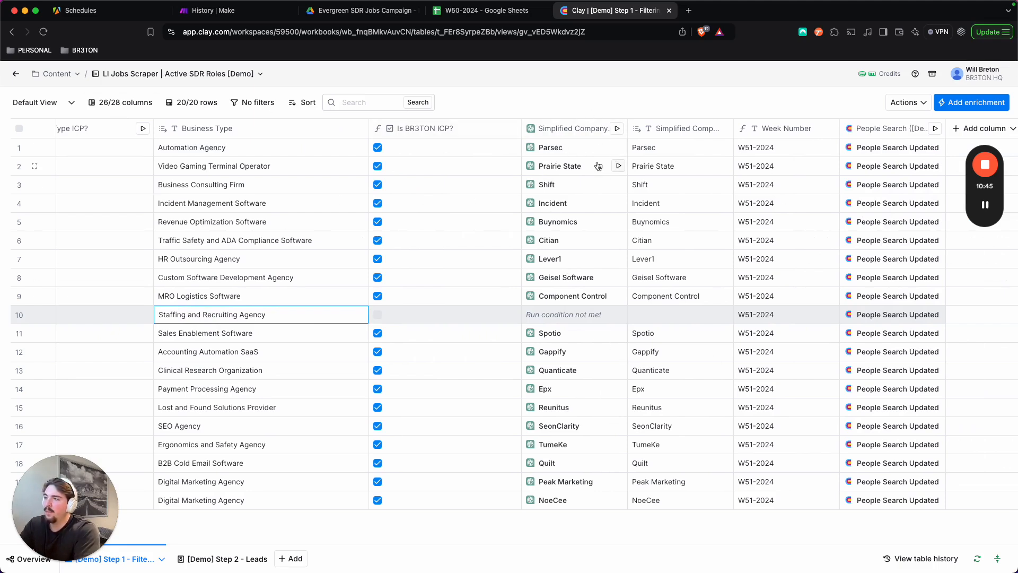
scroll("right", 3)
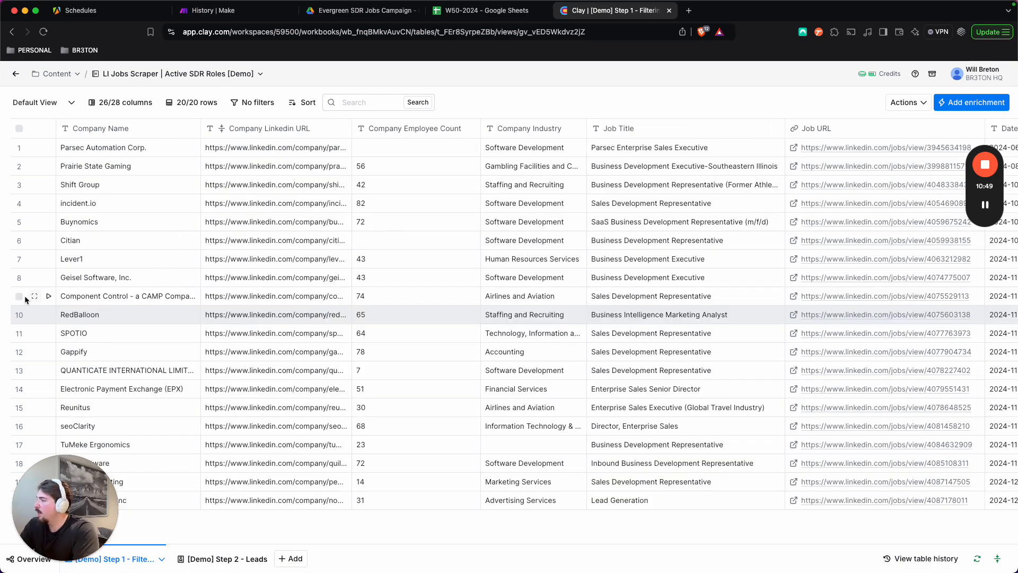
scroll("right", 3)
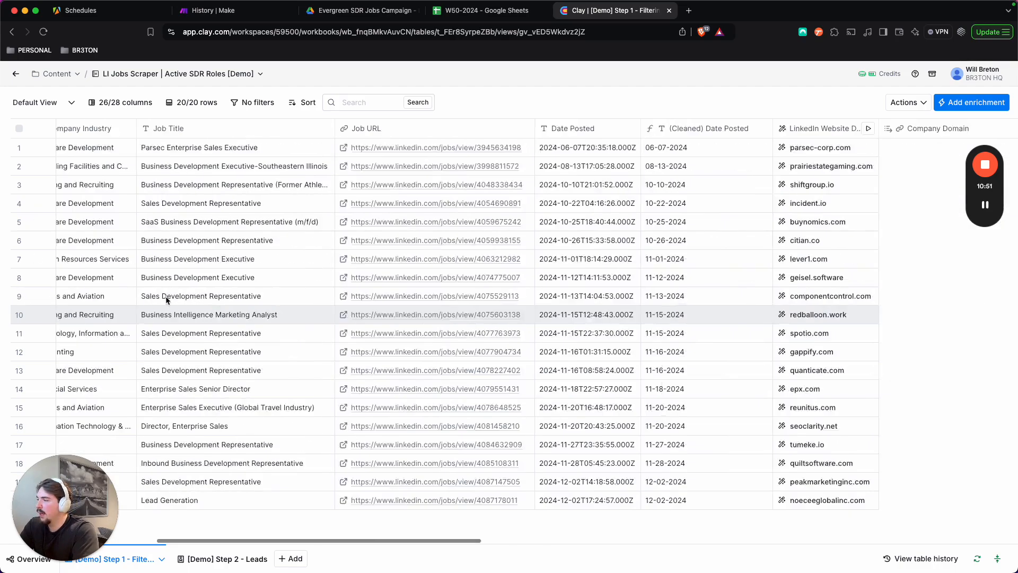
scroll("right", 3)
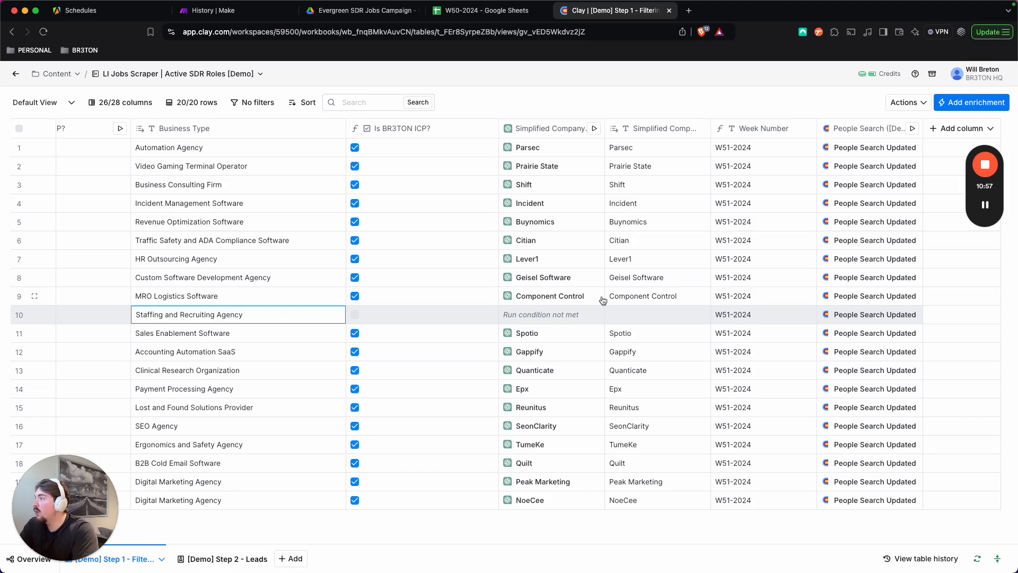
mouse_move(912, 107)
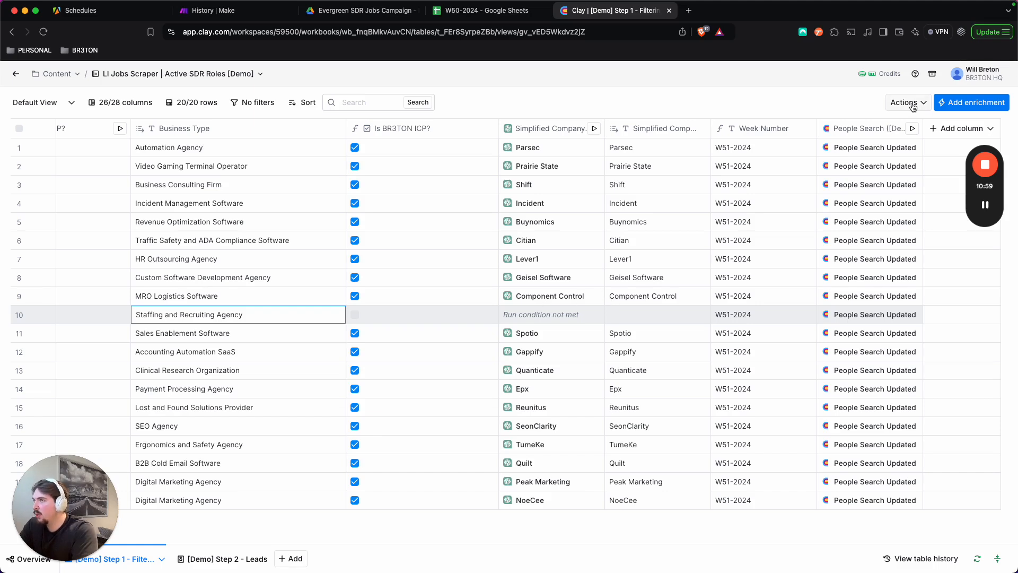
Preview a Find People search sourcing companies by Company Domain, then dismiss it unchanged.
left_click(907, 102)
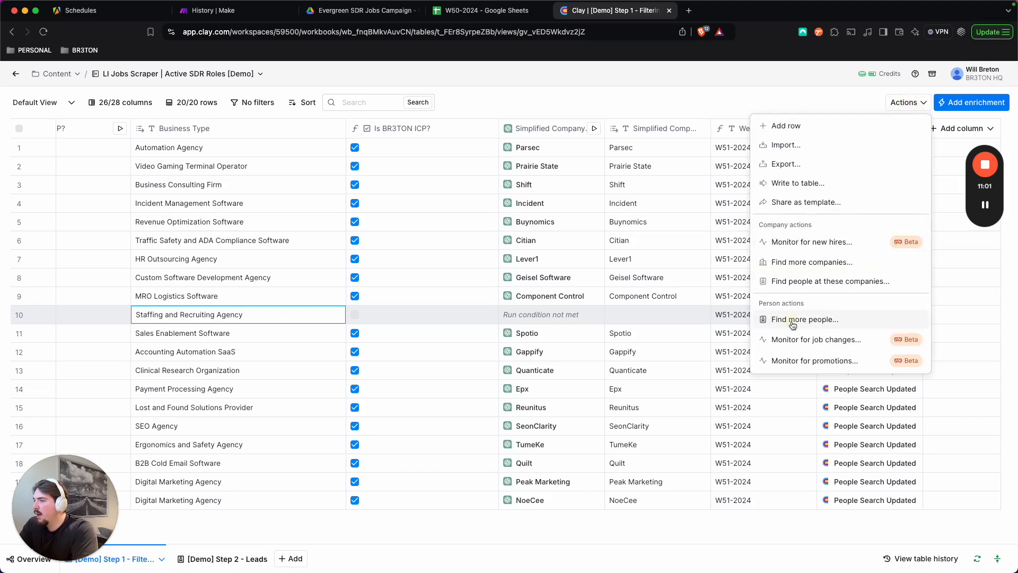
left_click(805, 320)
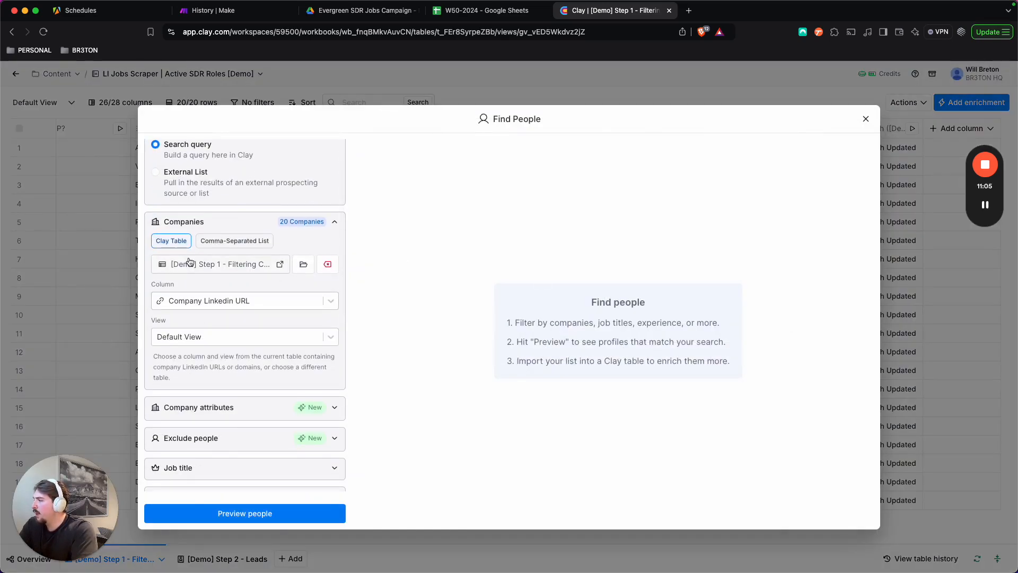
mouse_move(215, 297)
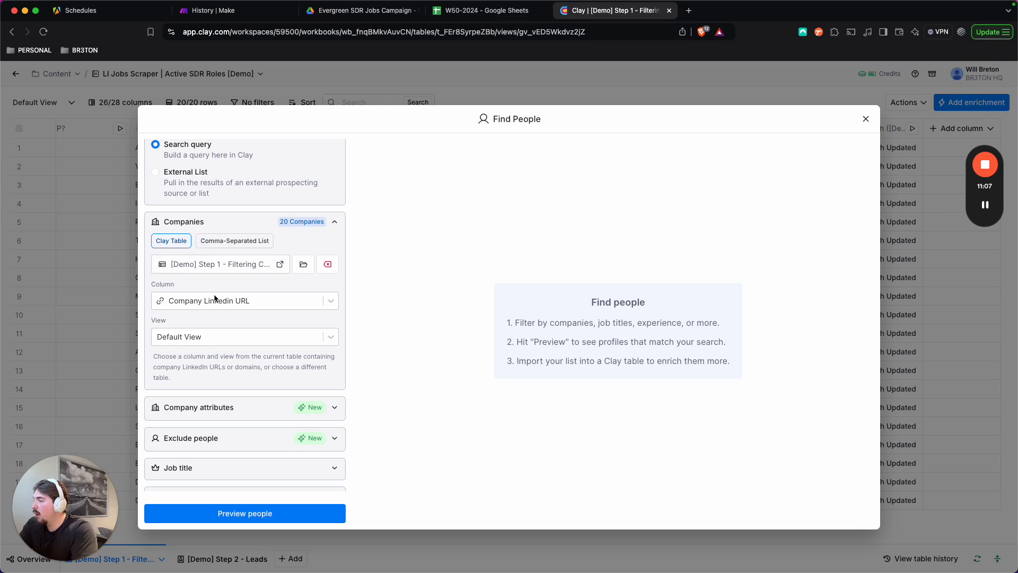
left_click(244, 300)
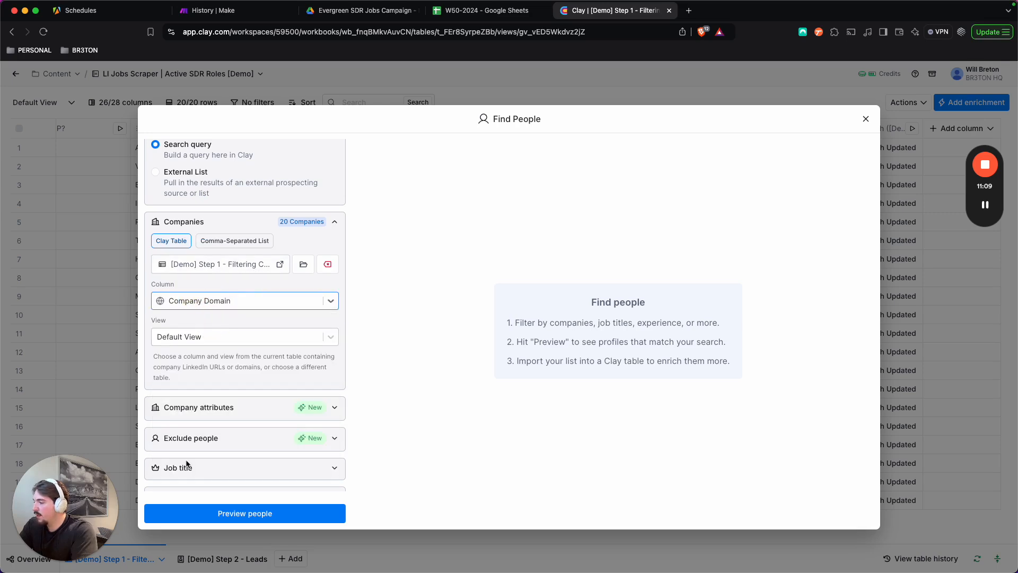
left_click(244, 336)
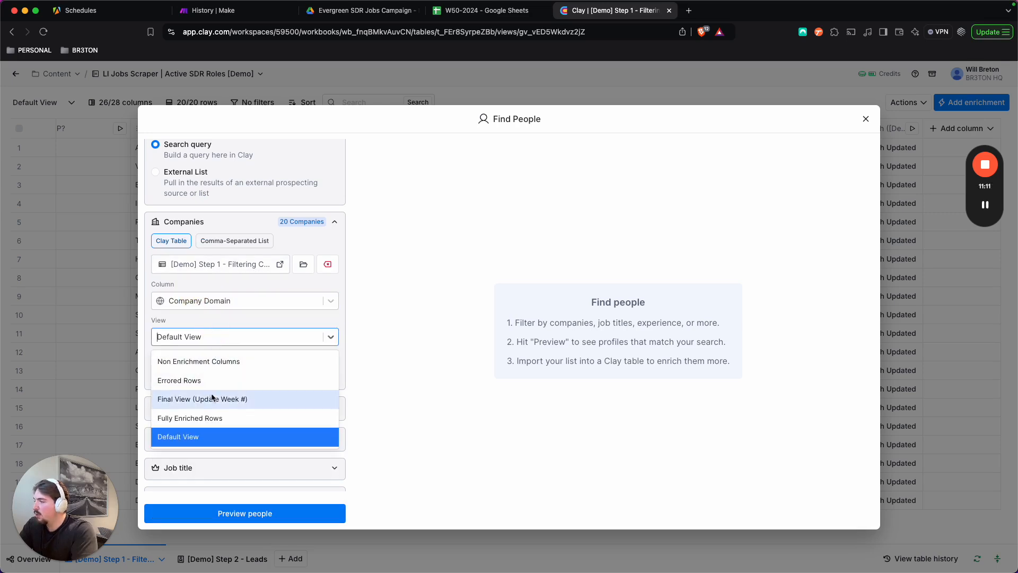
left_click(865, 119)
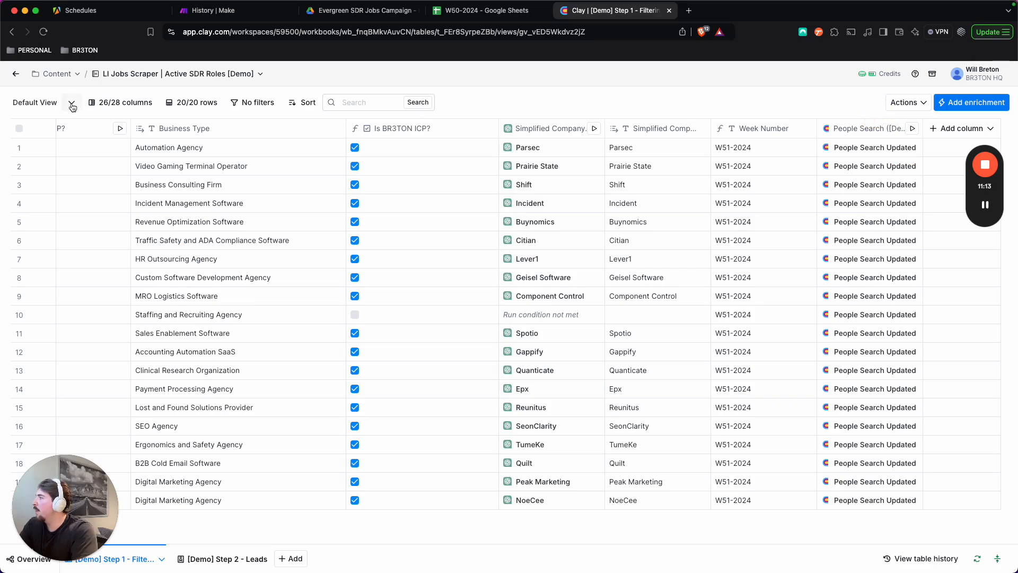
Switch to the Final View (Update Week #) and inspect its two filters.
left_click(71, 106)
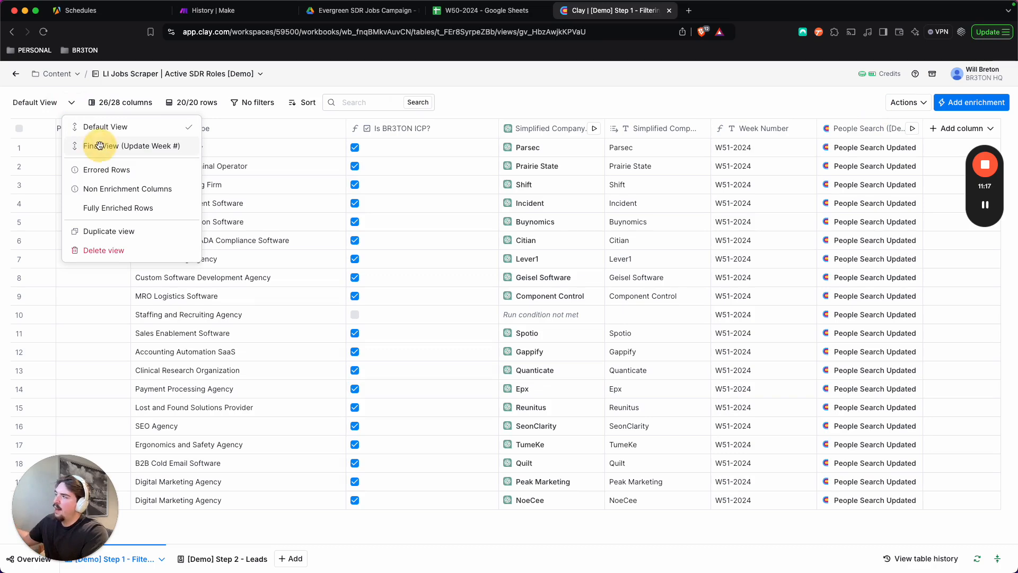
mouse_move(104, 137)
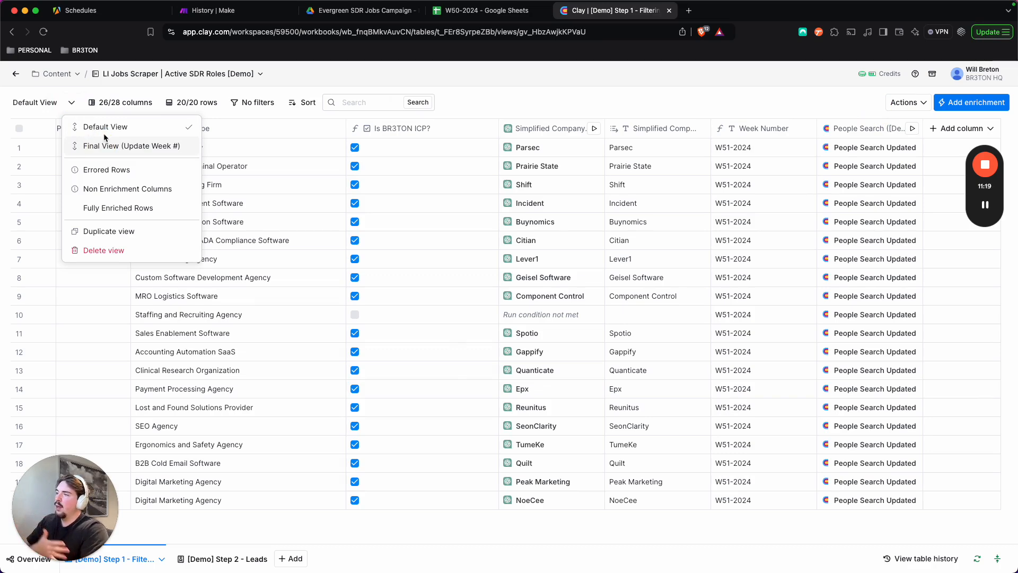
left_click(131, 145)
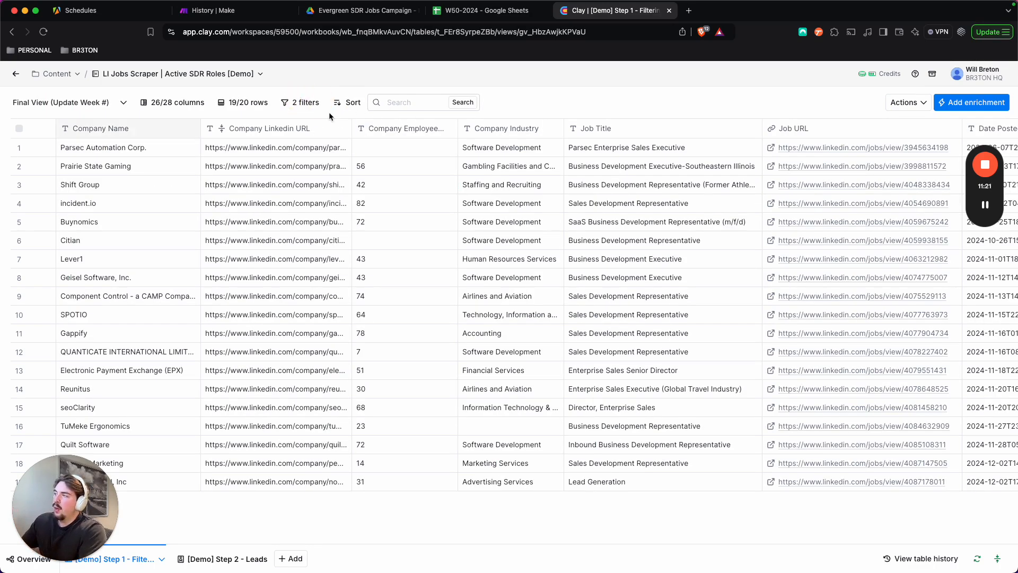
left_click(301, 102)
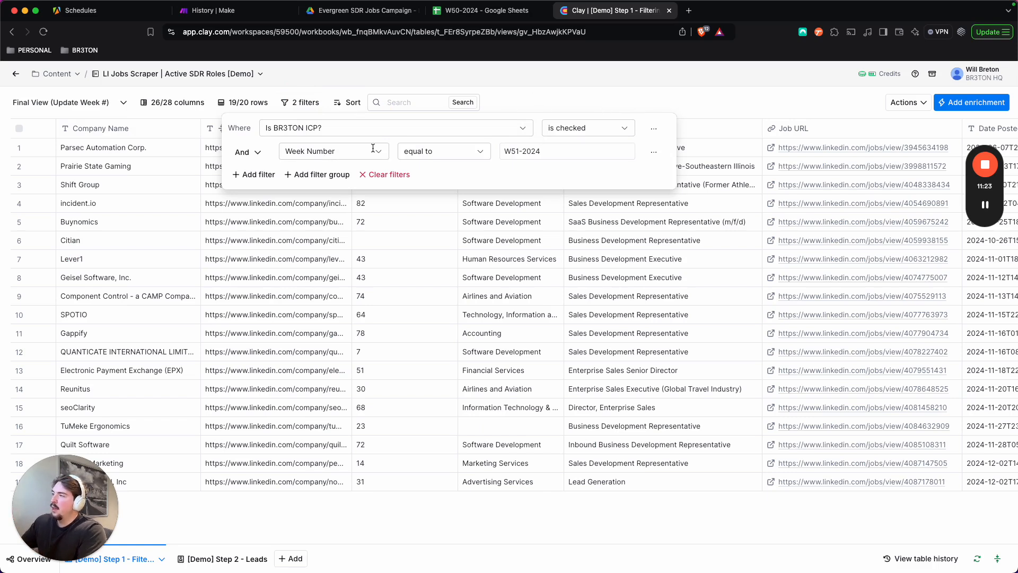
mouse_move(621, 166)
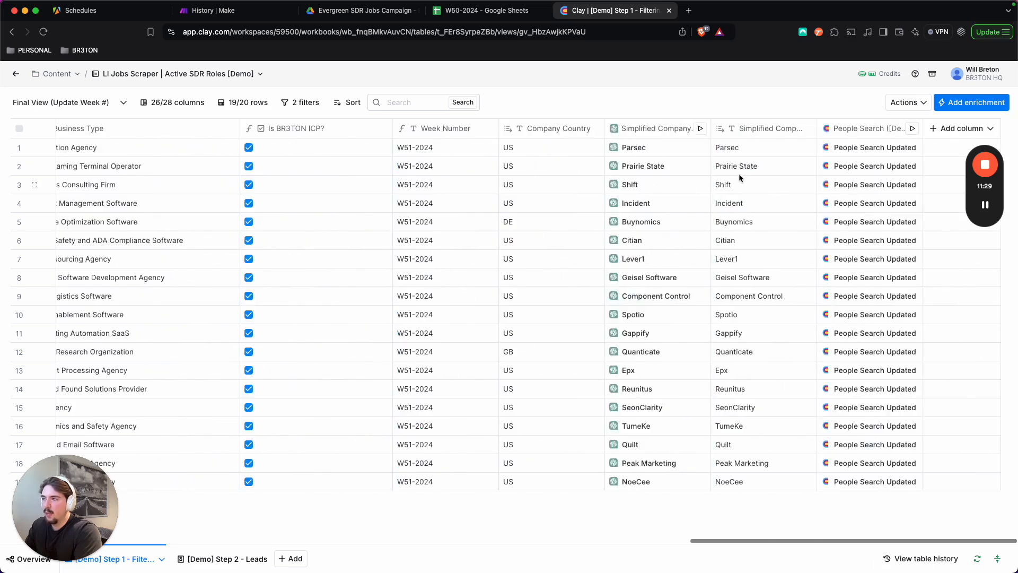
scroll("left", 3)
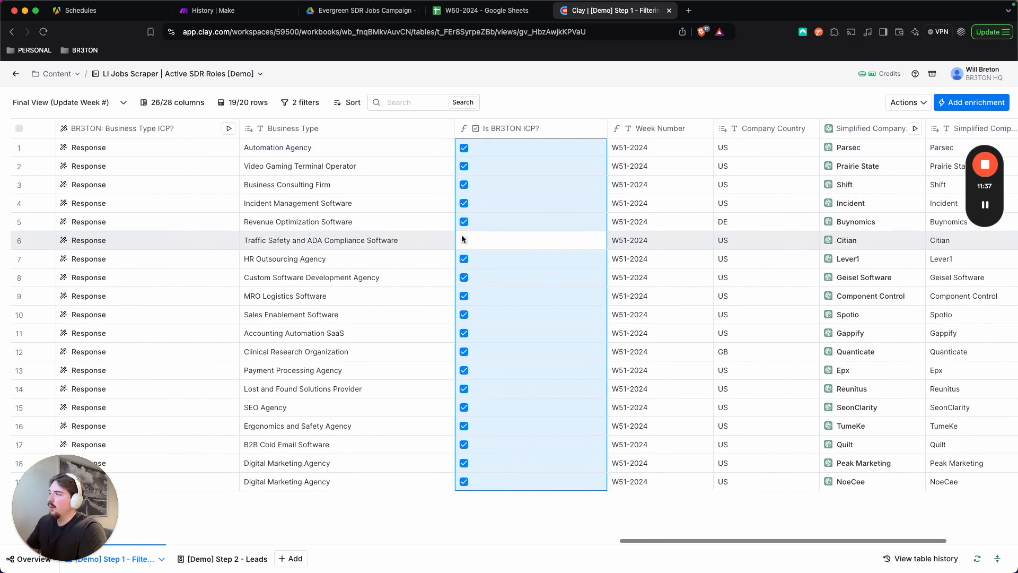
Review the columns and confirm the ICP-checked and Week Number W51-2024 filter conditions.
scroll("left", 3)
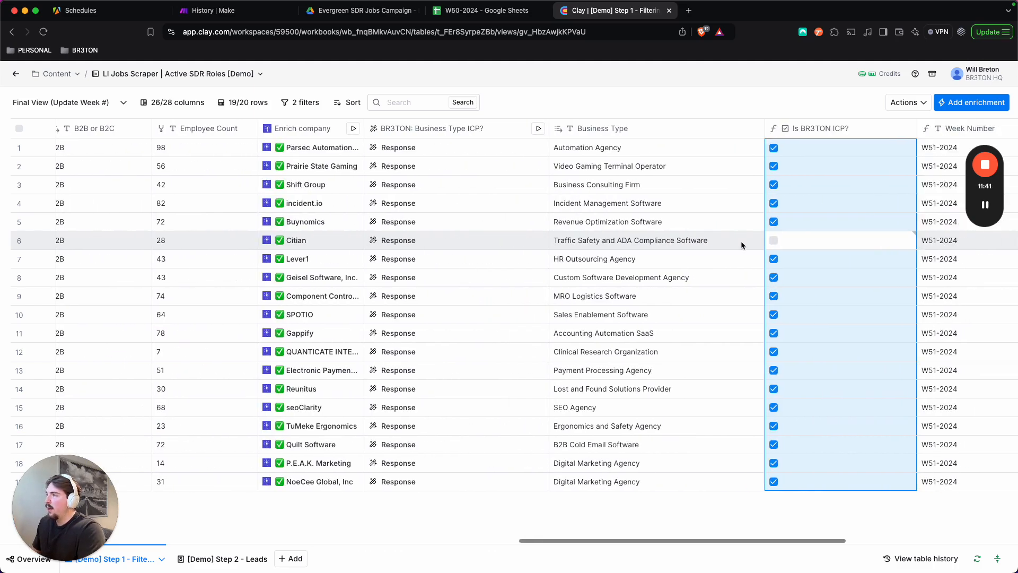
scroll("right", 3)
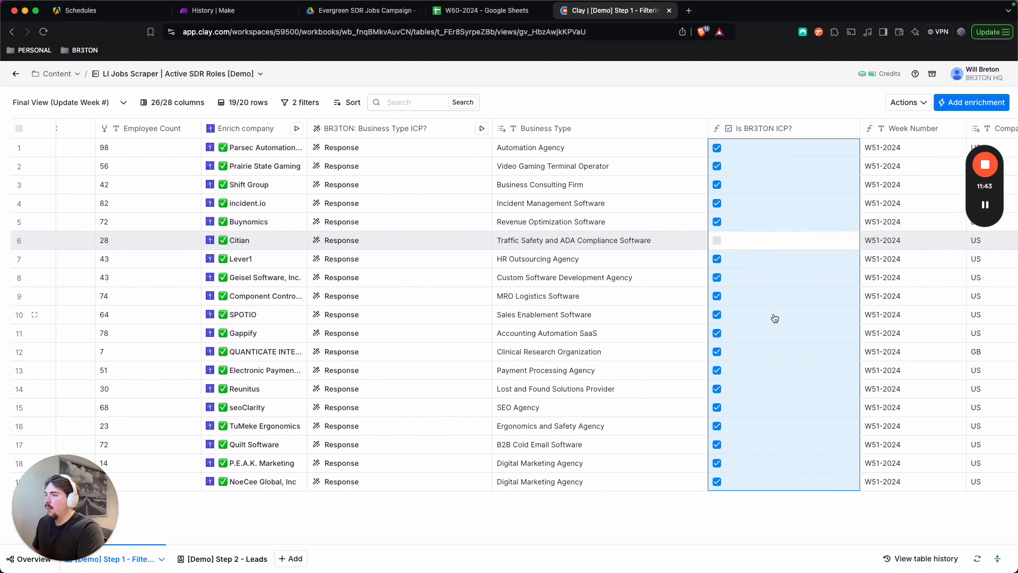
left_click(717, 240)
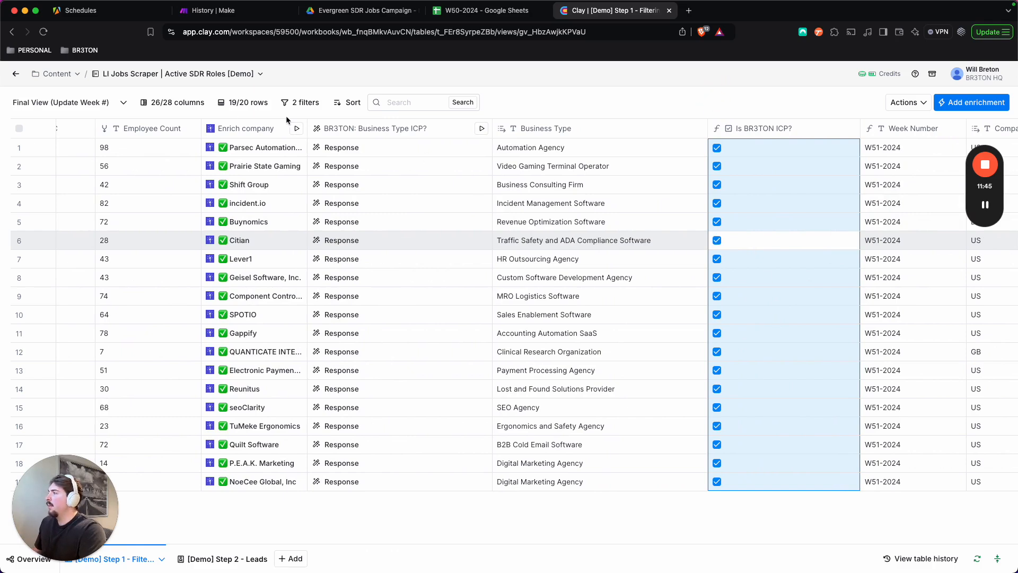
mouse_move(635, 122)
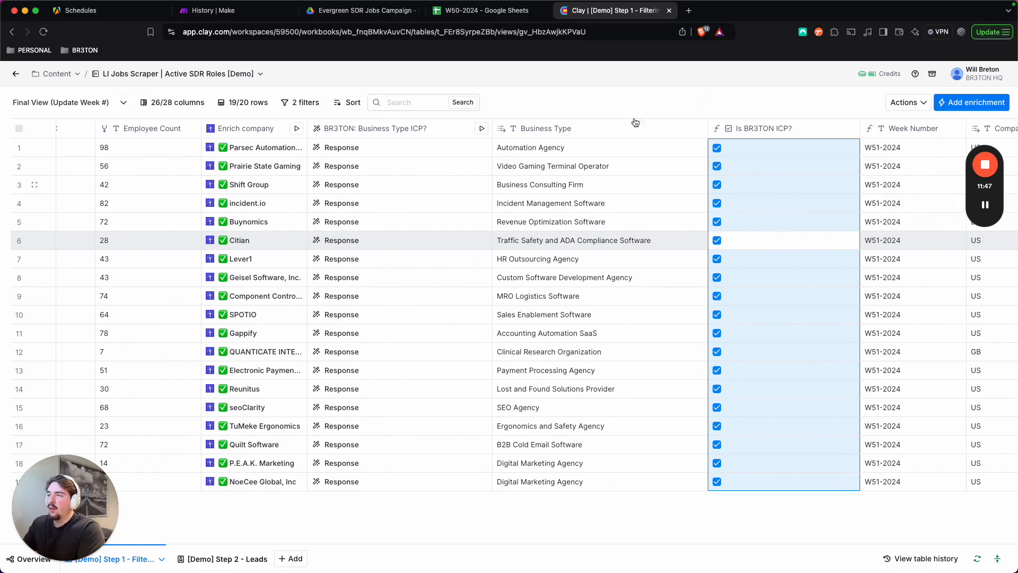
left_click(299, 102)
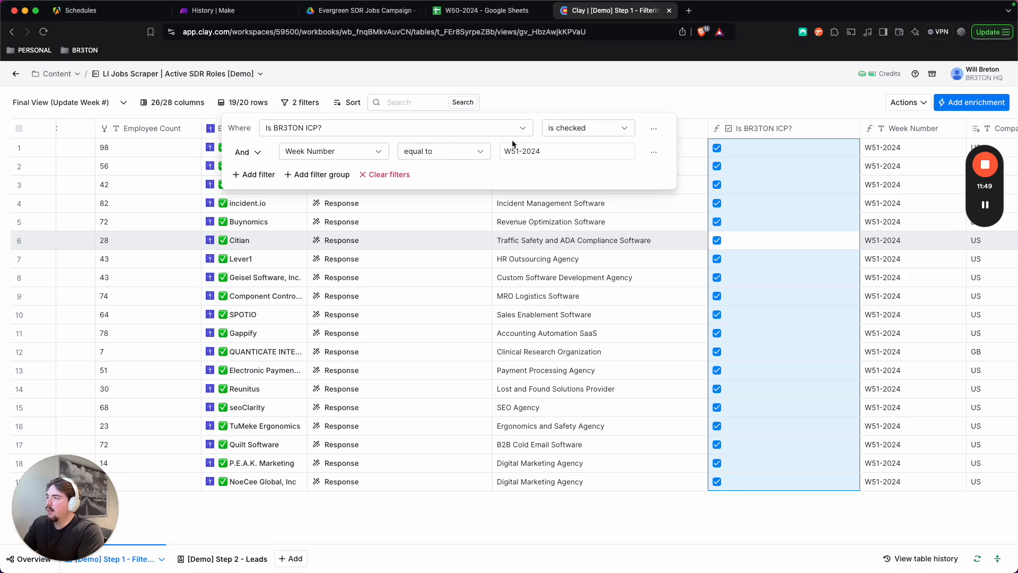
mouse_move(777, 89)
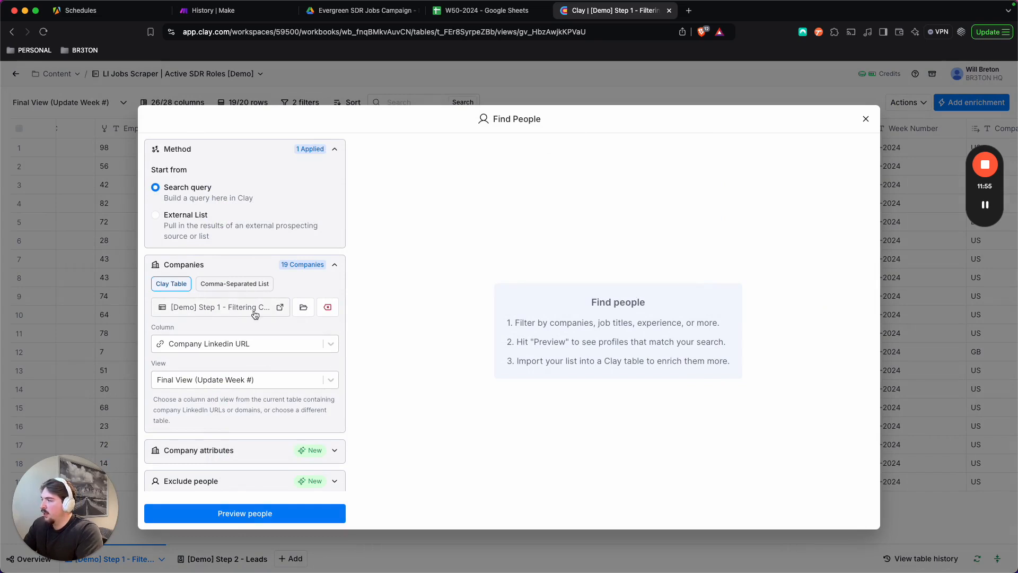
Source Find People companies by Company Domain from the Final View (Update Week #).
left_click(244, 344)
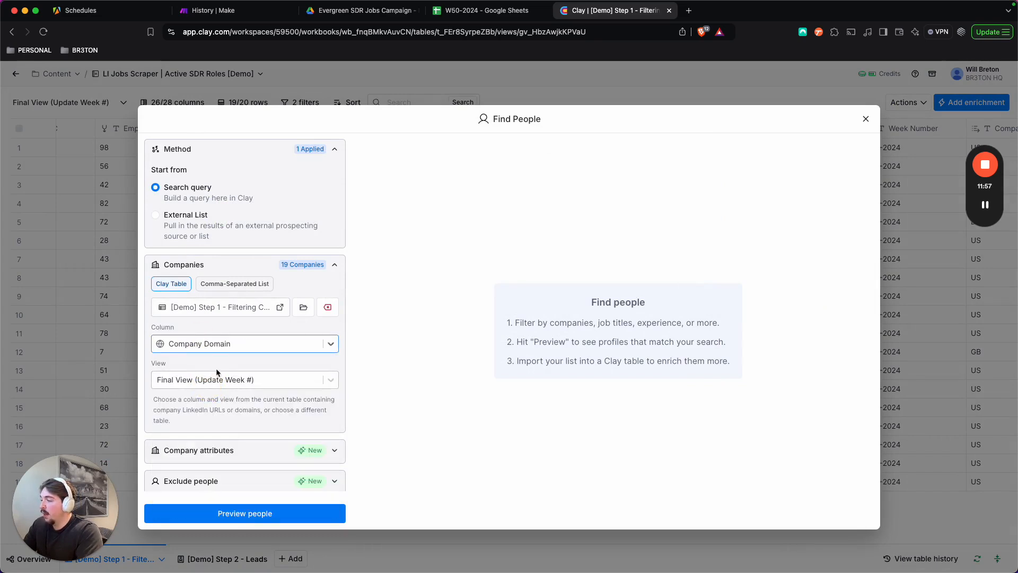
left_click(244, 380)
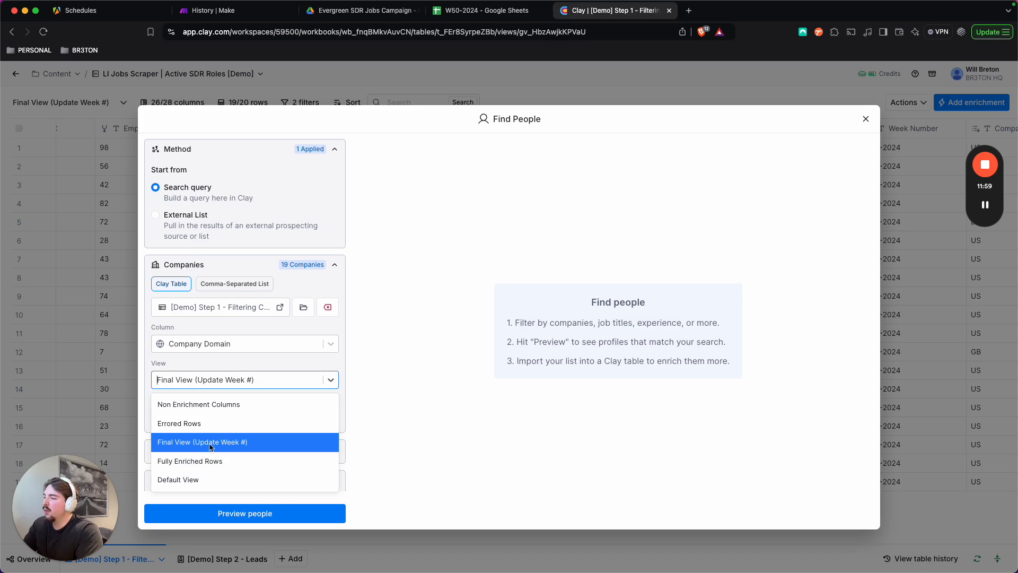
left_click(201, 442)
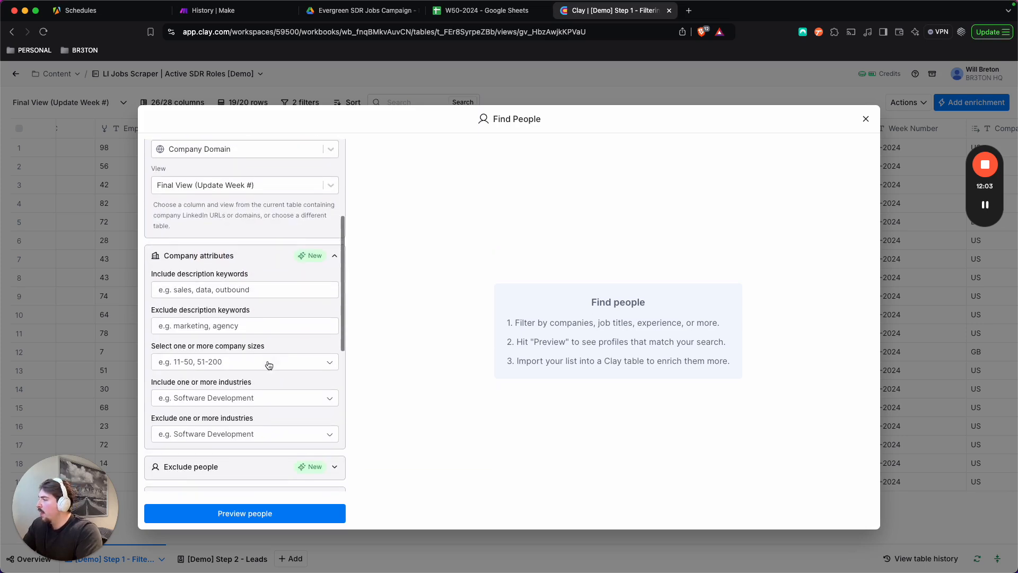
Limit company sizes to Self-employed, 2-10, 11-50 and 51-200.
left_click(245, 362)
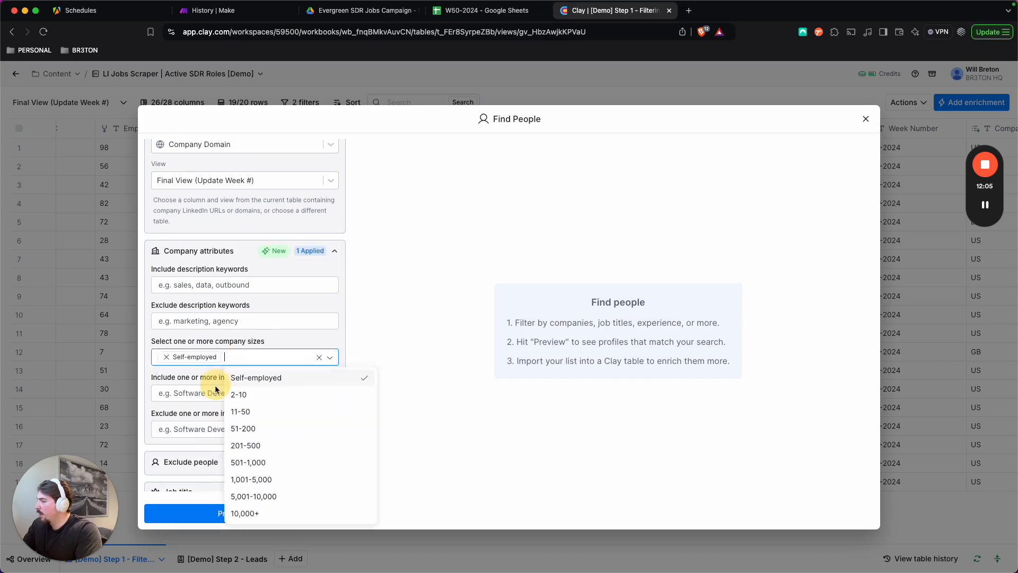
left_click(244, 427)
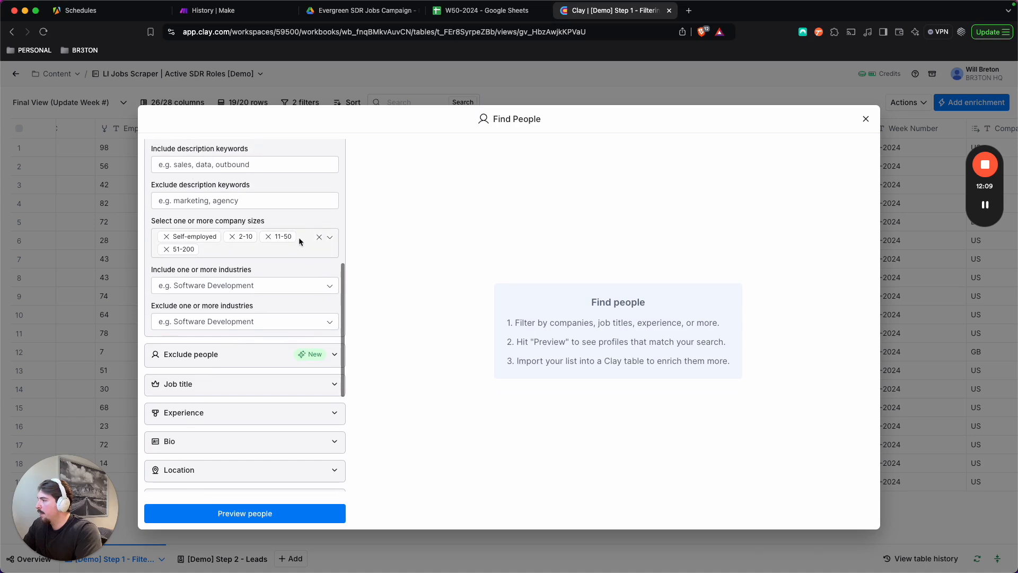
left_click(330, 237)
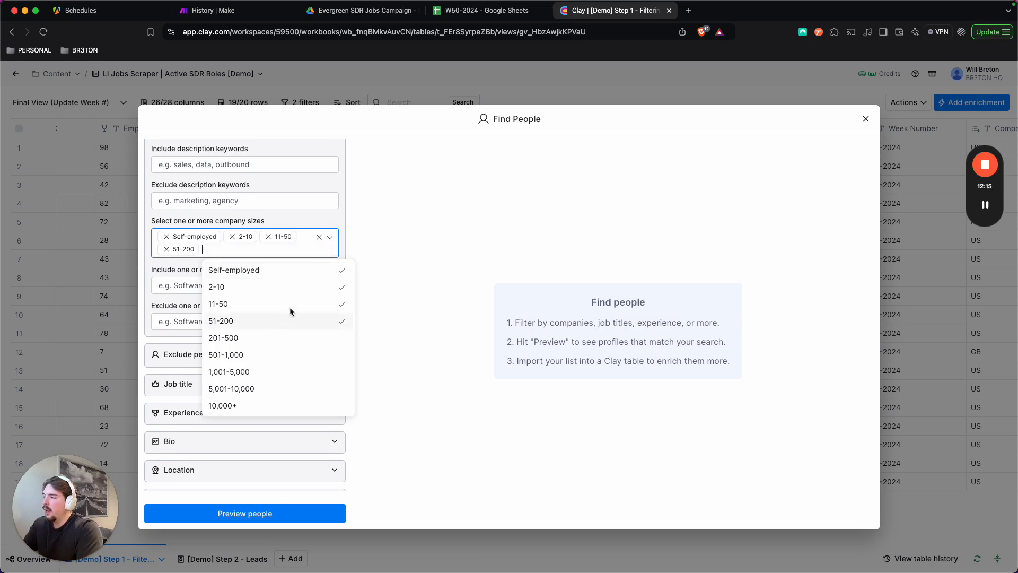
mouse_move(214, 324)
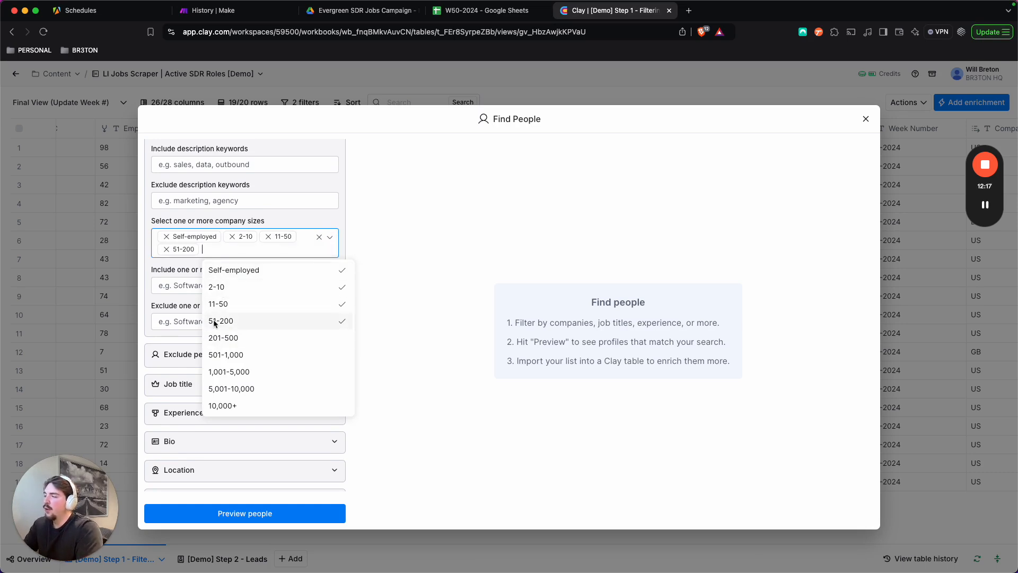
mouse_move(233, 288)
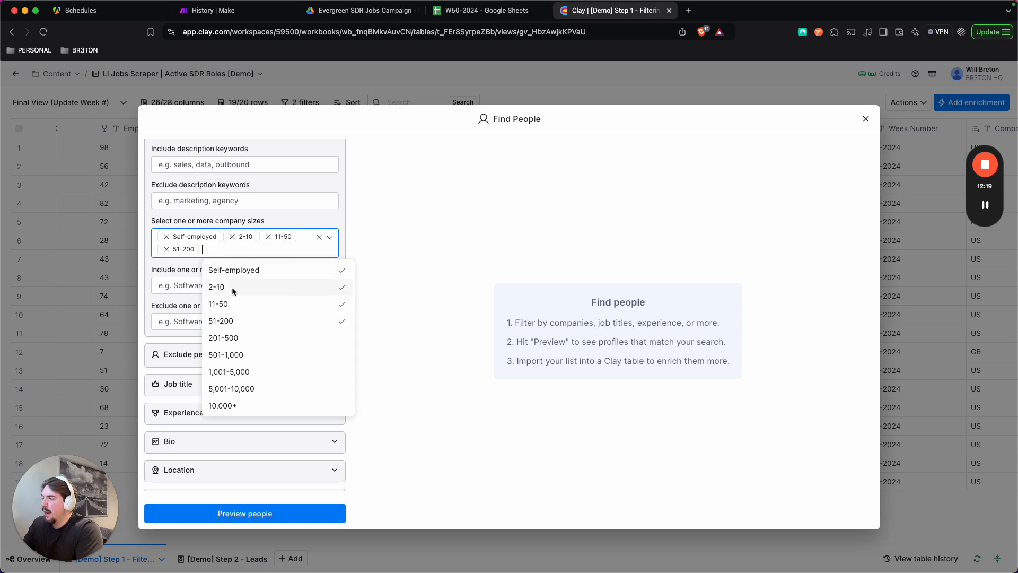
mouse_move(181, 268)
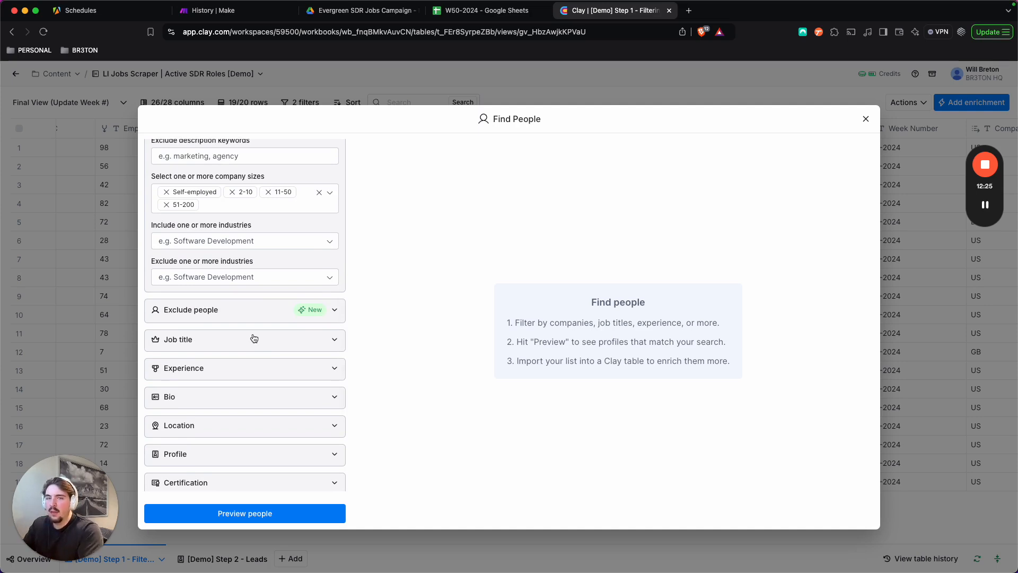
Add Owner and Partner seniority levels to the job title filters.
left_click(245, 339)
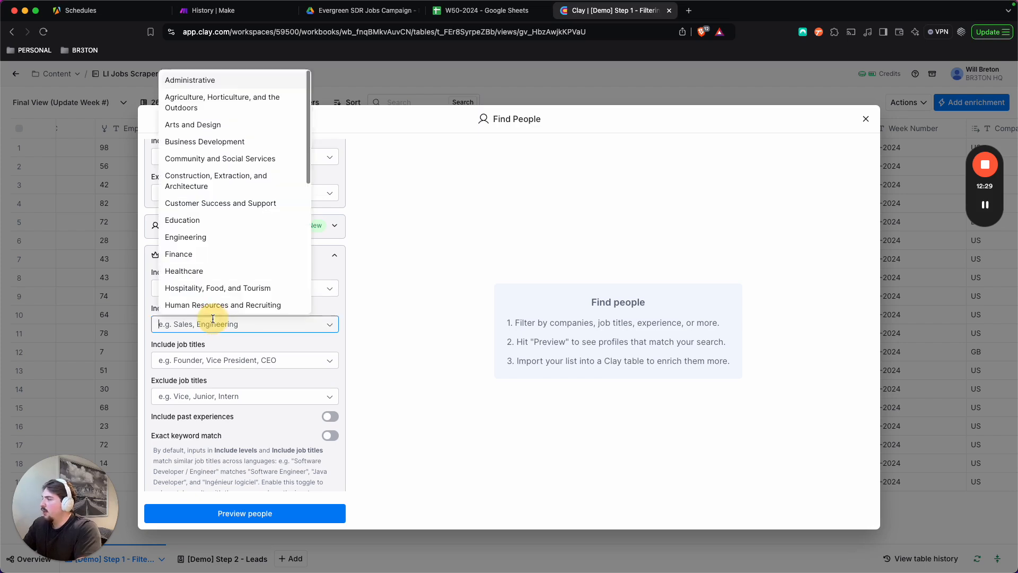
left_click(244, 287)
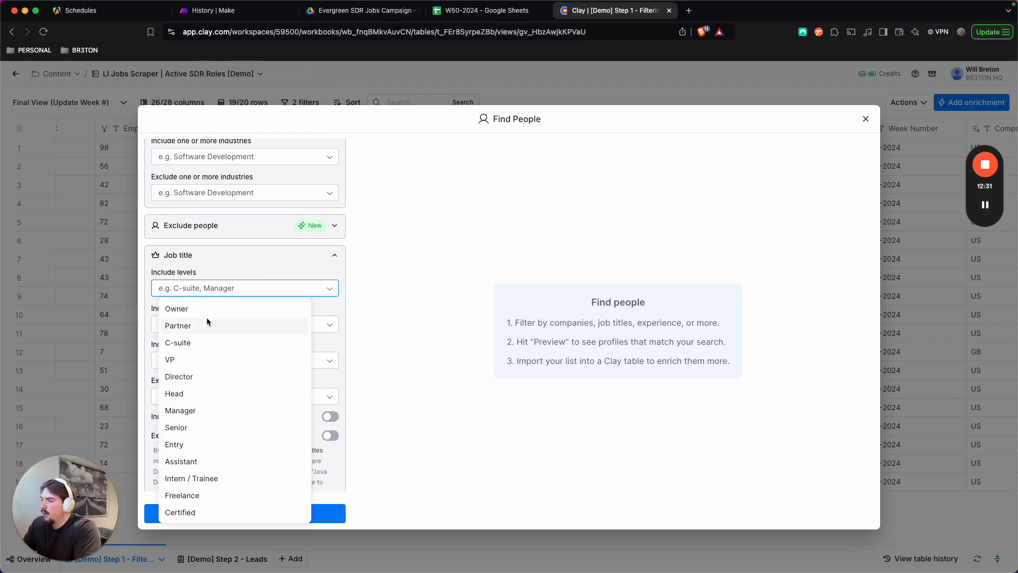
mouse_move(238, 261)
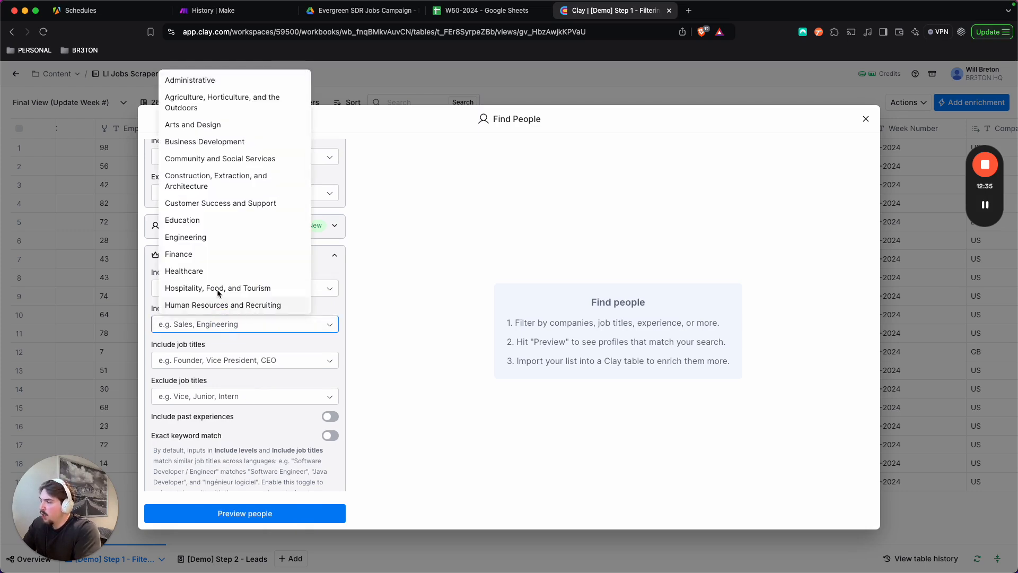
left_click(244, 312)
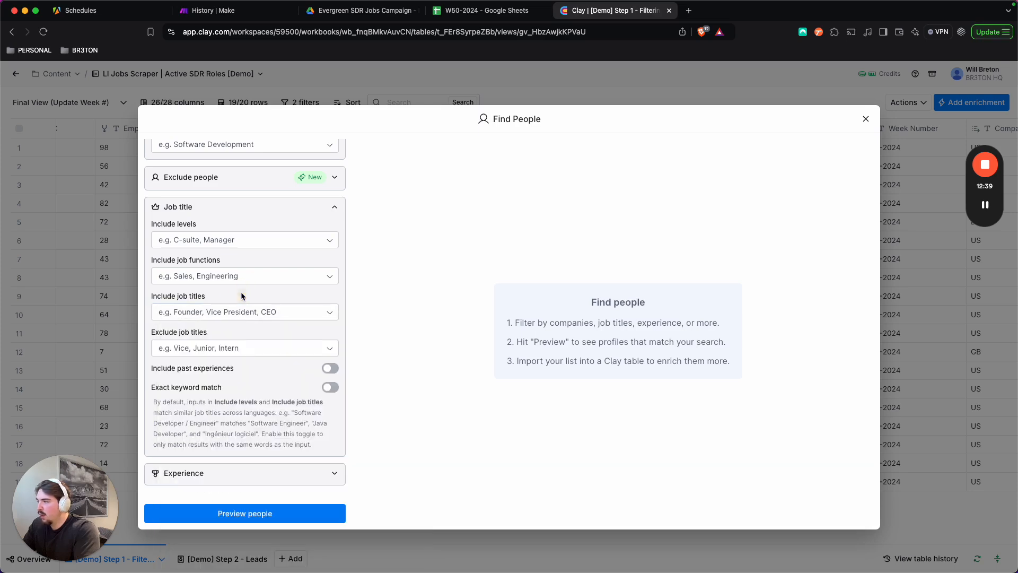
left_click(245, 239)
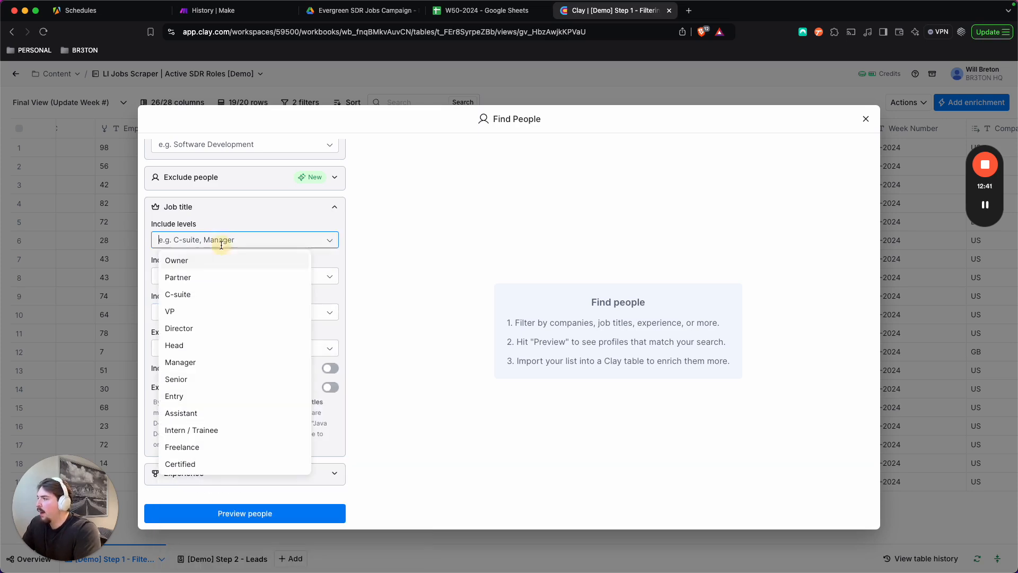
left_click(177, 277)
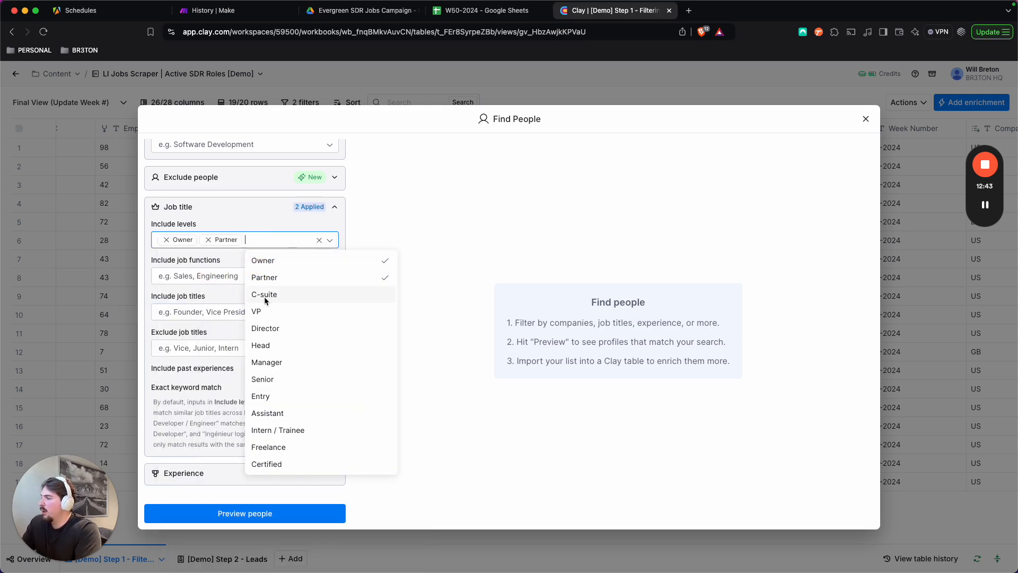
Limit results to 3 people per company and preview the matching people.
scroll("down", 3)
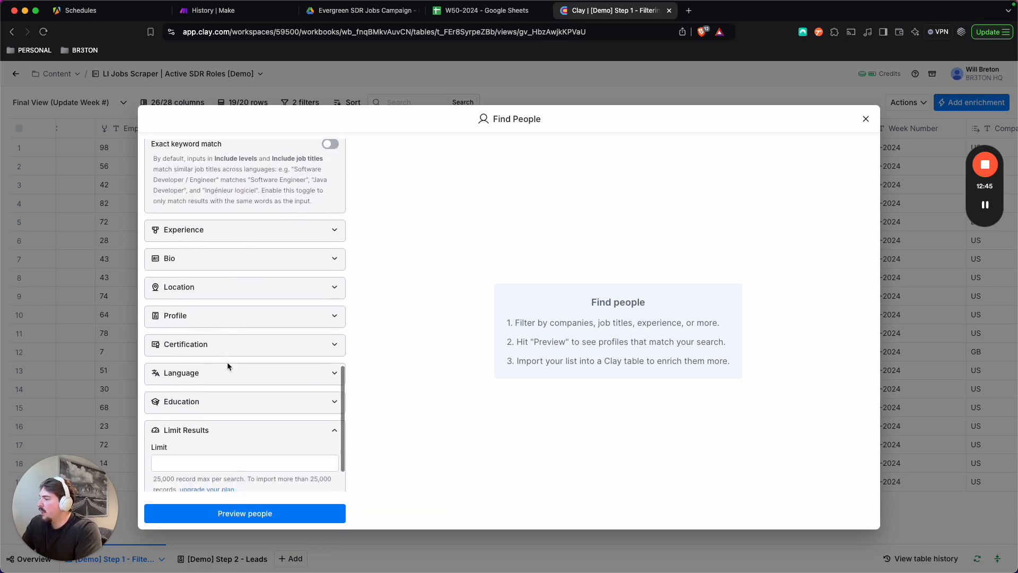
scroll("down", 3)
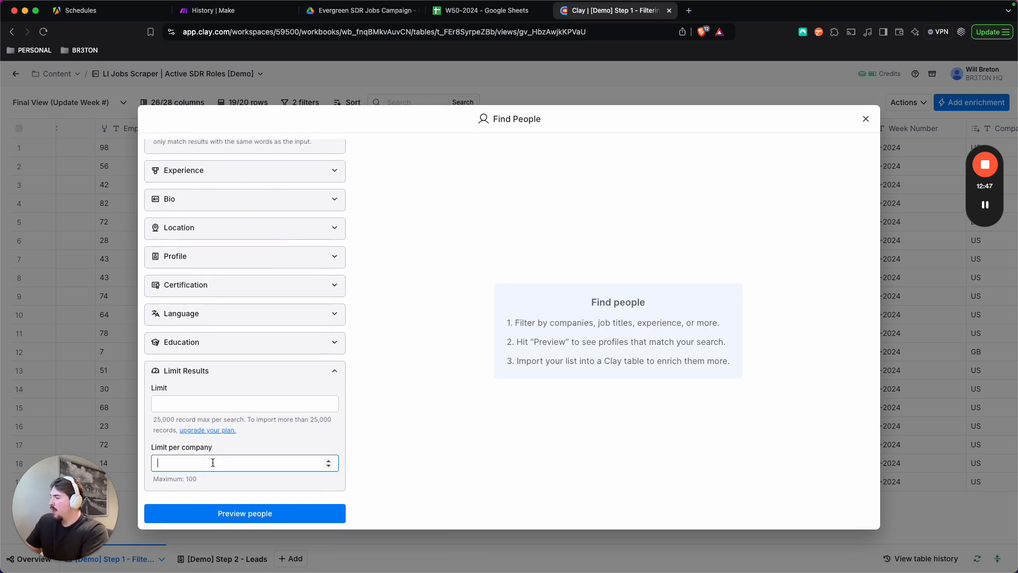
type("3")
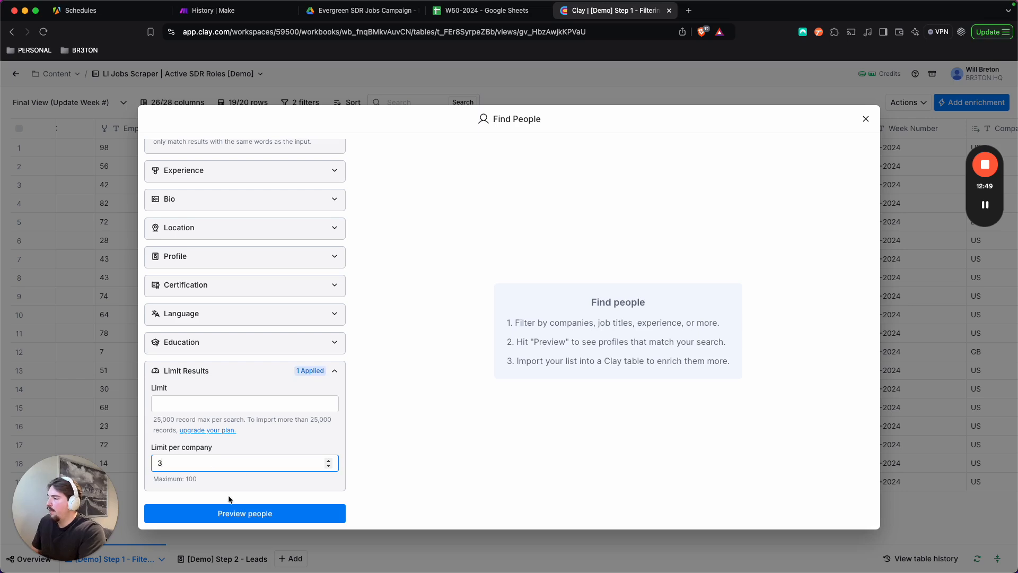
scroll("up", 3)
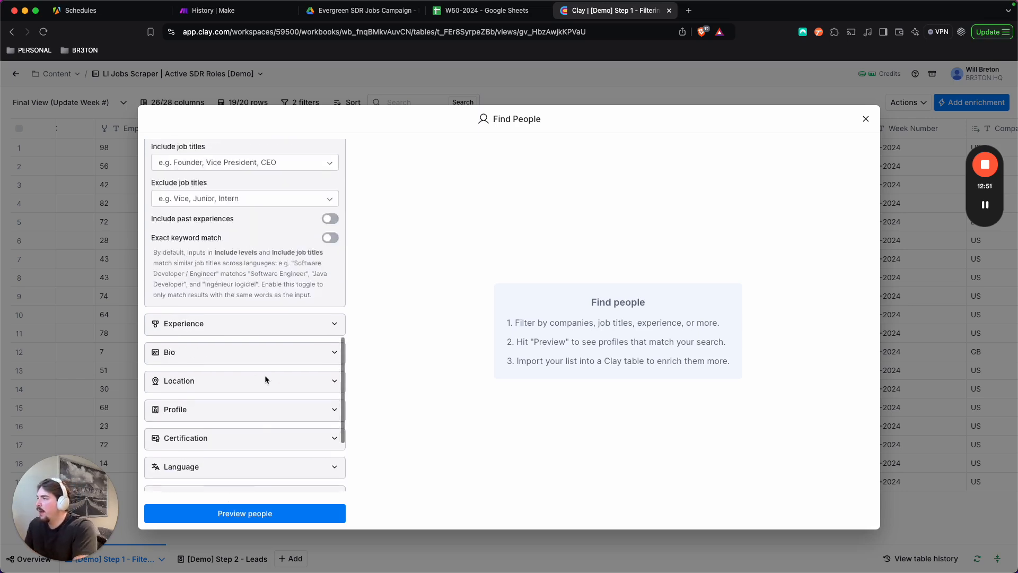
scroll("down", 3)
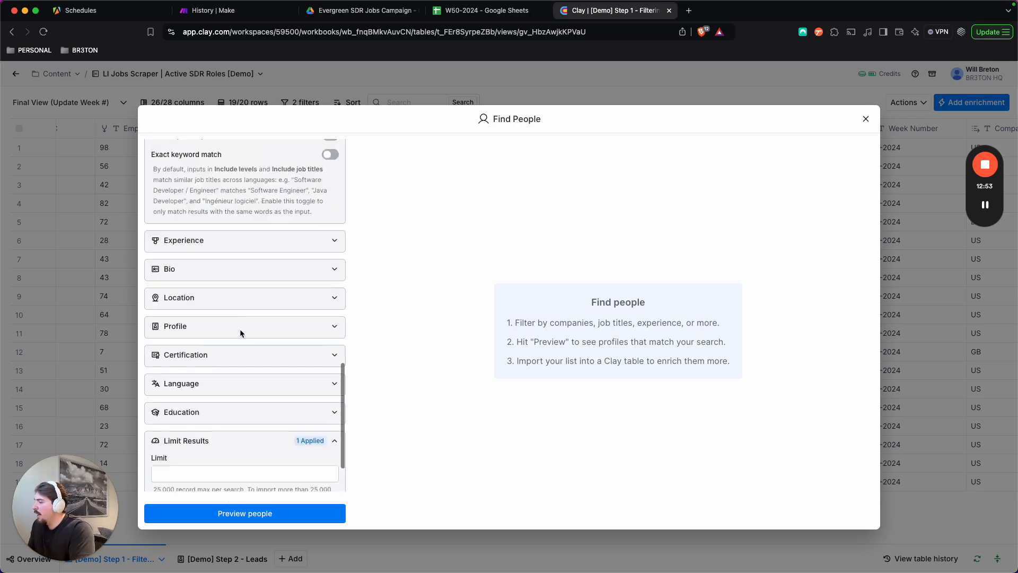
left_click(245, 513)
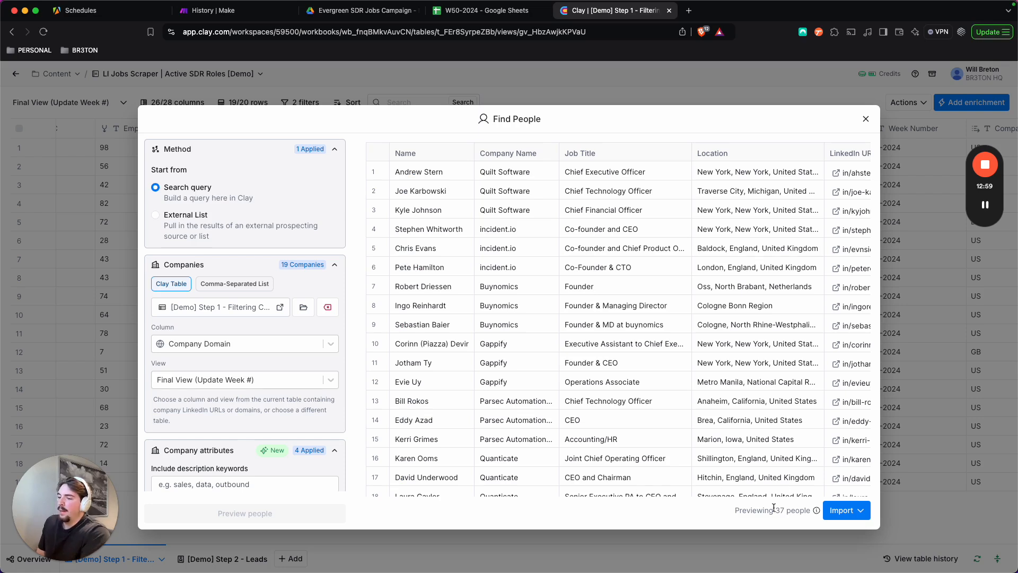
mouse_move(317, 89)
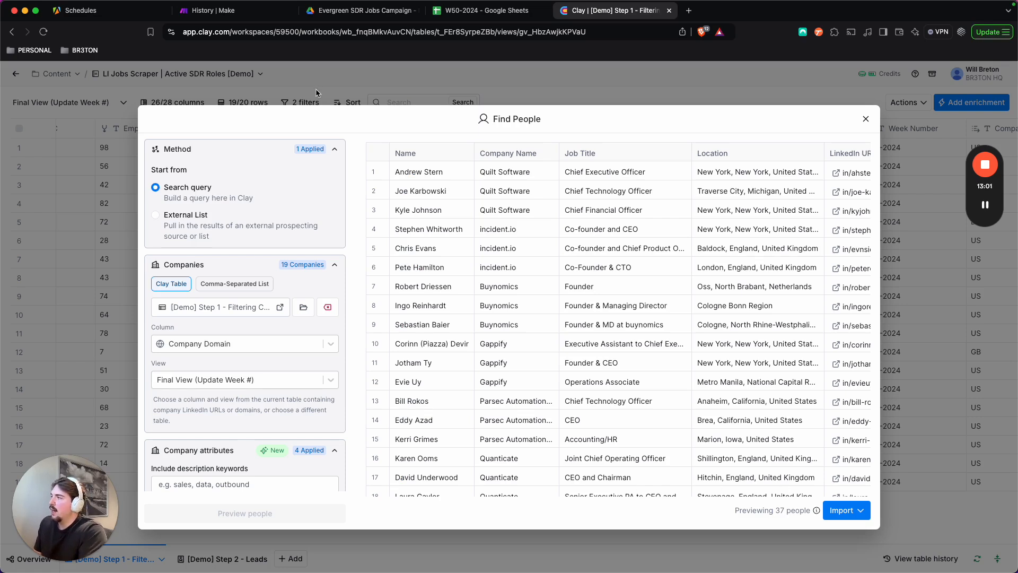
Review the 37-person preview's columns and close the Find People search.
scroll("right", 3)
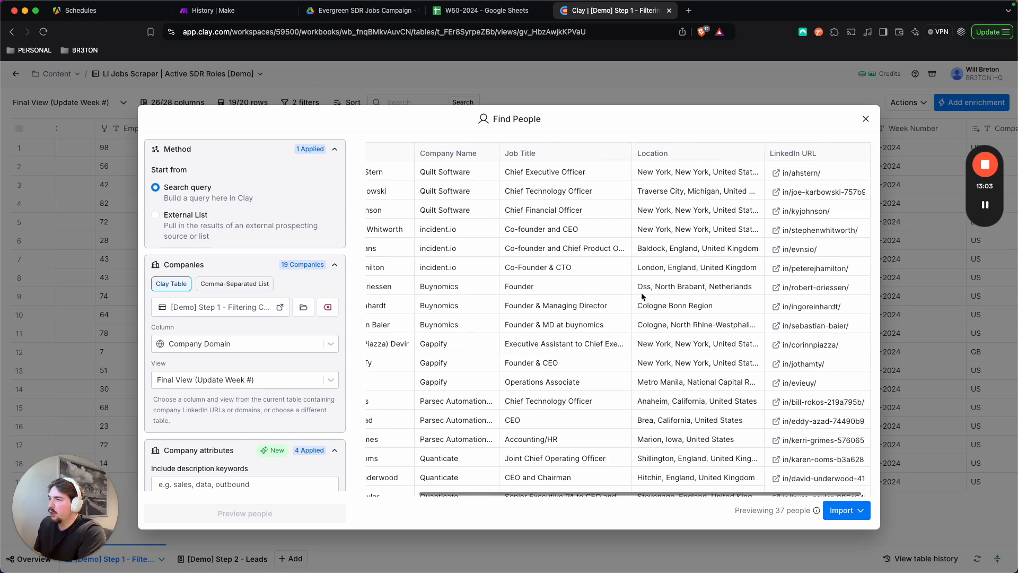
mouse_move(810, 126)
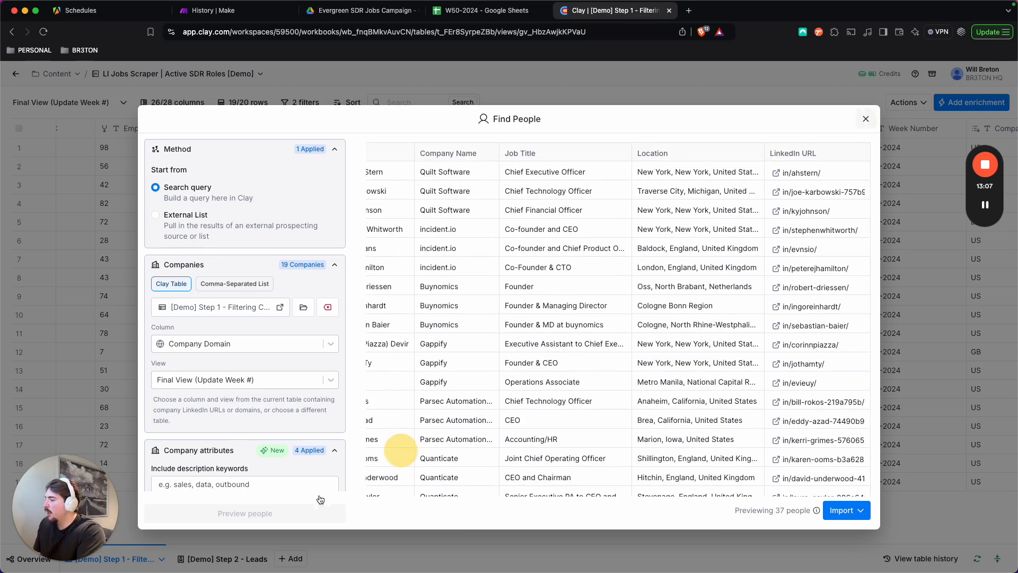
left_click(865, 118)
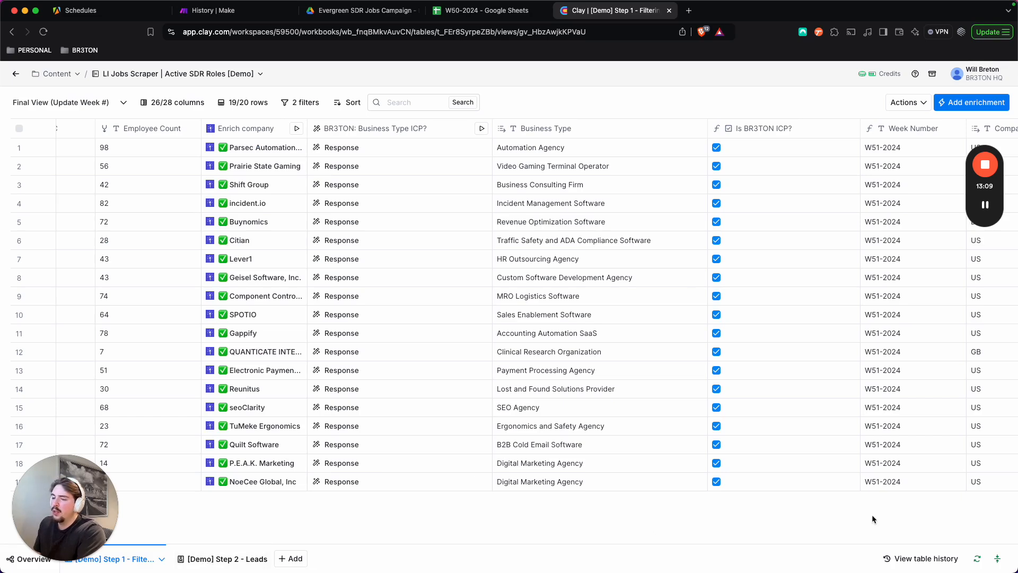
mouse_move(222, 559)
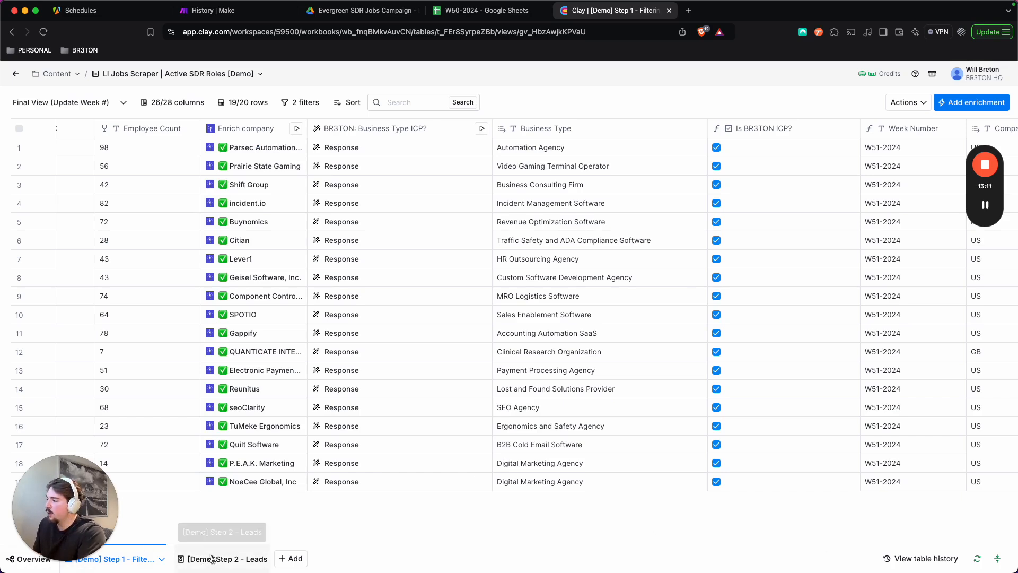
Switch to the [Demo] Step 2 - Leads table and inspect Andrew Stern's Company Table Data.
left_click(228, 559)
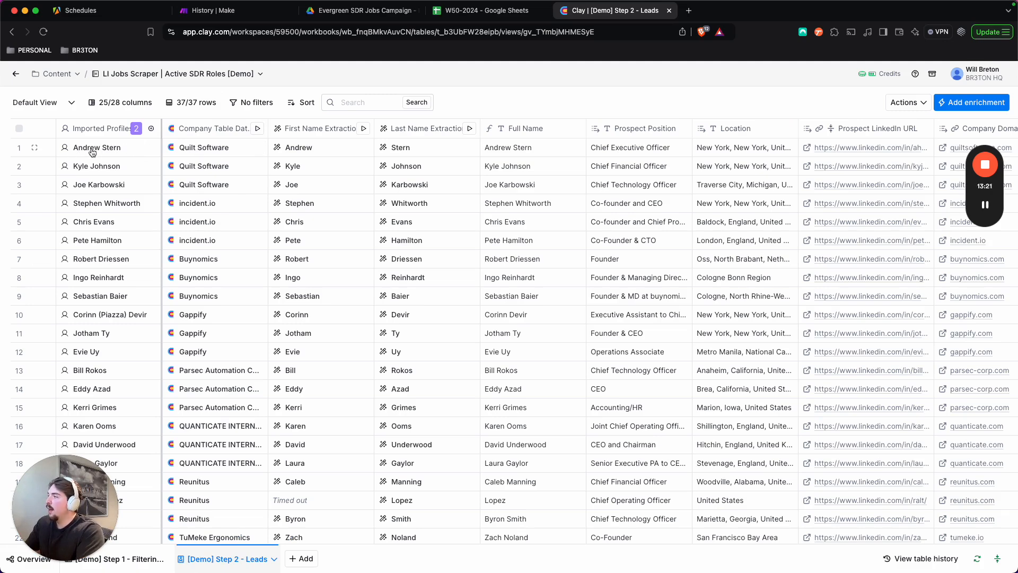
left_click(214, 147)
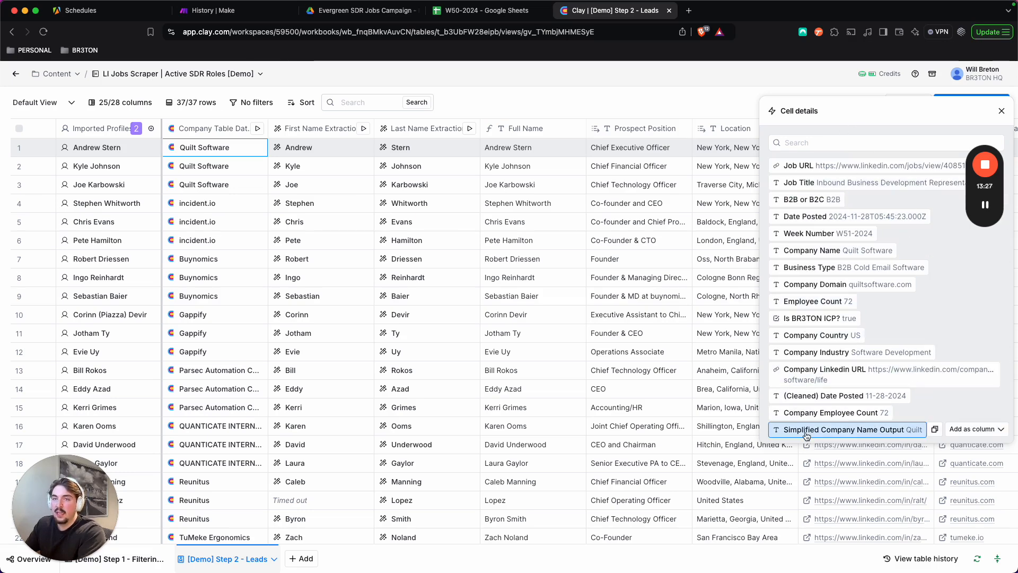
left_click(1002, 110)
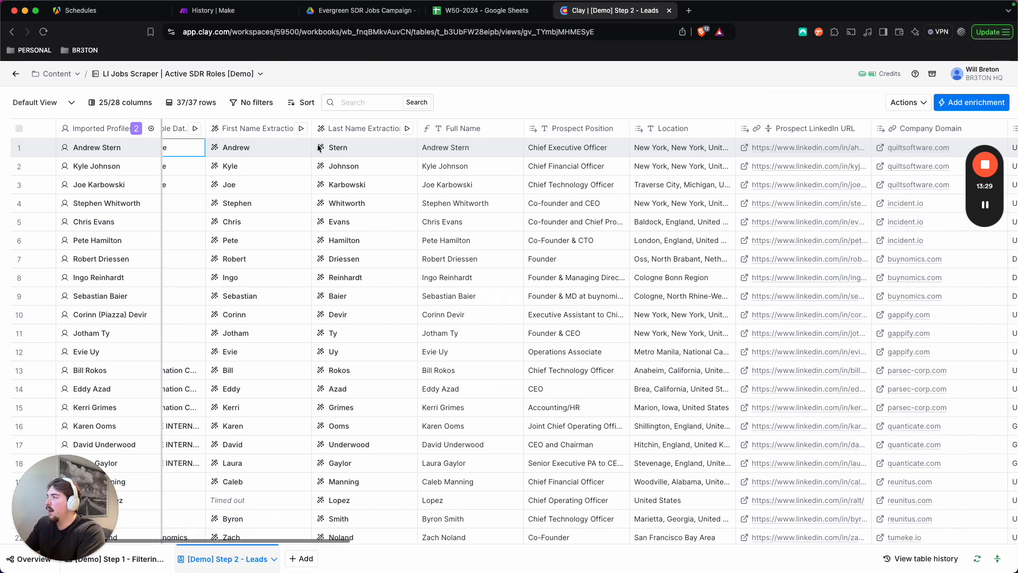
scroll("right", 3)
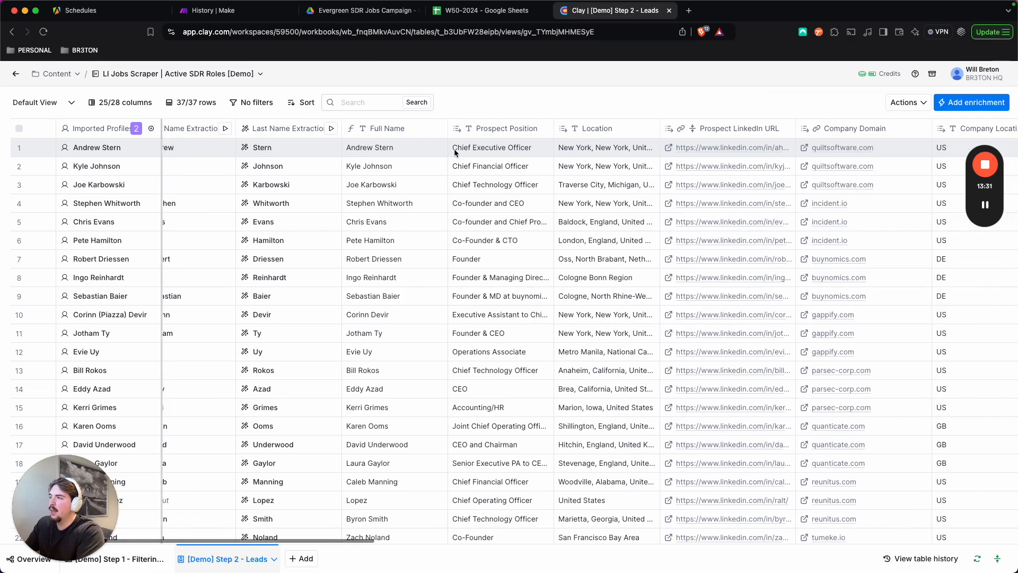
scroll("right", 3)
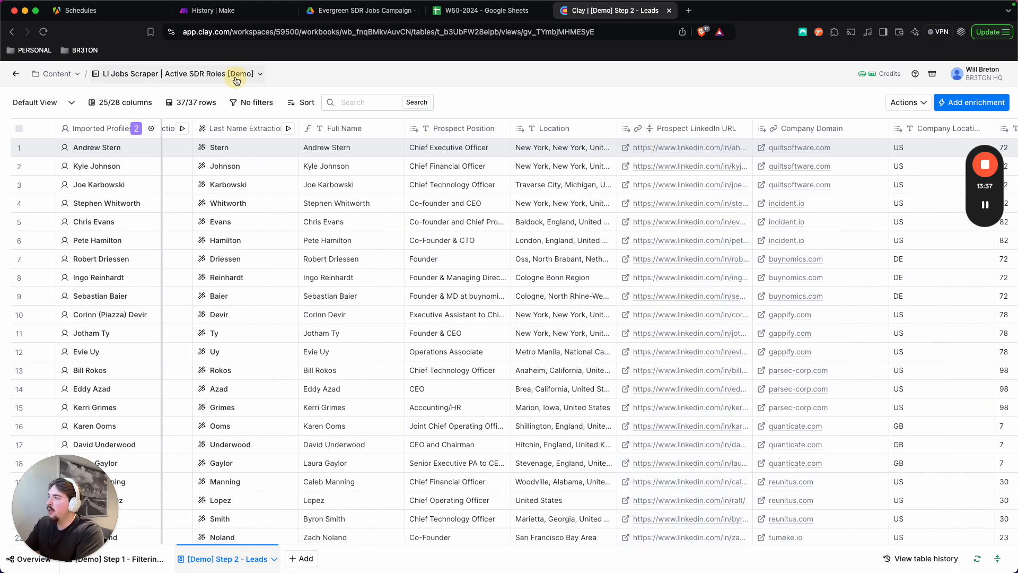
mouse_move(390, 65)
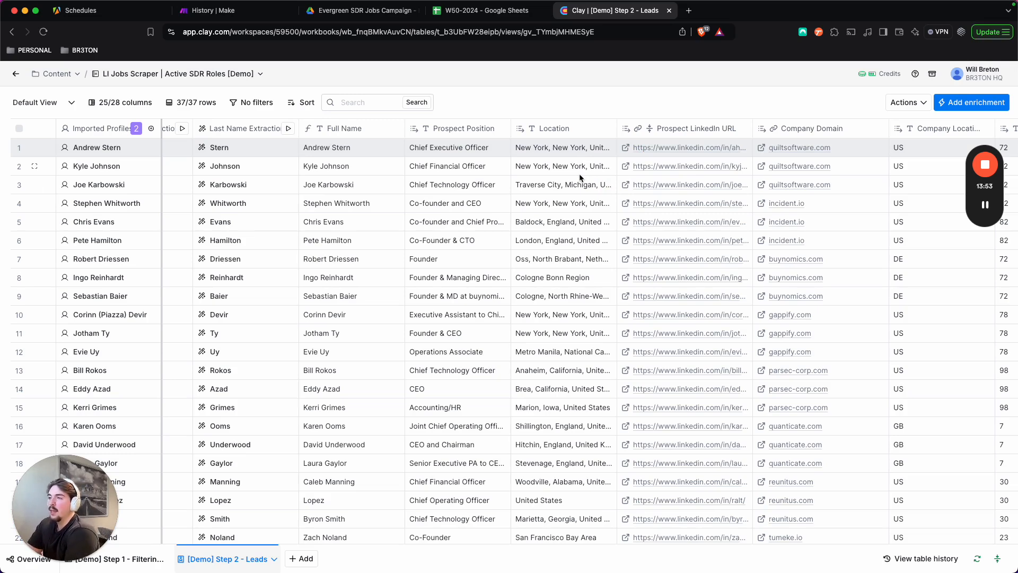
mouse_move(654, 126)
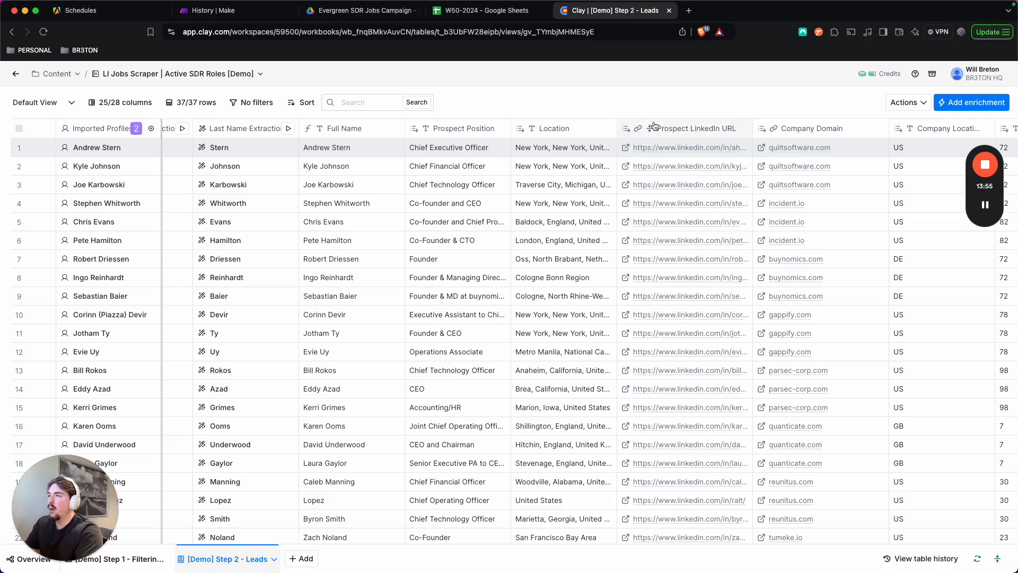
scroll("right", 3)
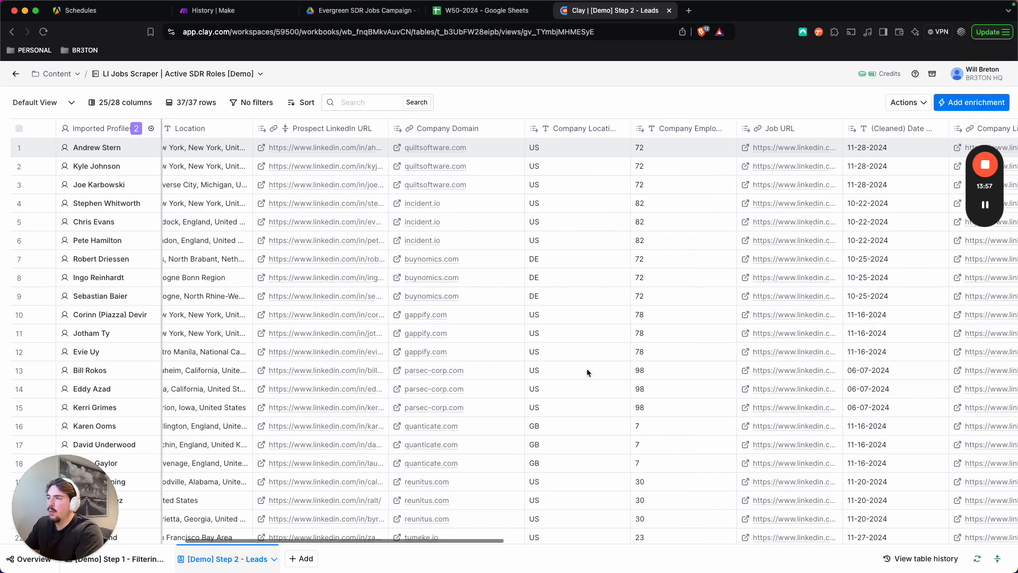
scroll("right", 3)
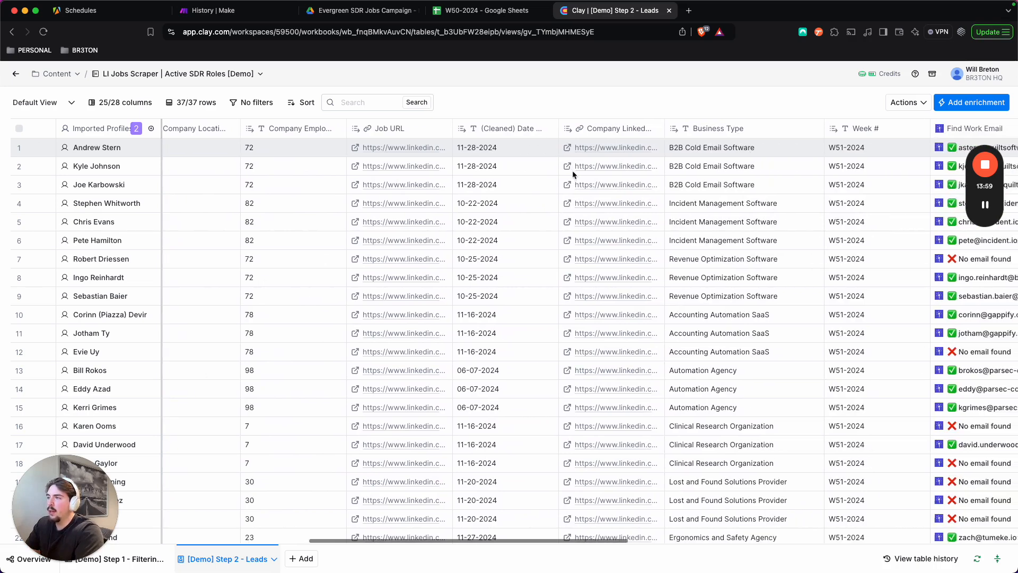
scroll("right", 3)
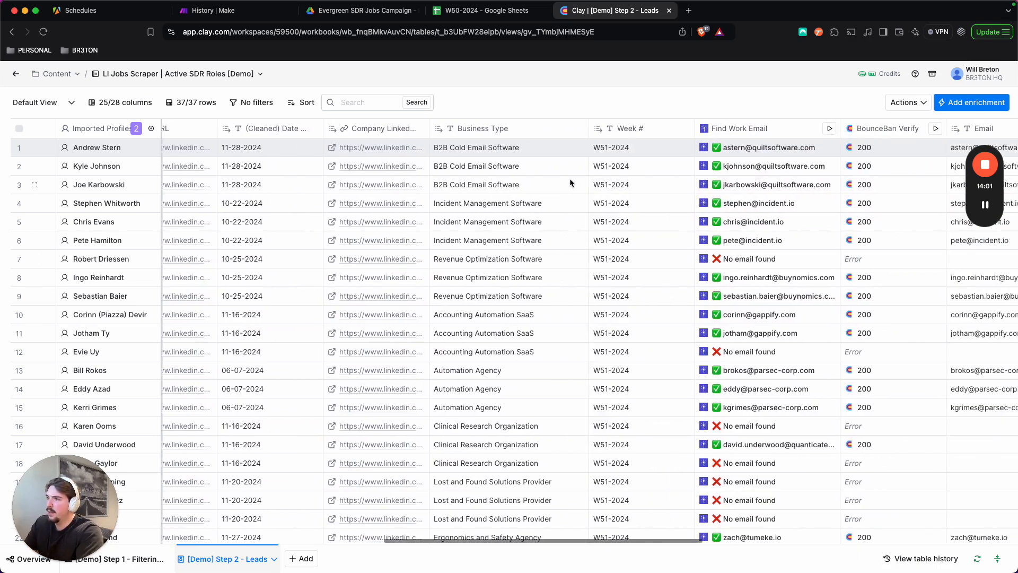
scroll("right", 3)
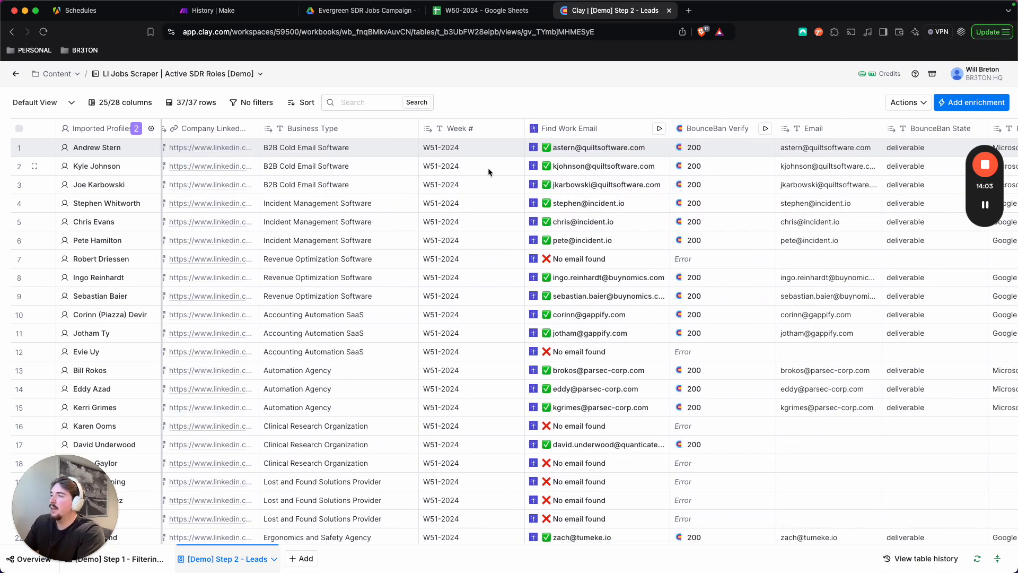
scroll("right", 3)
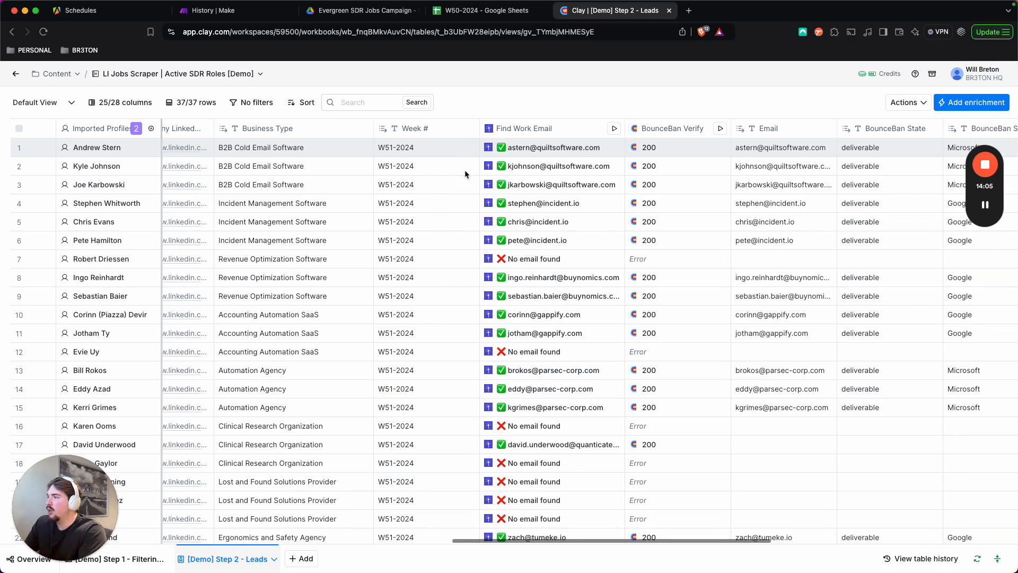
mouse_move(569, 305)
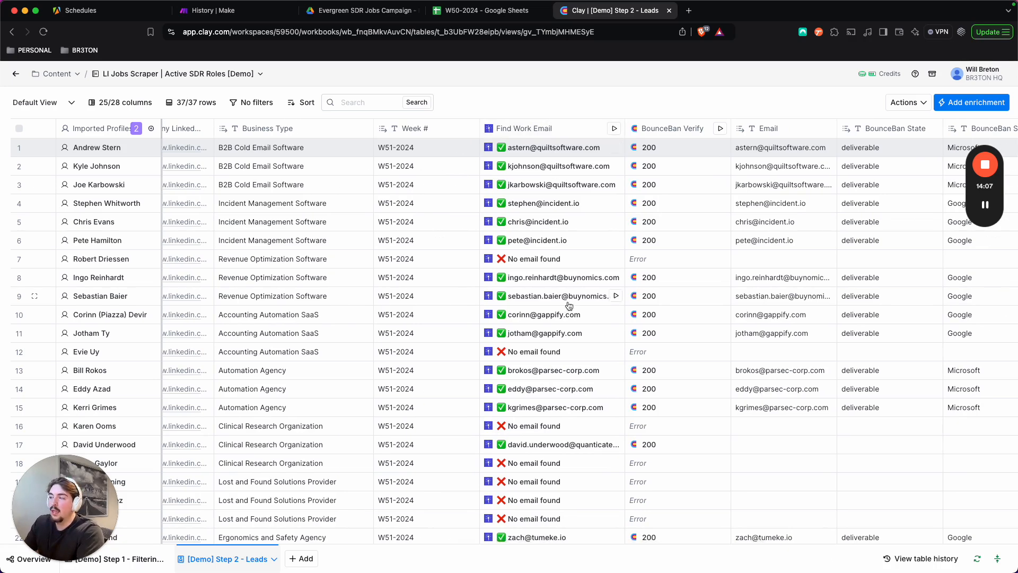
scroll("right", 3)
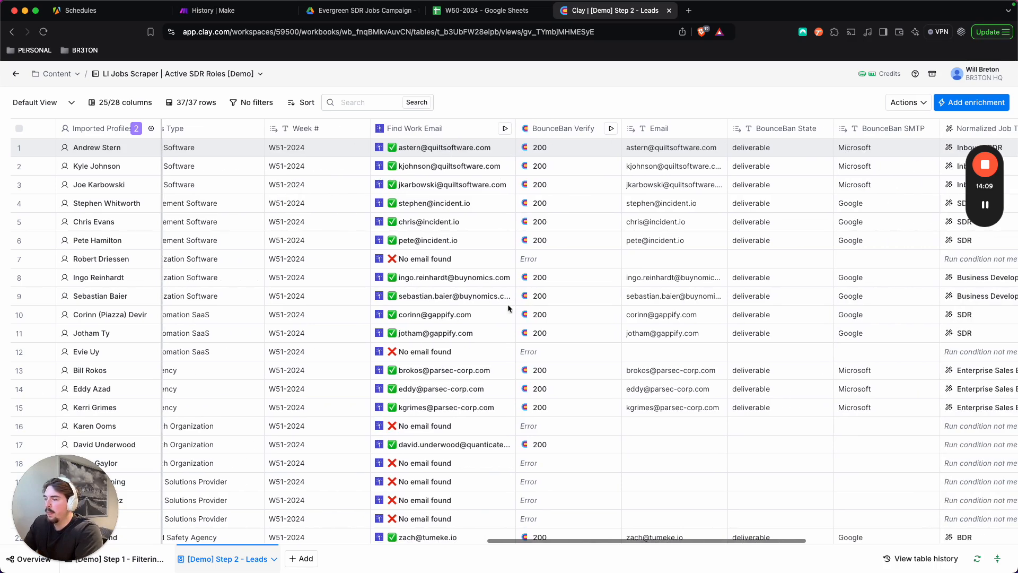
left_click(443, 147)
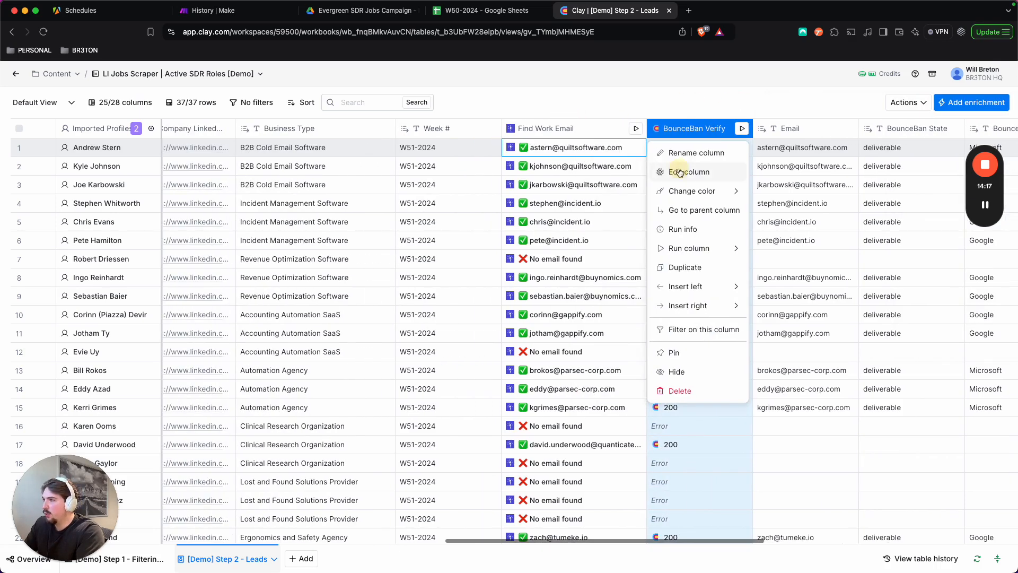
left_click(689, 172)
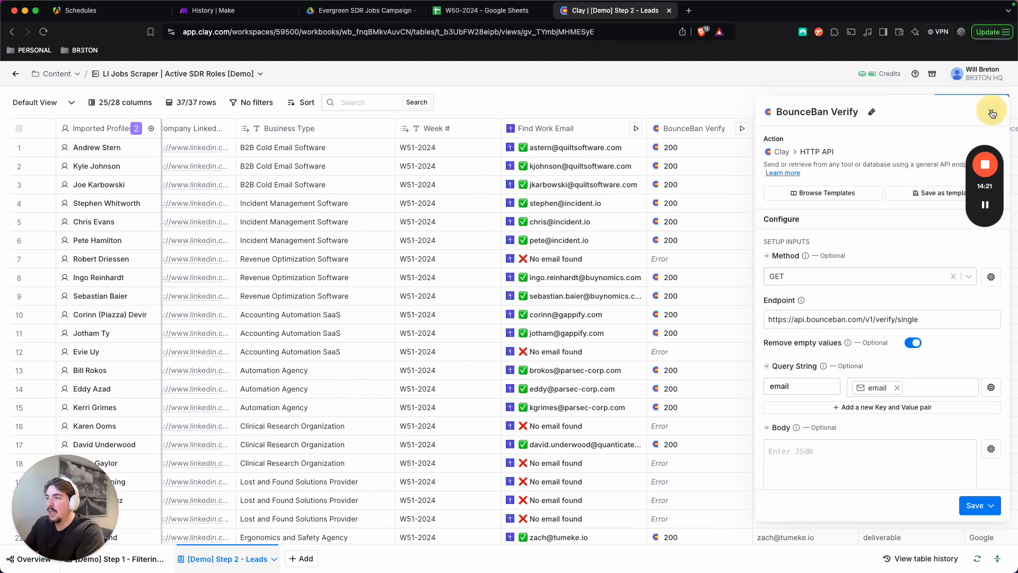
left_click(671, 147)
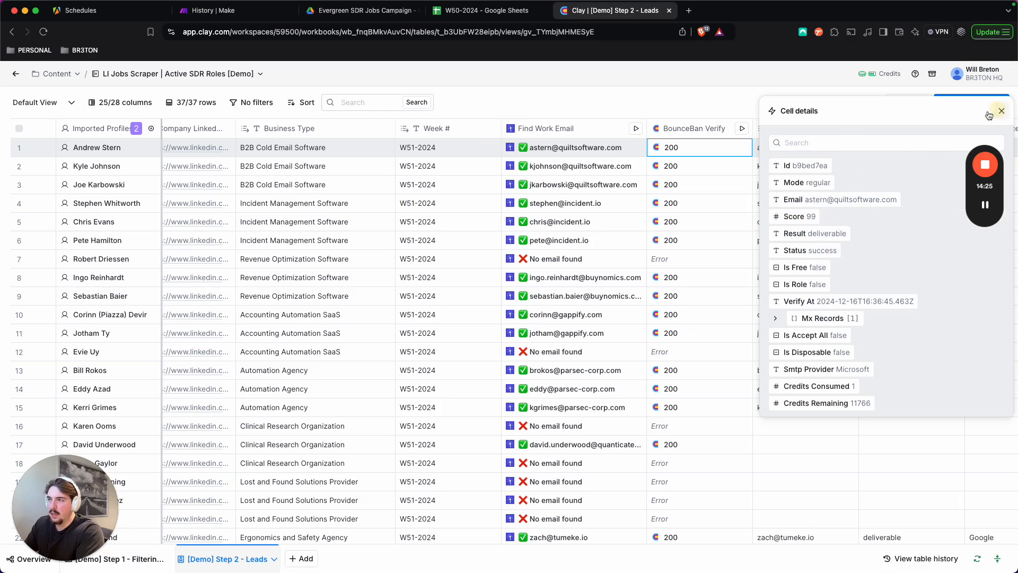
left_click(1003, 110)
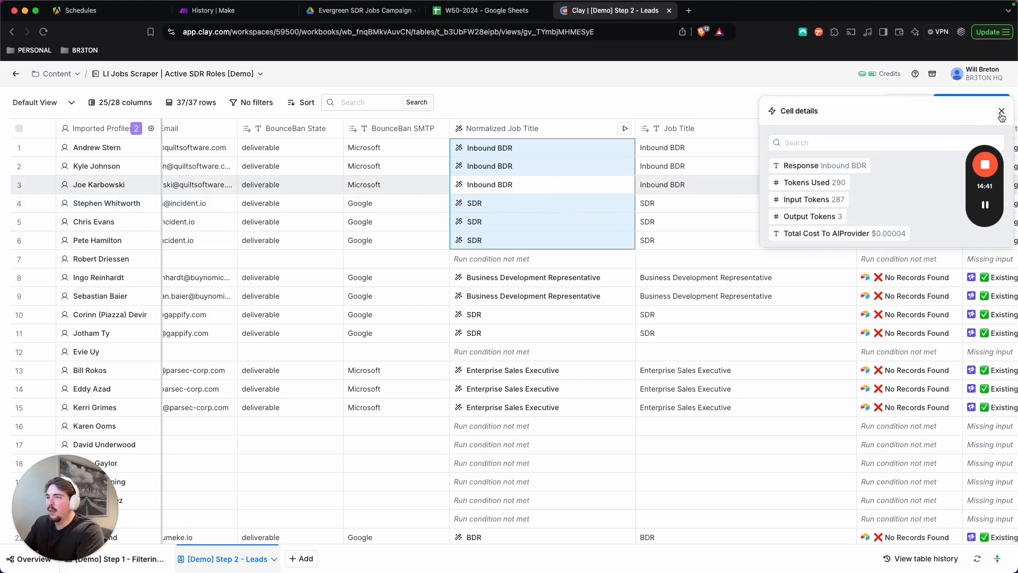
left_click(1003, 111)
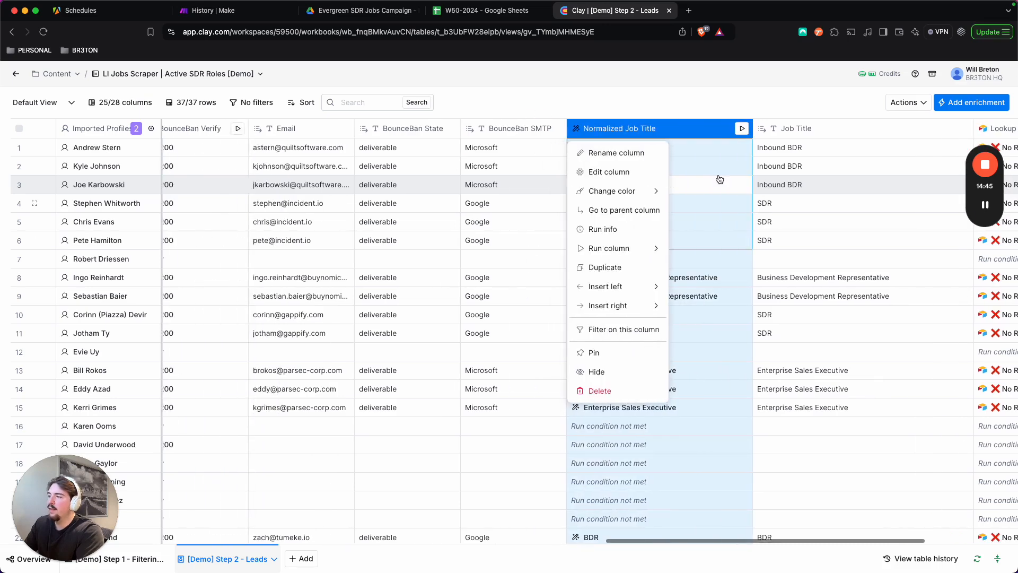
left_click(609, 172)
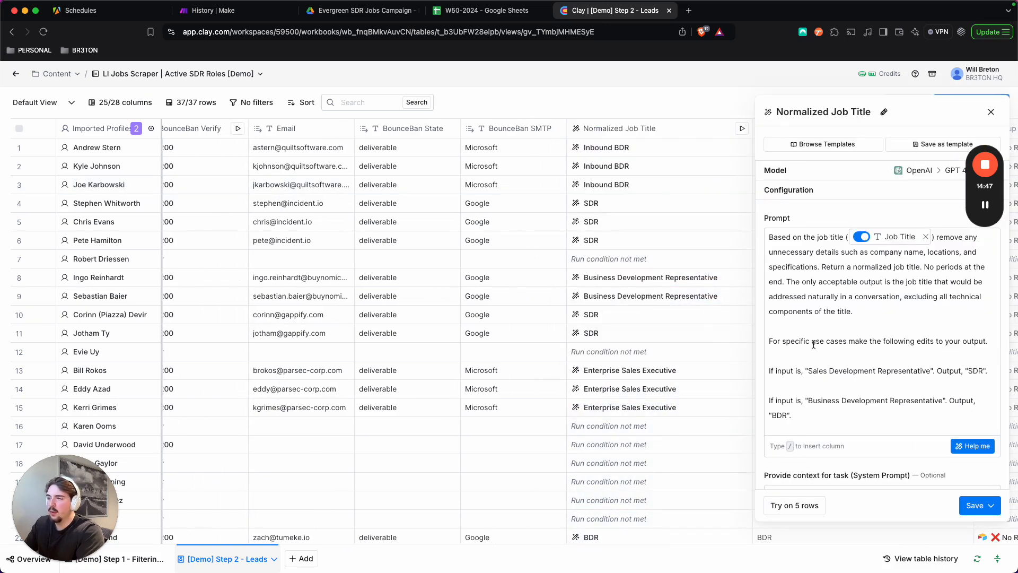
scroll("down", 3)
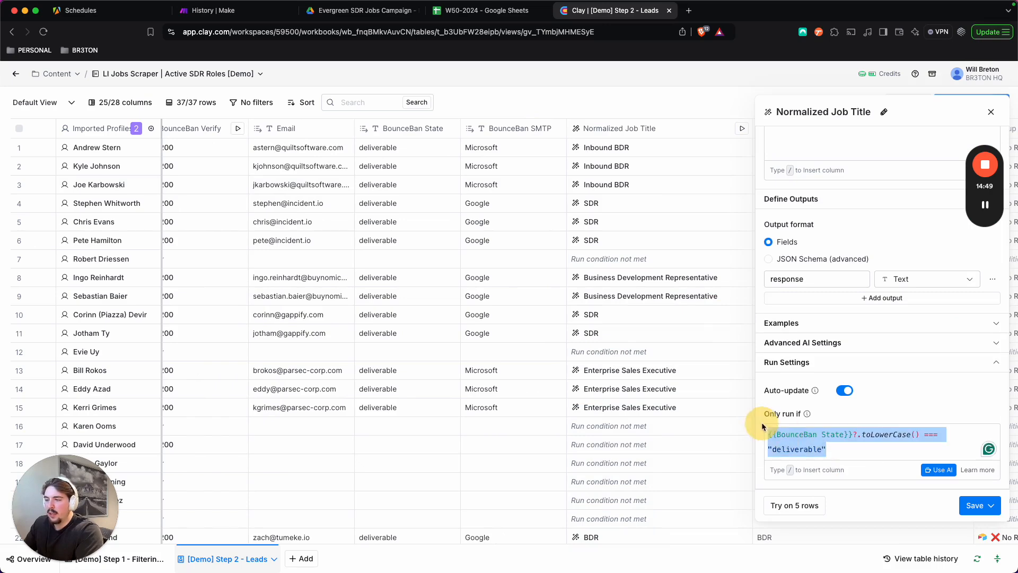
left_click(991, 112)
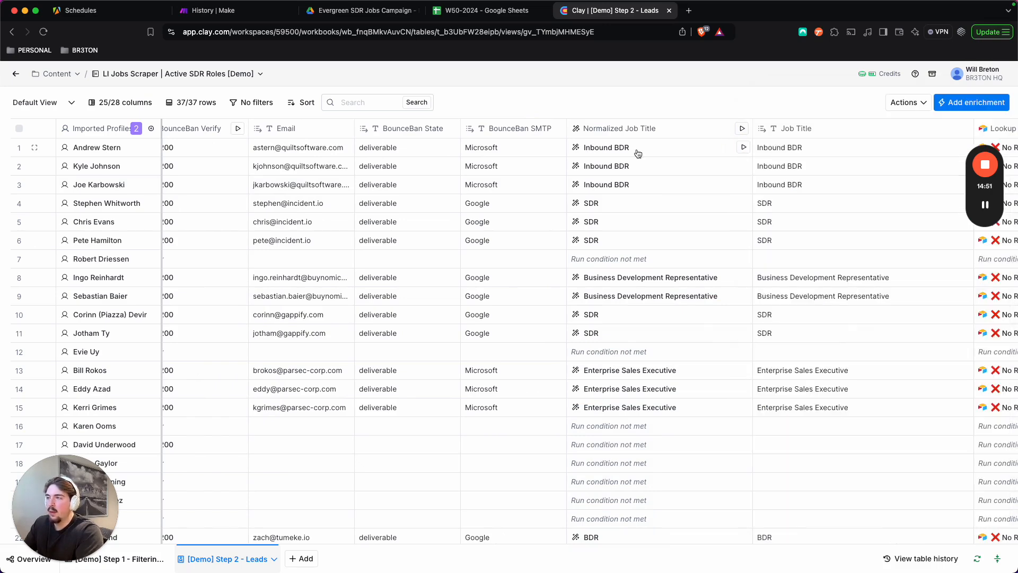
scroll("right", 3)
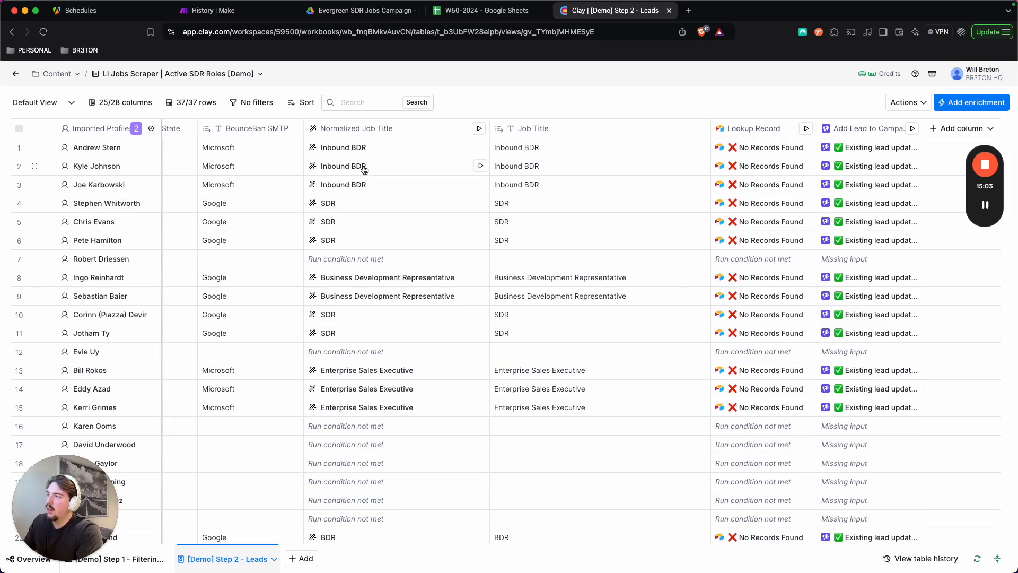
mouse_move(288, 167)
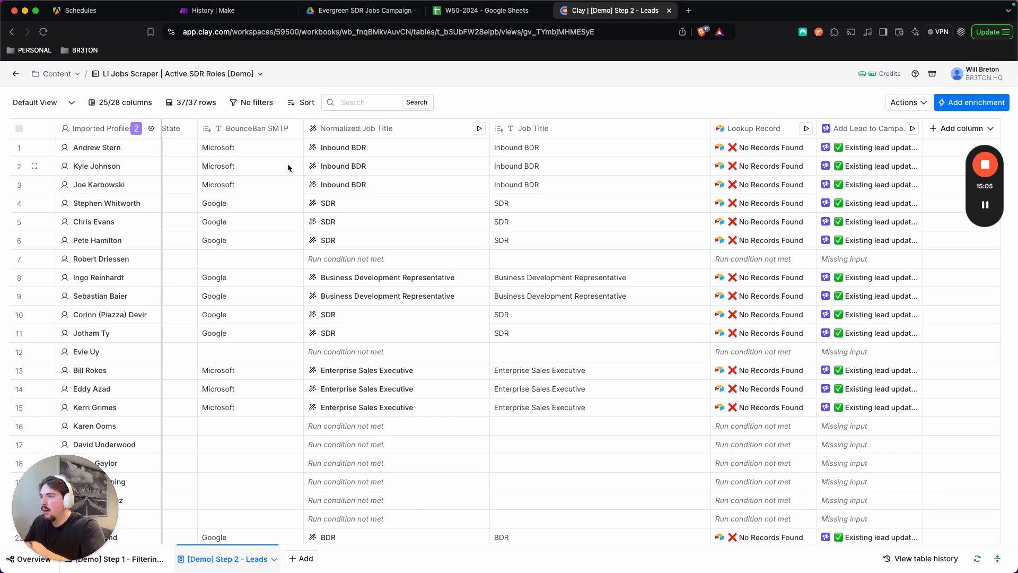
mouse_move(587, 250)
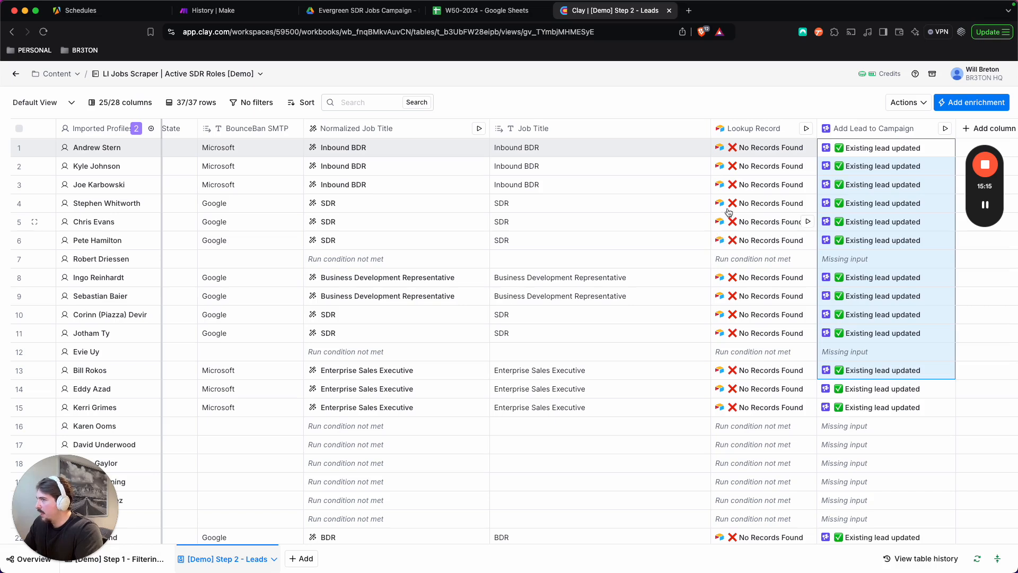
mouse_move(625, 195)
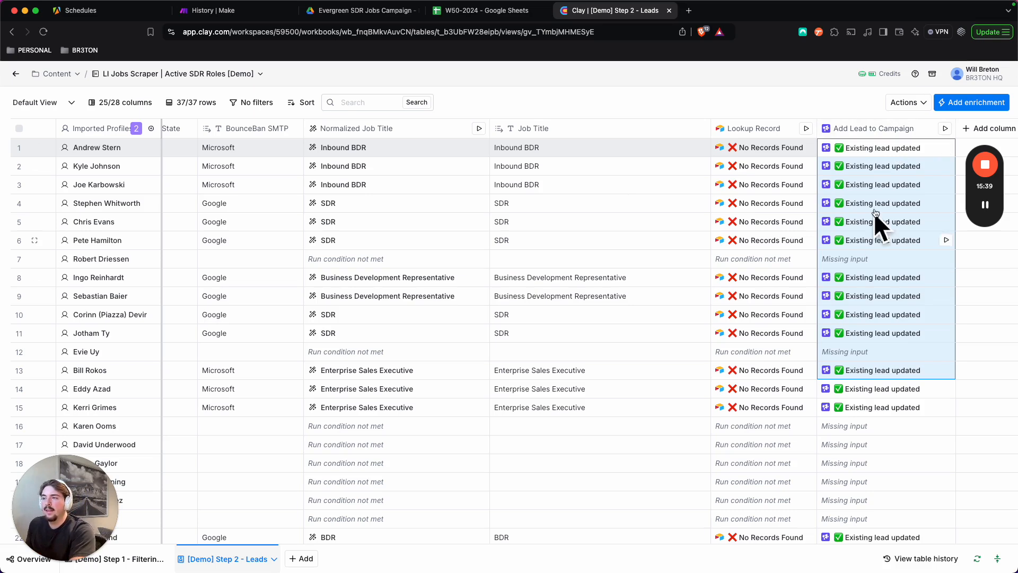
mouse_move(664, 71)
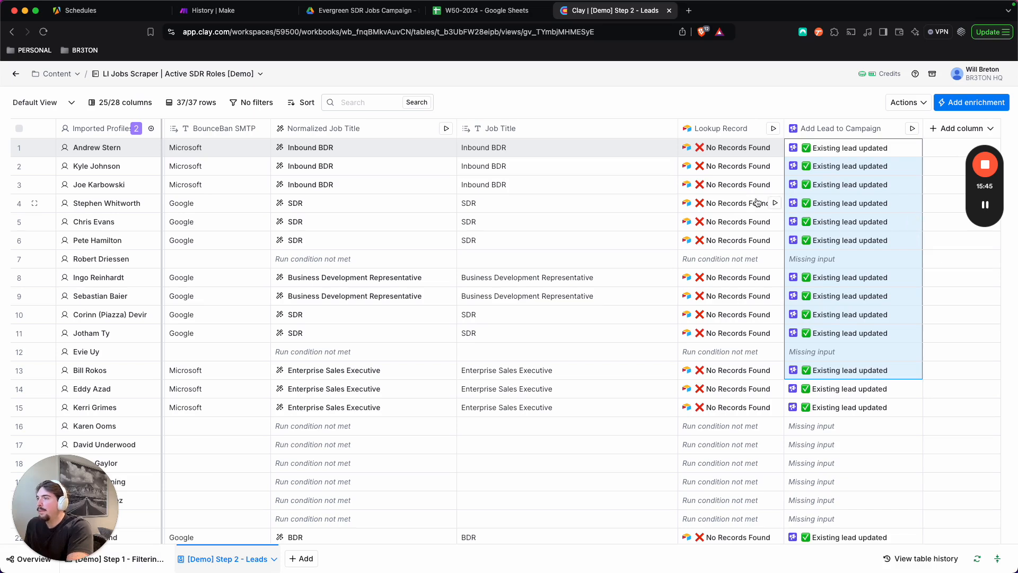
mouse_move(537, 229)
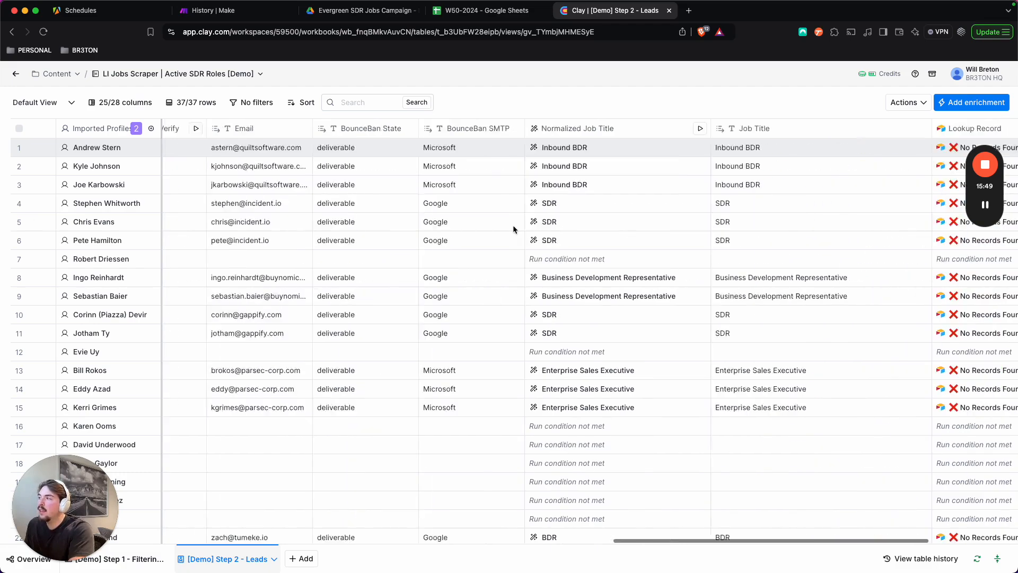
scroll("right", 3)
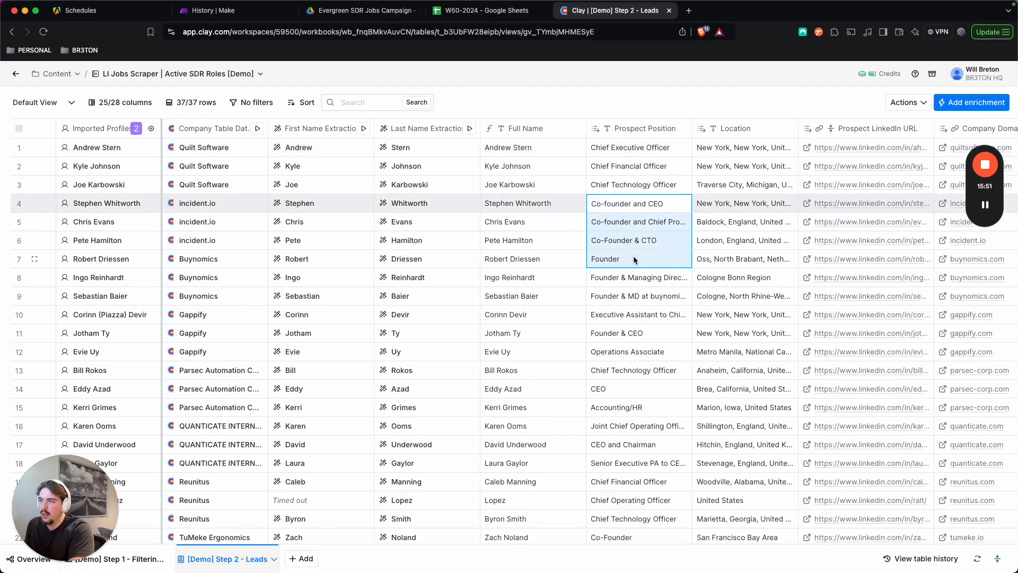
scroll("down", 3)
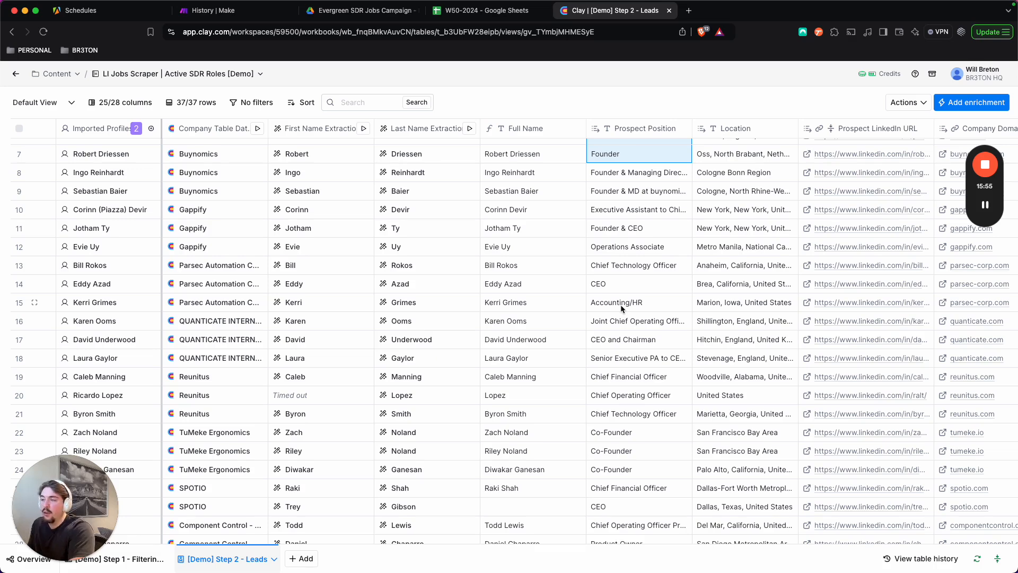
scroll("up", 3)
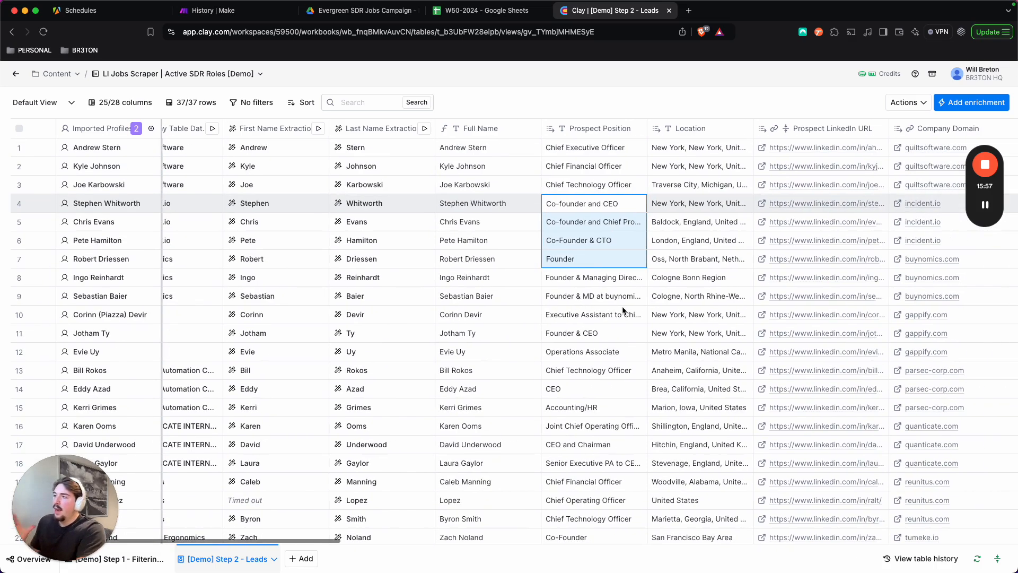
scroll("right", 3)
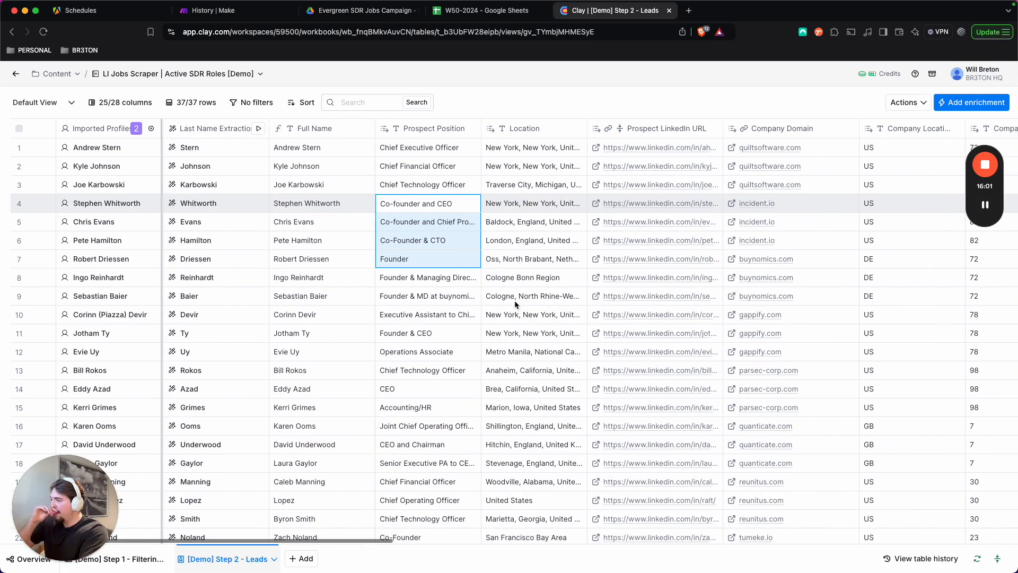
scroll("right", 3)
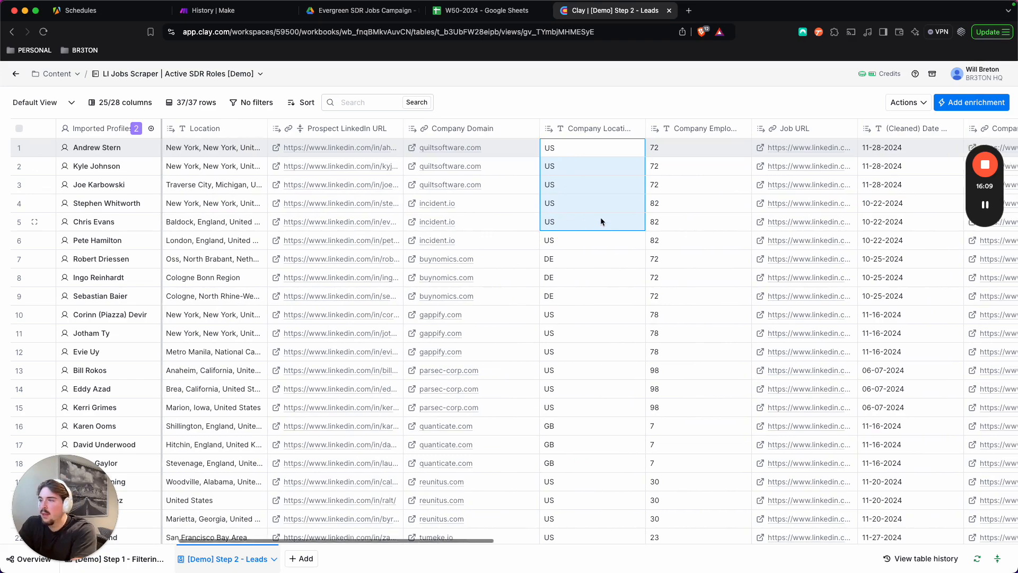
scroll("right", 3)
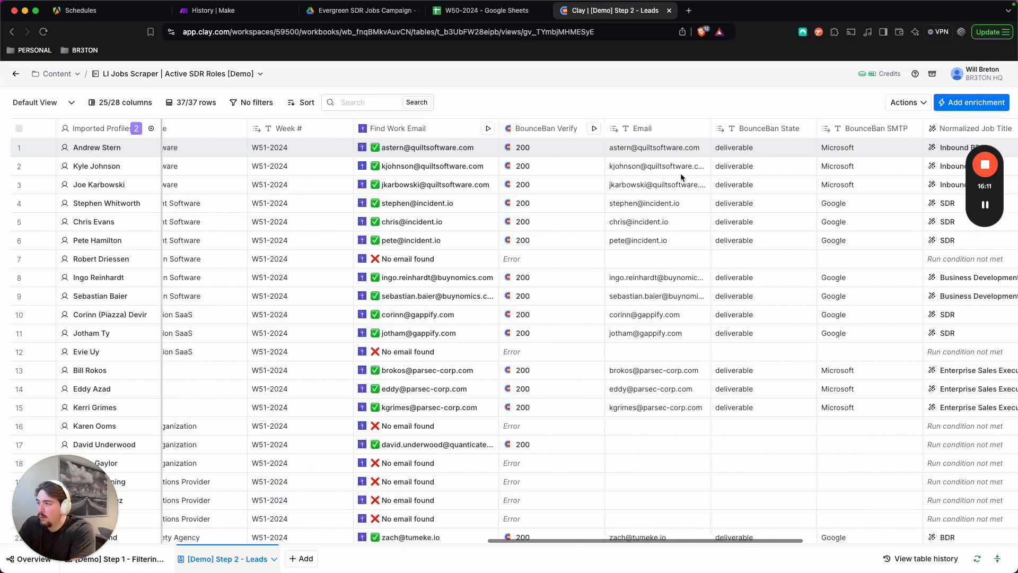
scroll("right", 3)
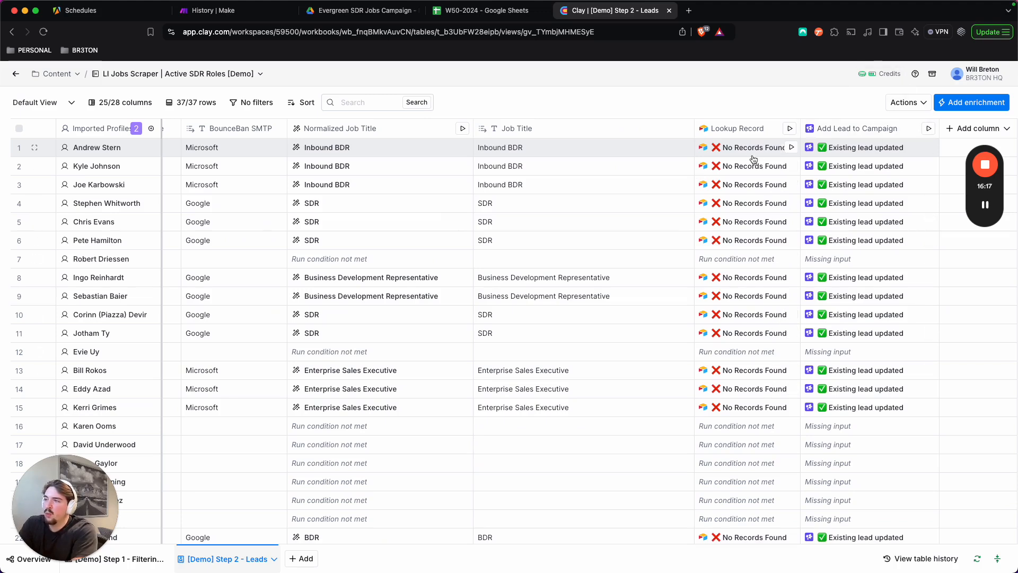
mouse_move(746, 155)
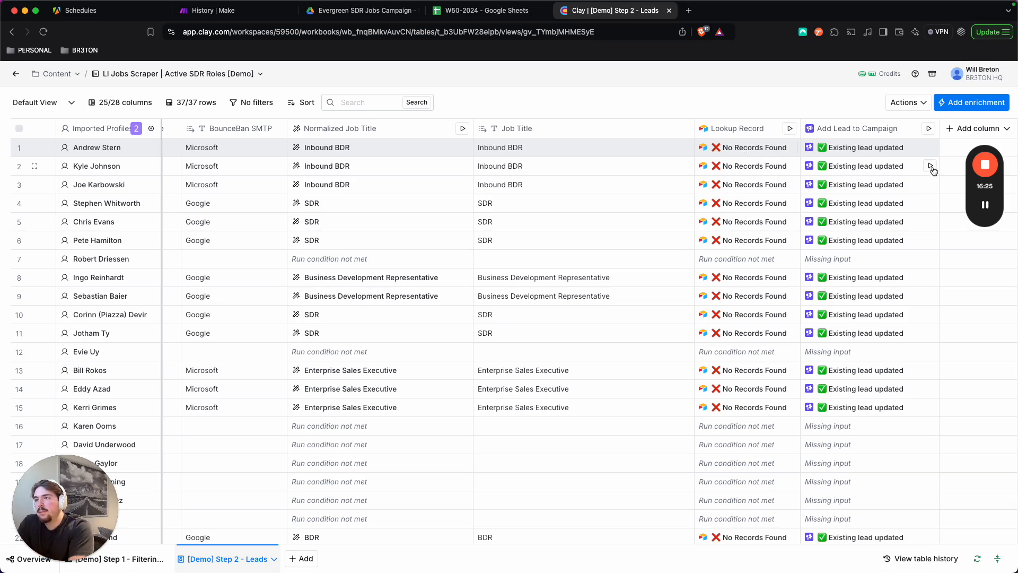
mouse_move(852, 137)
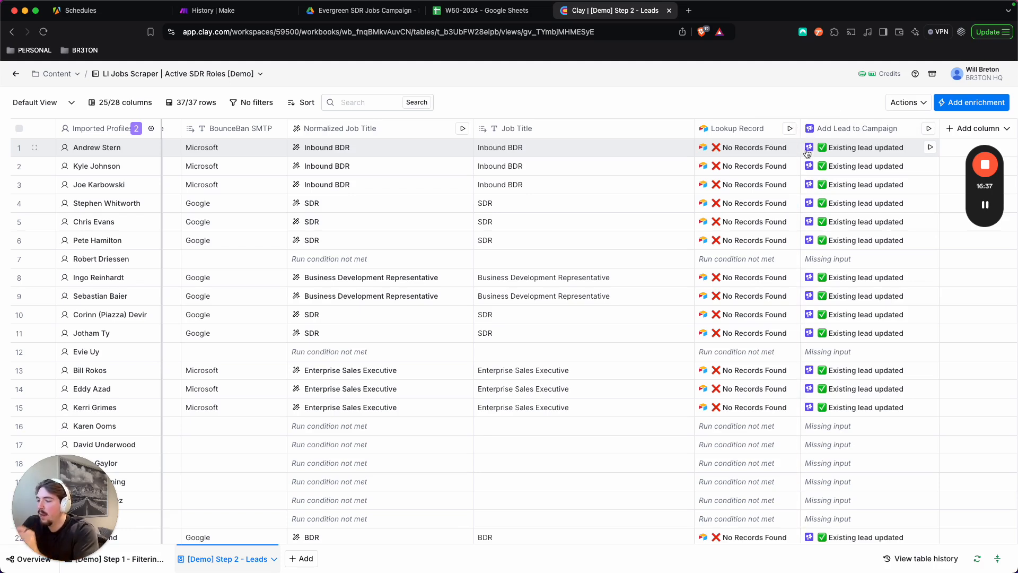
mouse_move(526, 244)
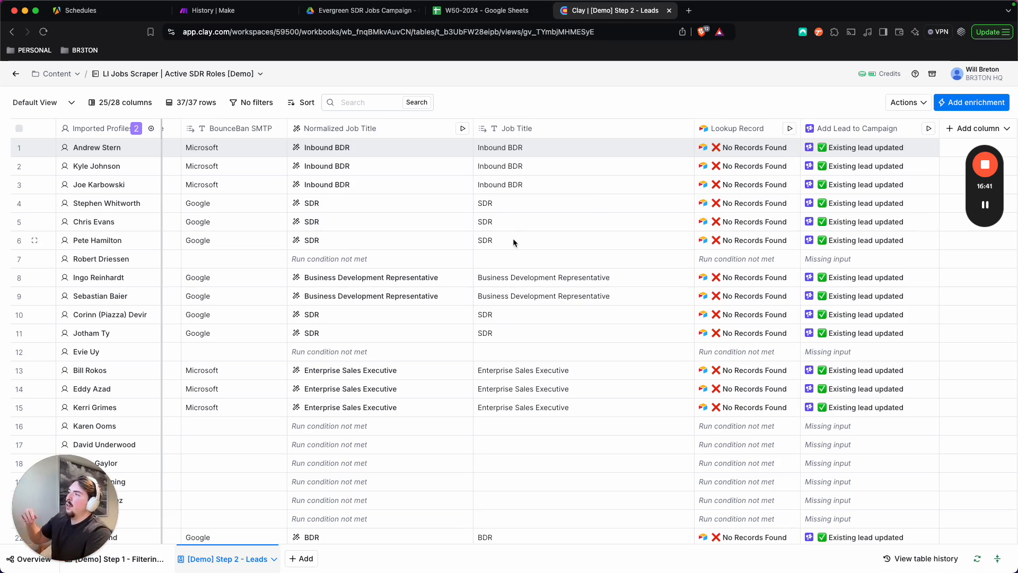
left_click(484, 10)
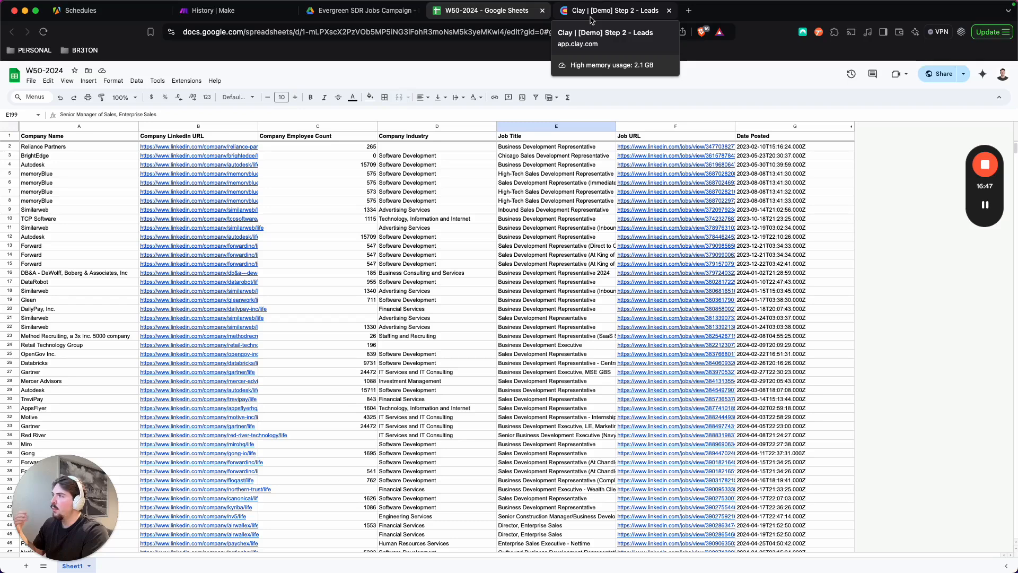
left_click(611, 10)
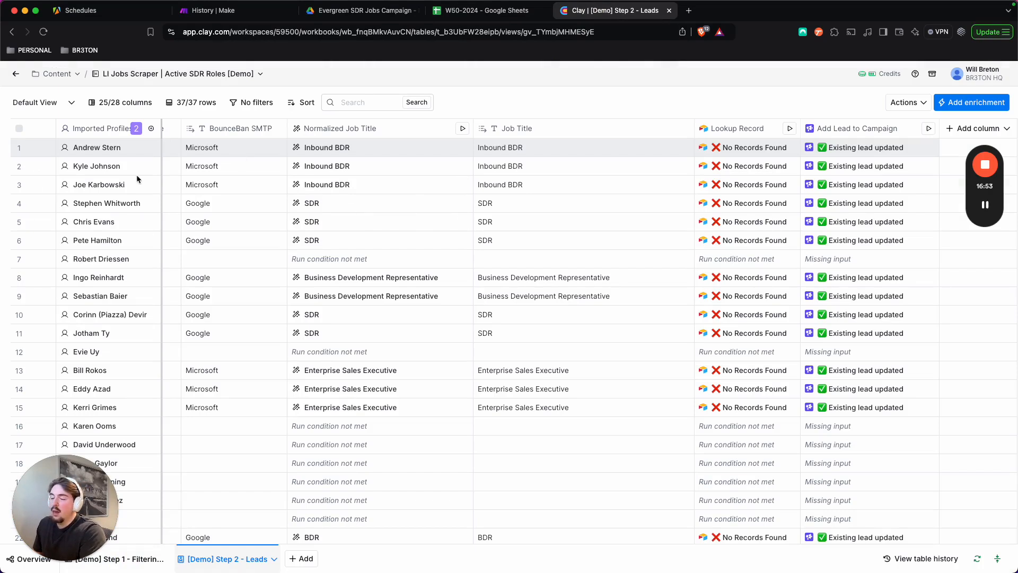
mouse_move(805, 118)
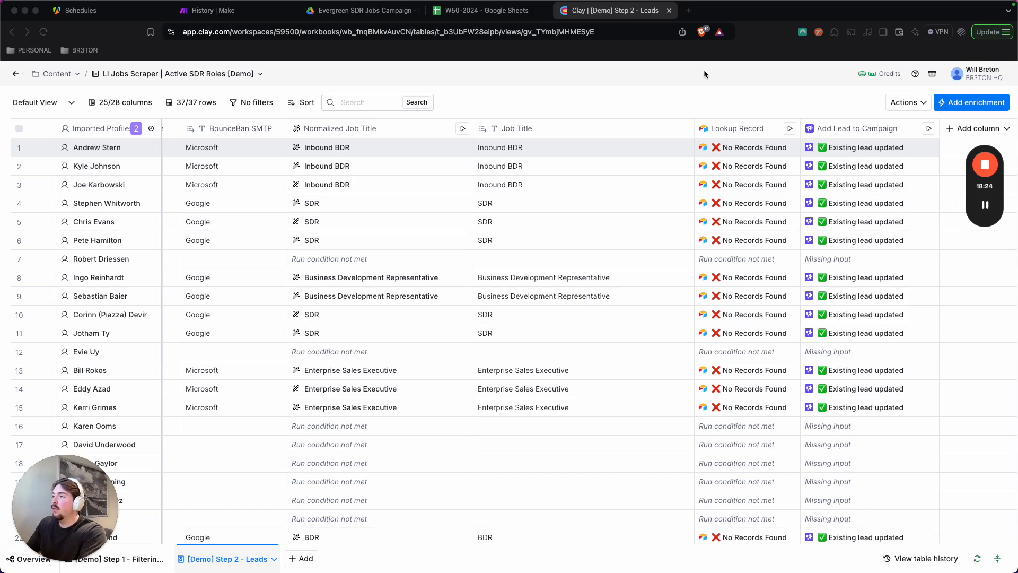
mouse_move(623, 140)
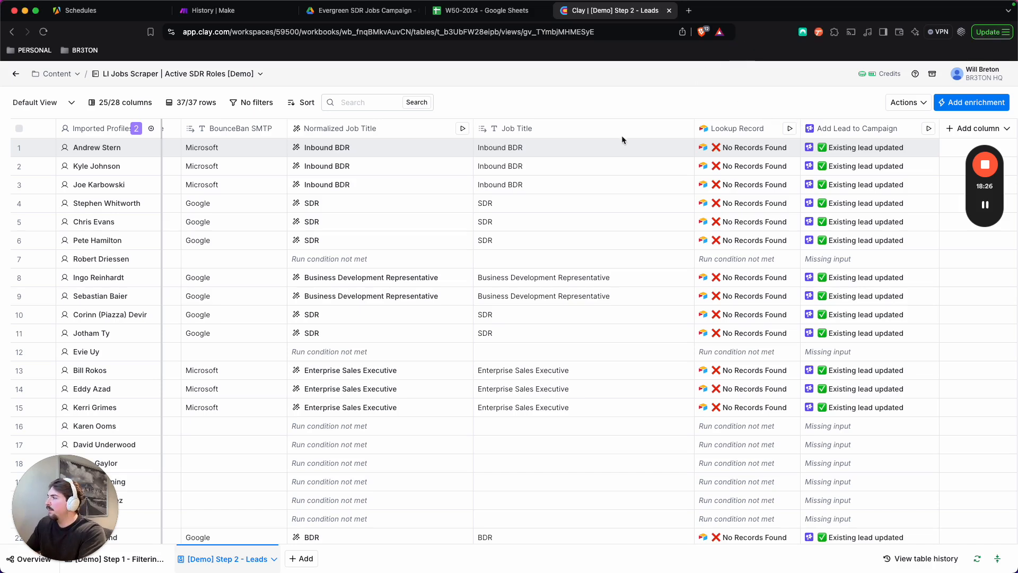
mouse_move(707, 77)
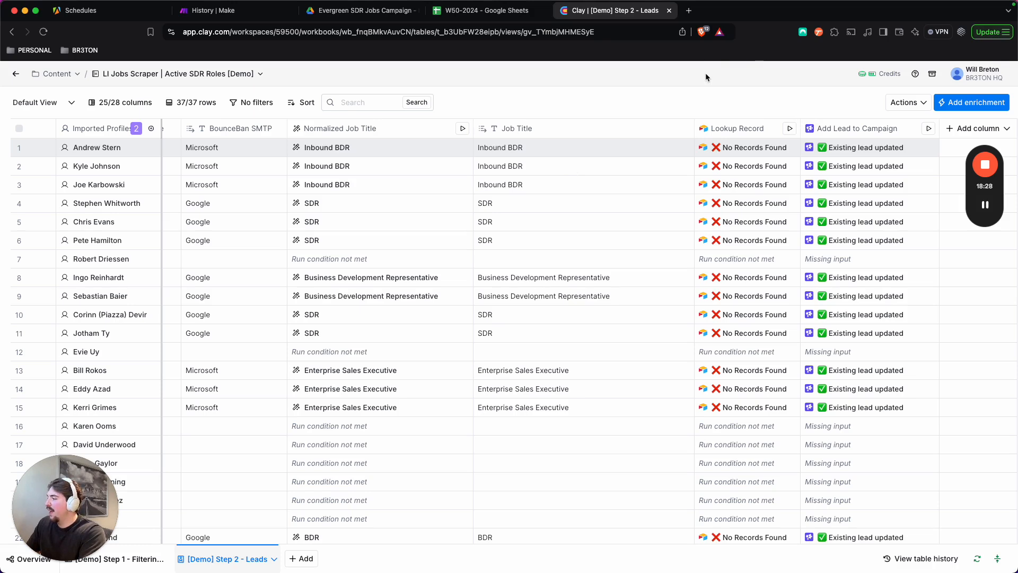